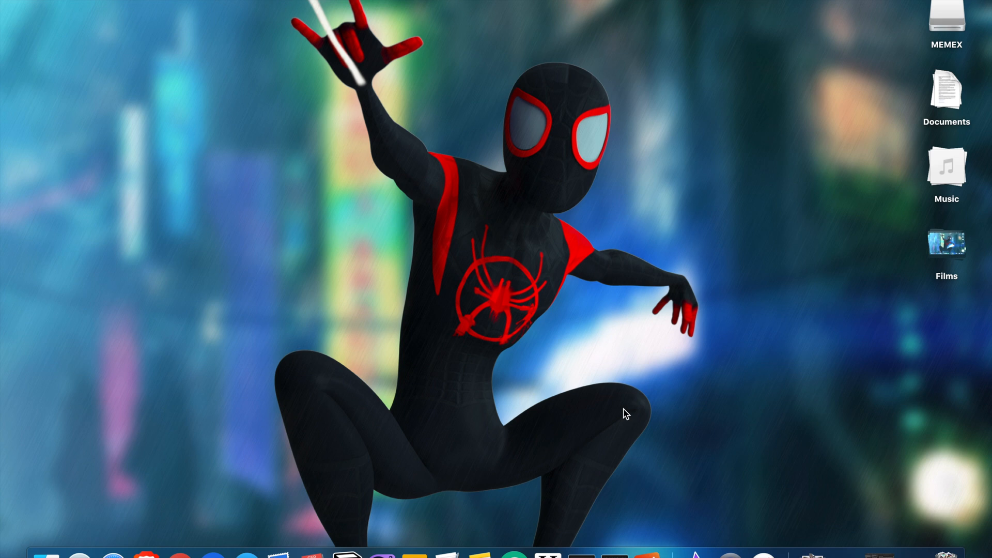
{"action": "mouse_move", "coordinate": [618, 389]}
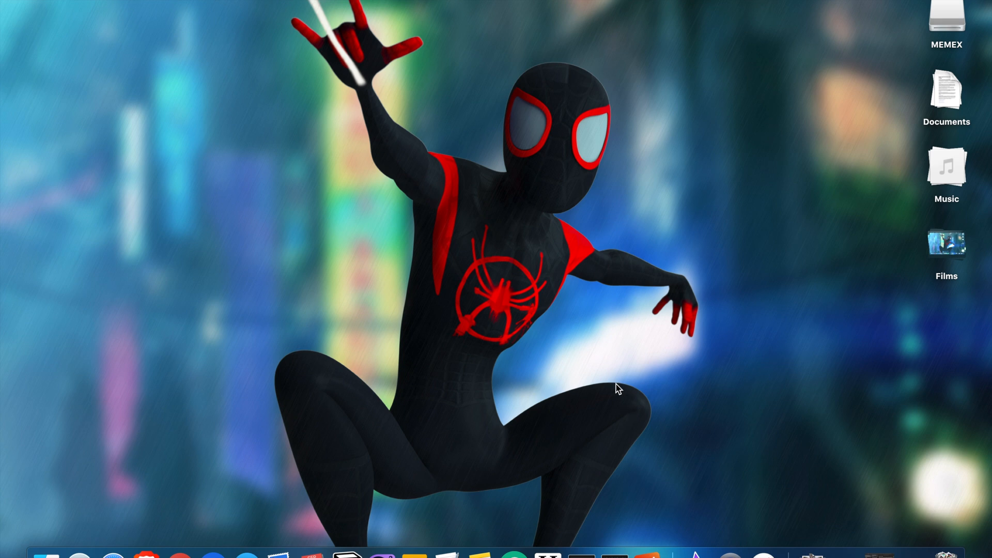
{"action": "mouse_move", "coordinate": [577, 382]}
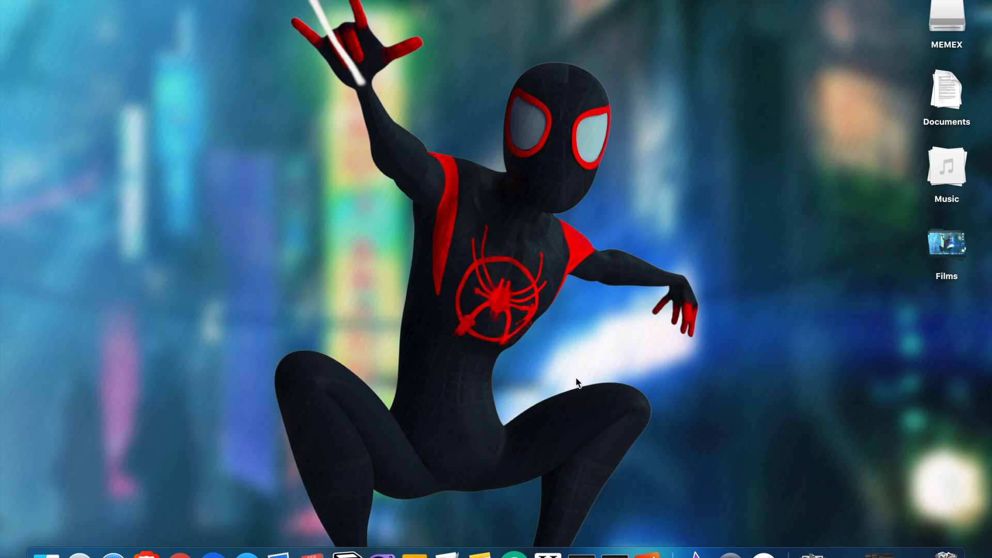
{"action": "mouse_move", "coordinate": [157, 556]}
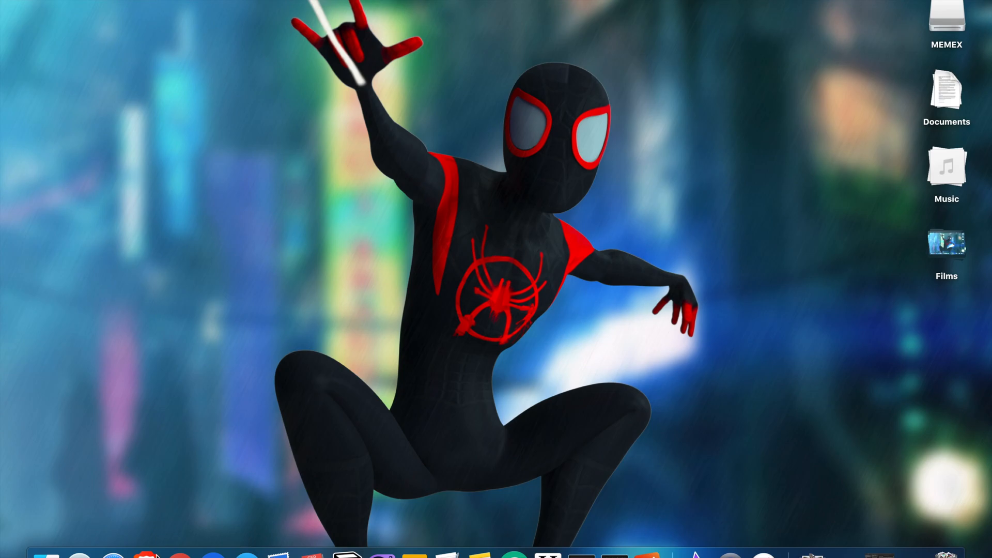
{"action": "mouse_move", "coordinate": [188, 438]}
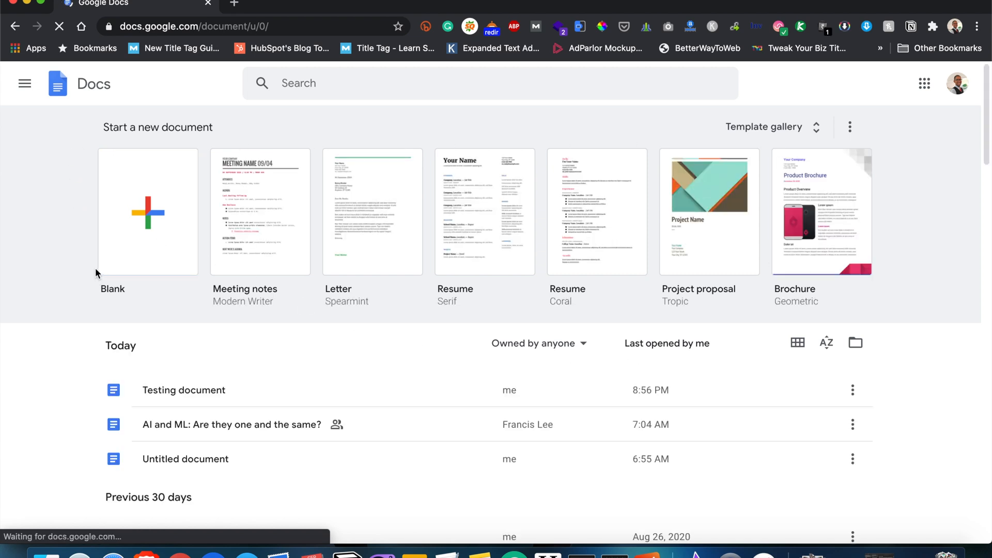
- Start a new Blank document from the Docs home page and place the insertion point in its body
{"action": "scroll", "scroll_direction": "down", "scroll_amount": 3}
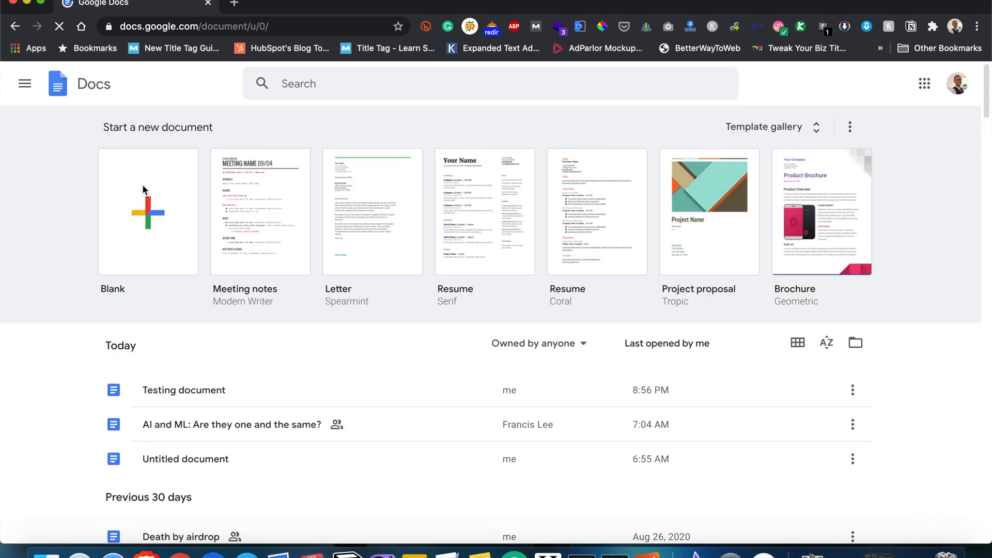
{"action": "left_click", "coordinate": [148, 212]}
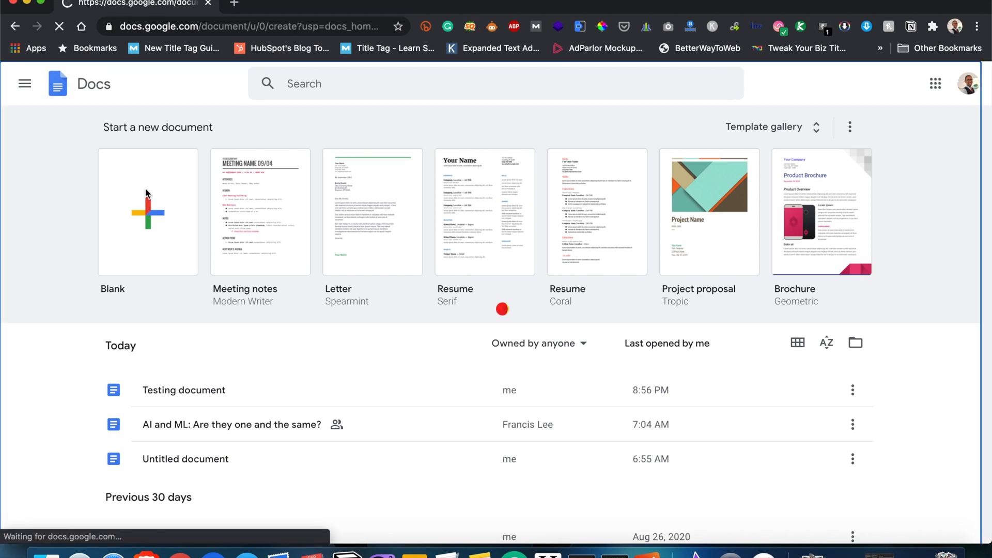
{"action": "left_click", "coordinate": [148, 211]}
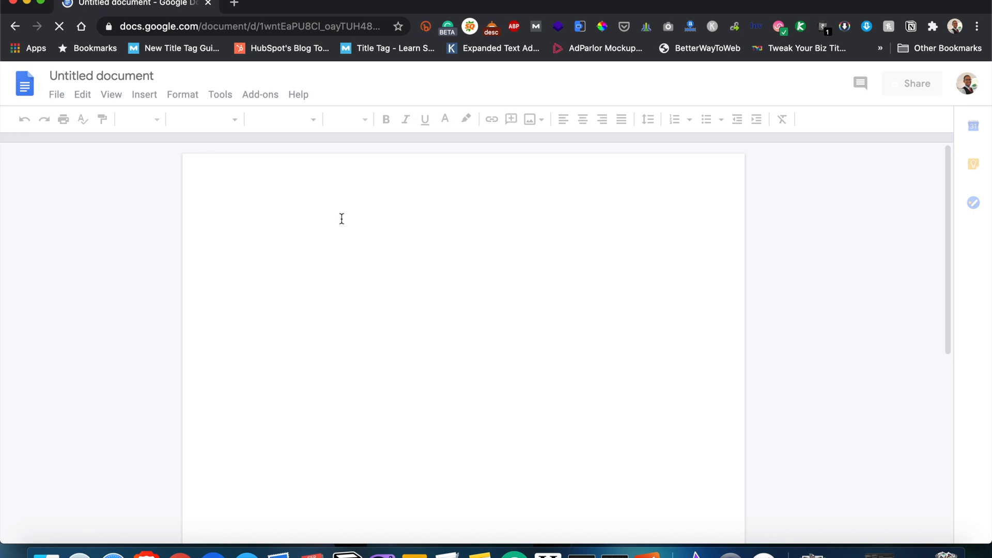
{"action": "left_click", "coordinate": [249, 226]}
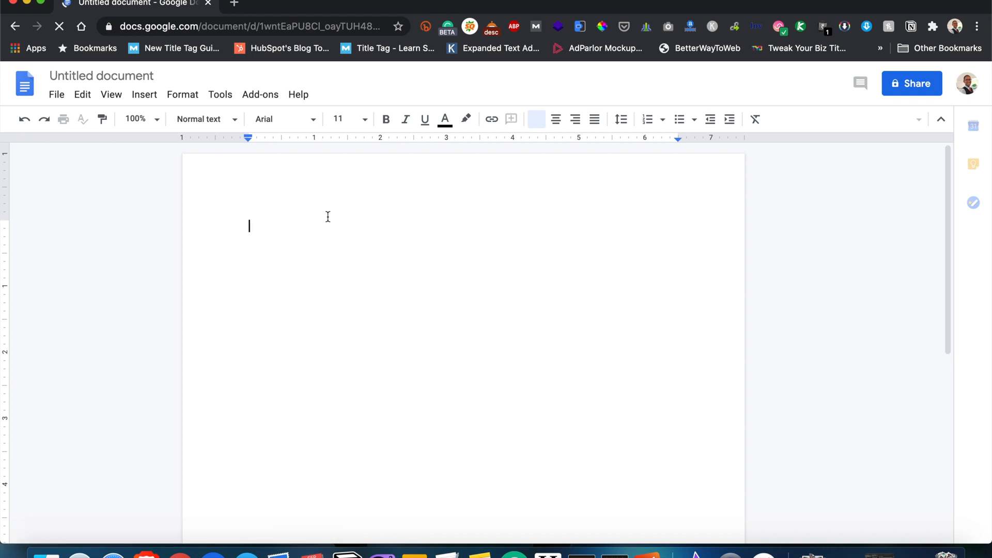
{"action": "left_click", "coordinate": [535, 119]}
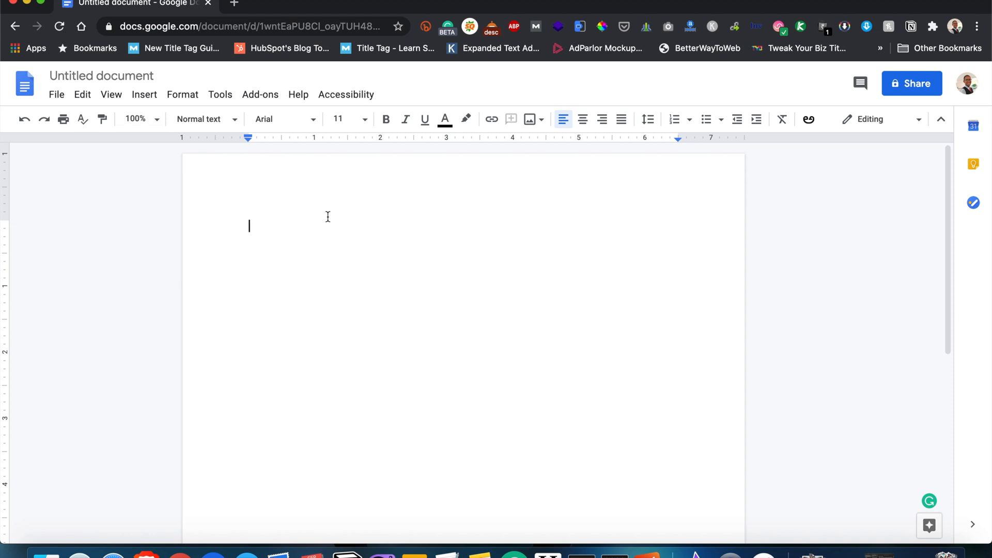
- Write 'This is a test document for demonstrating', accepting the Grammarly fix for 'demonstrating'
{"action": "type", "text": "This"}
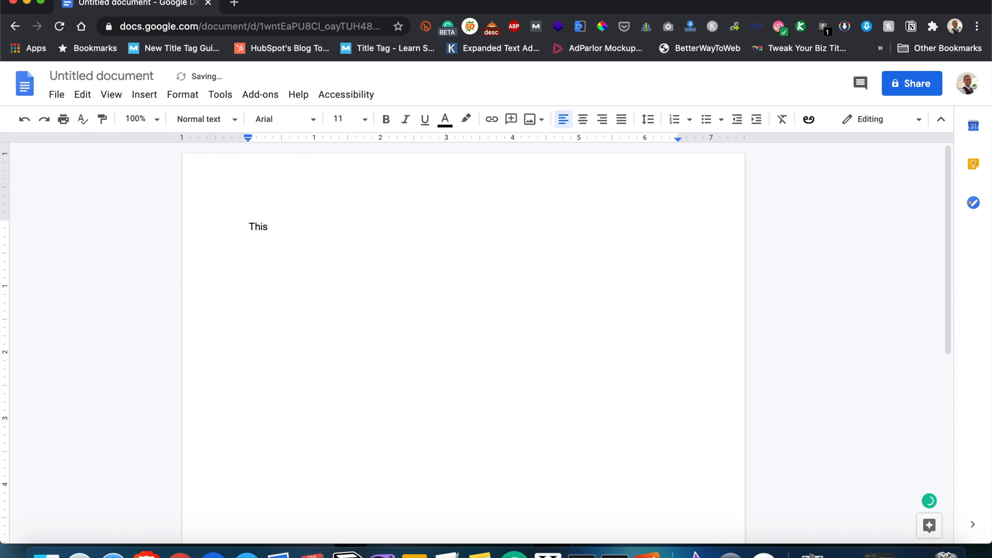
{"action": "type", "text": "is a test"}
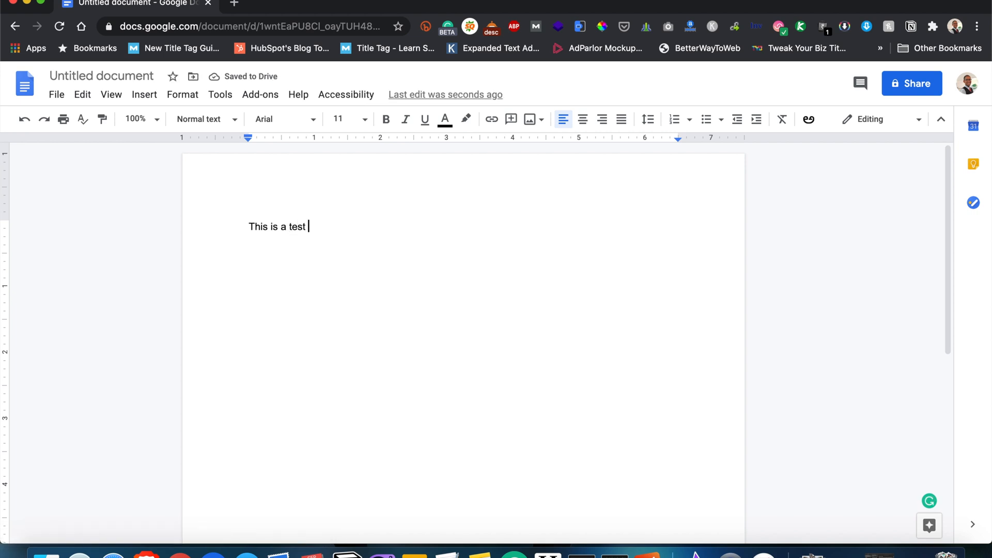
{"action": "type", "text": "do"}
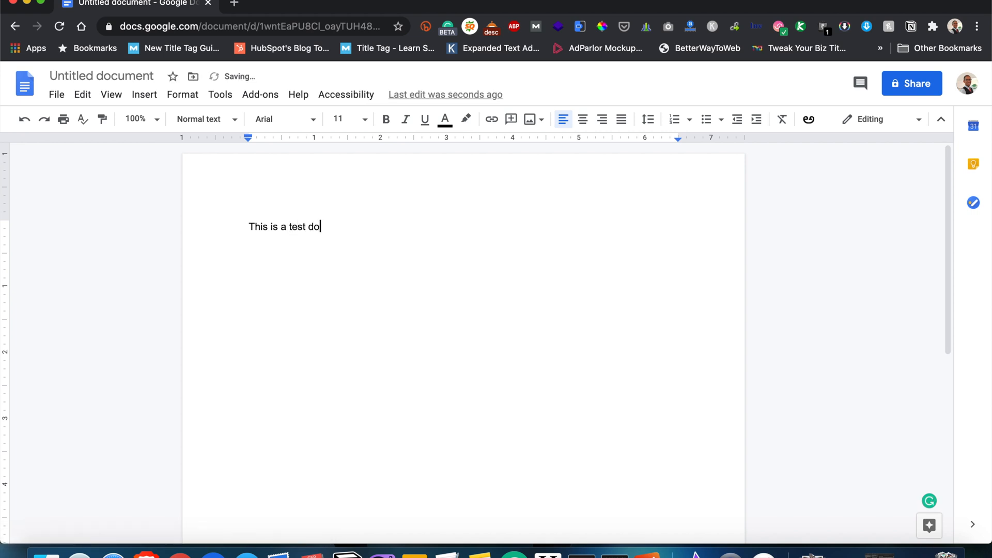
{"action": "type", "text": "cument f"}
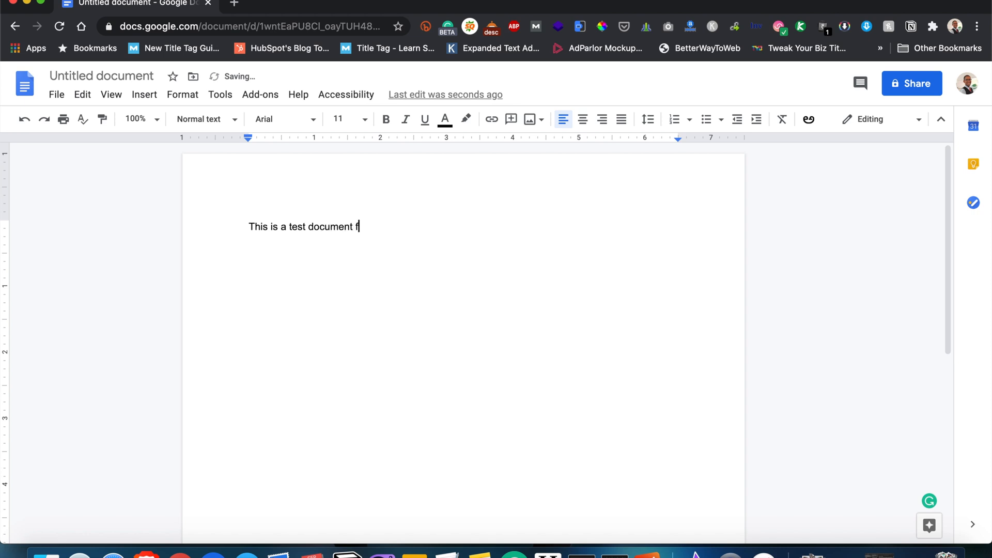
{"action": "type", "text": "or d"}
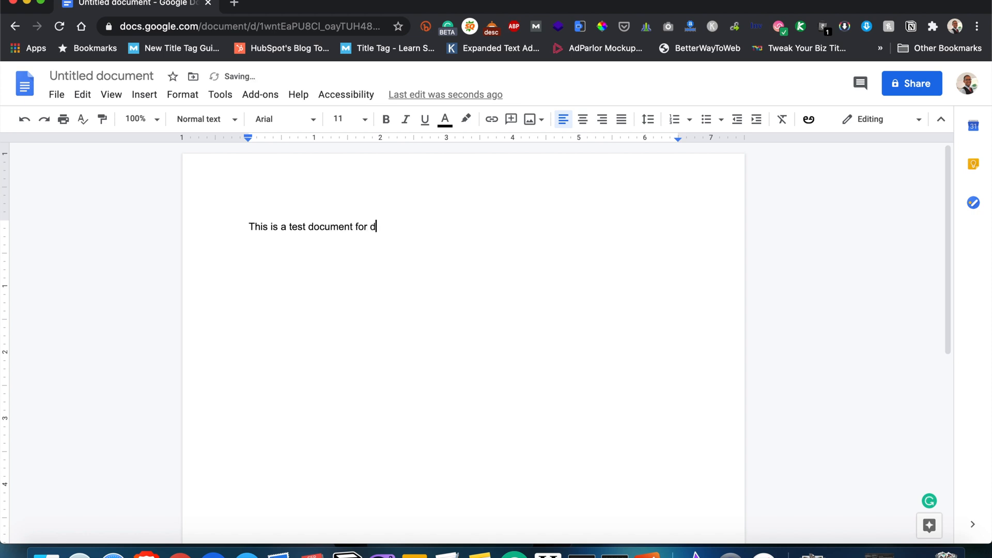
{"action": "type", "text": "emonstartion"}
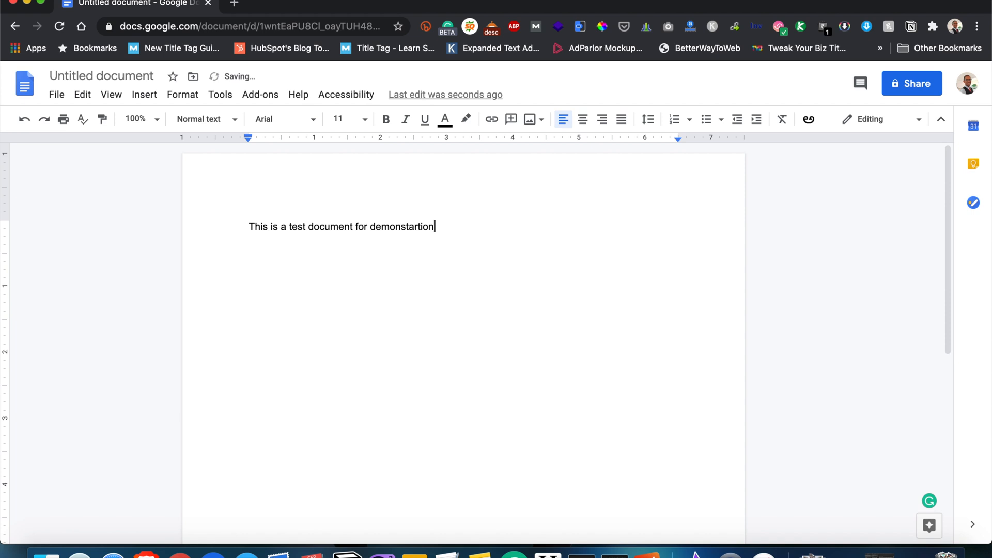
{"action": "type", "text": "ing"}
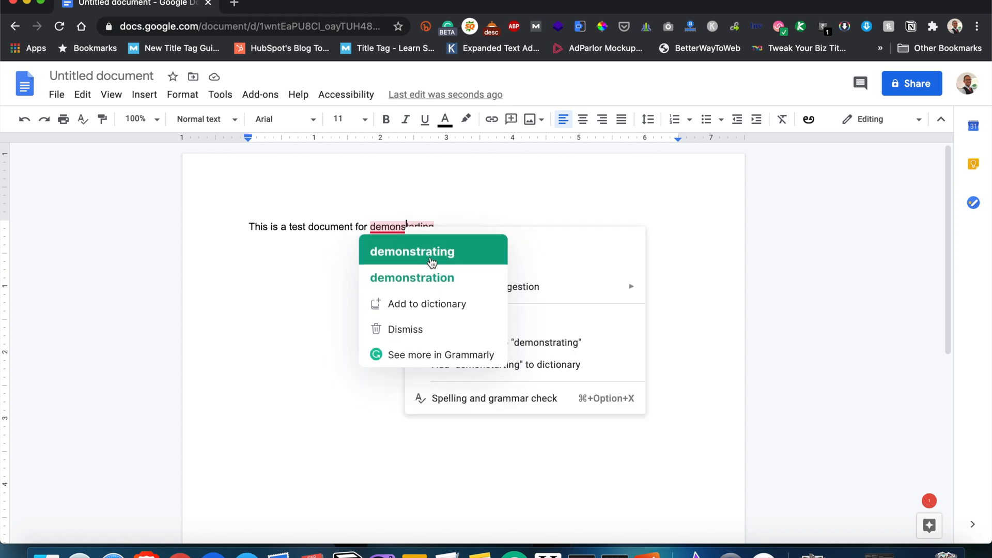
{"action": "left_click", "coordinate": [413, 251]}
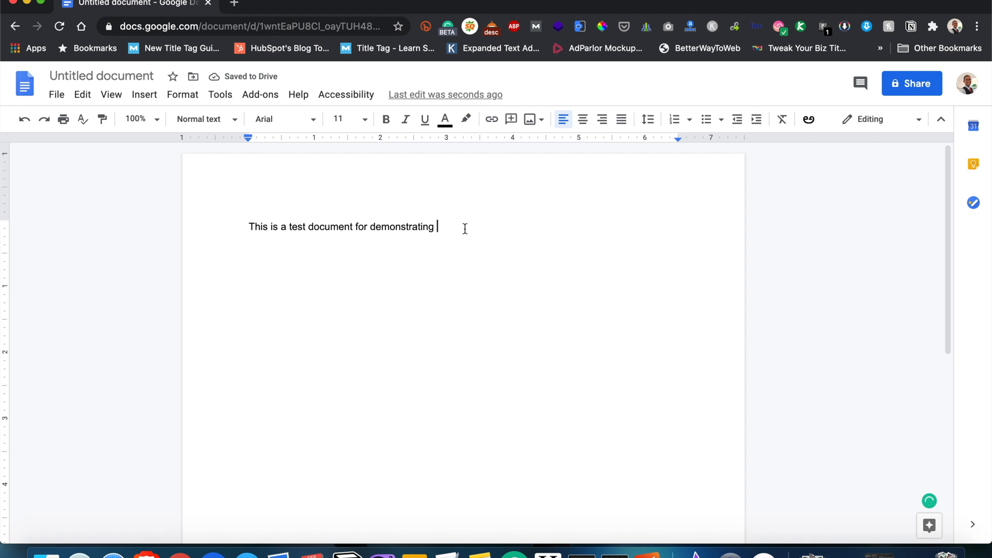
- Continue with 'missing letters and _' and a second line, correcting 'secind' to 'second'
{"action": "type", "text": "missingh"}
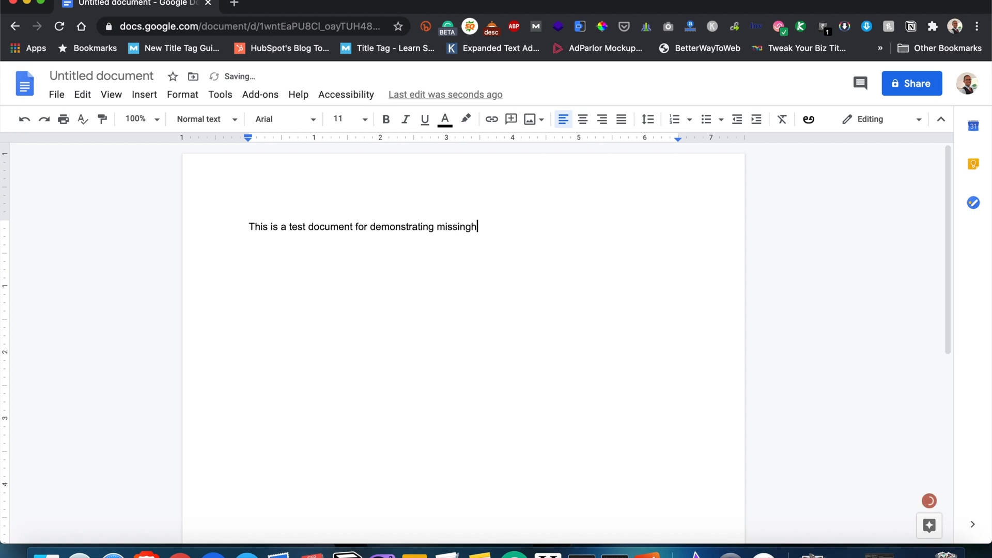
{"action": "type", "text": "le"}
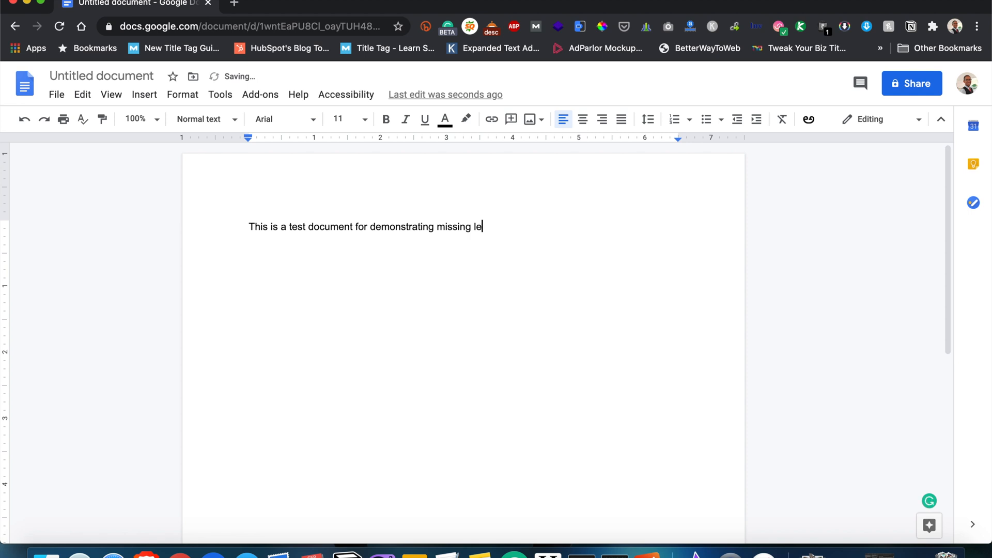
{"action": "type", "text": "tter"}
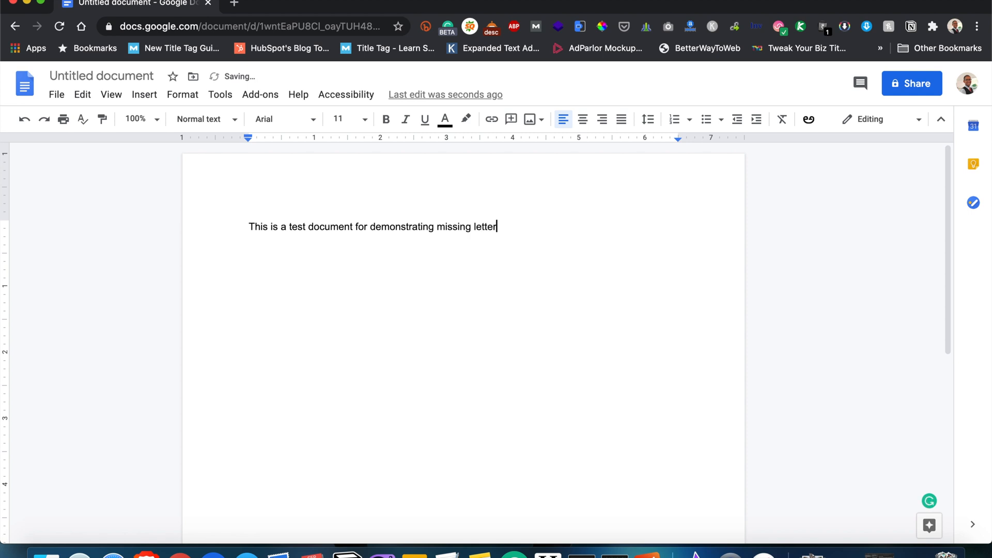
{"action": "type", "text": "s and"}
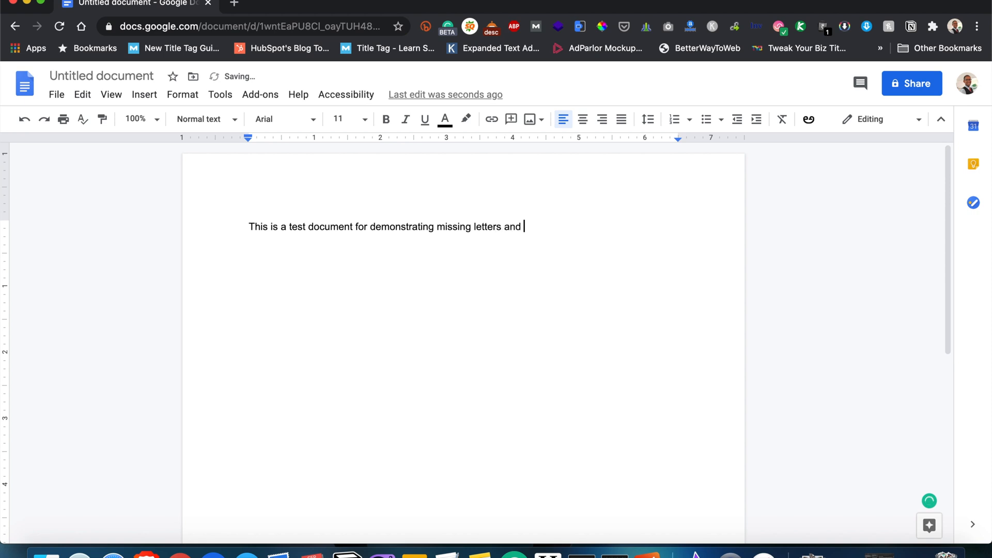
{"action": "type", "text": "_________."}
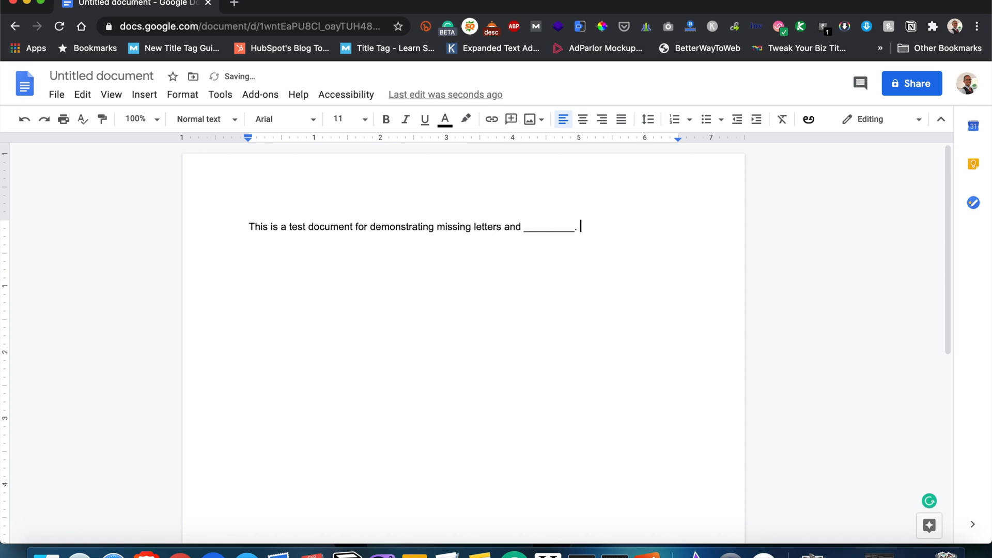
{"action": "type", "text": "This is the se"}
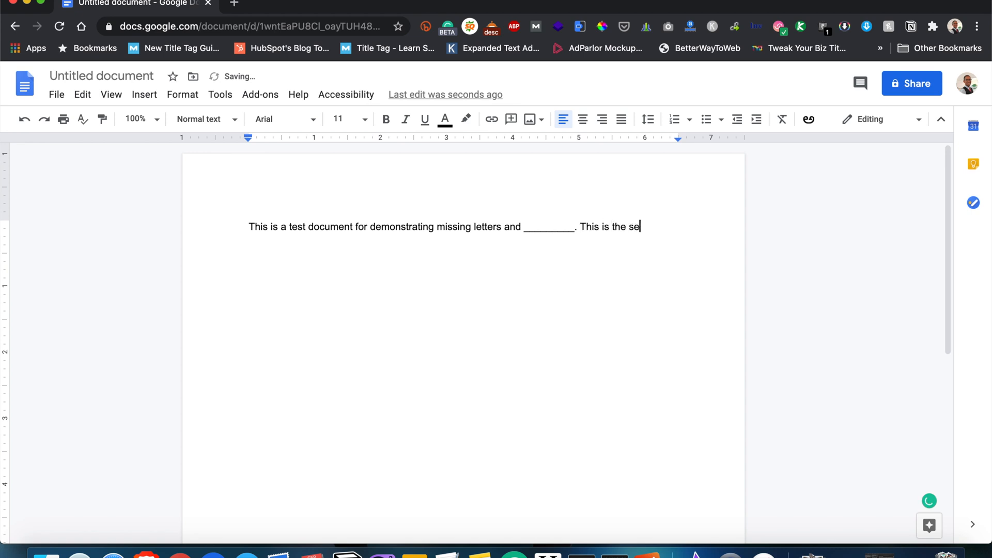
{"action": "type", "text": "cind line"}
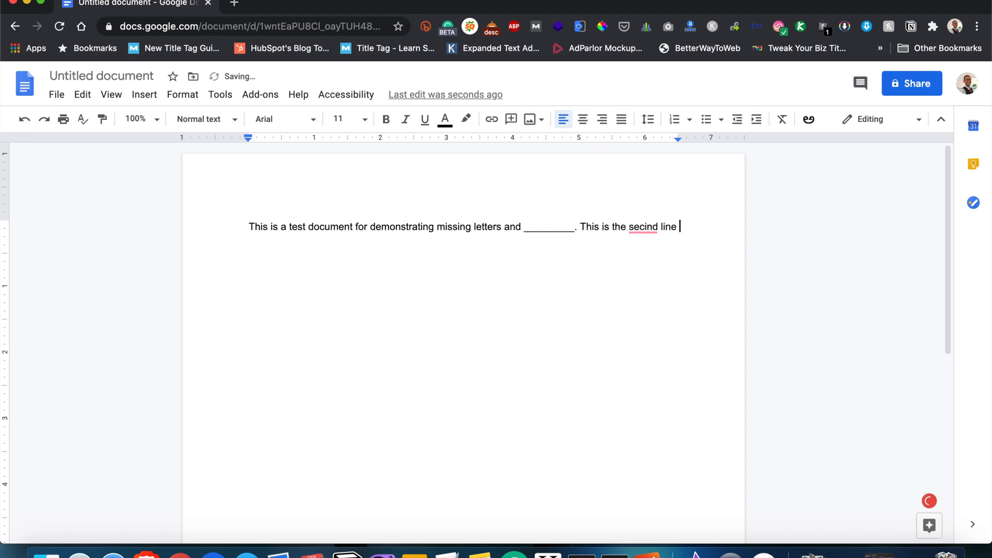
{"action": "type", "text": "of the document,."}
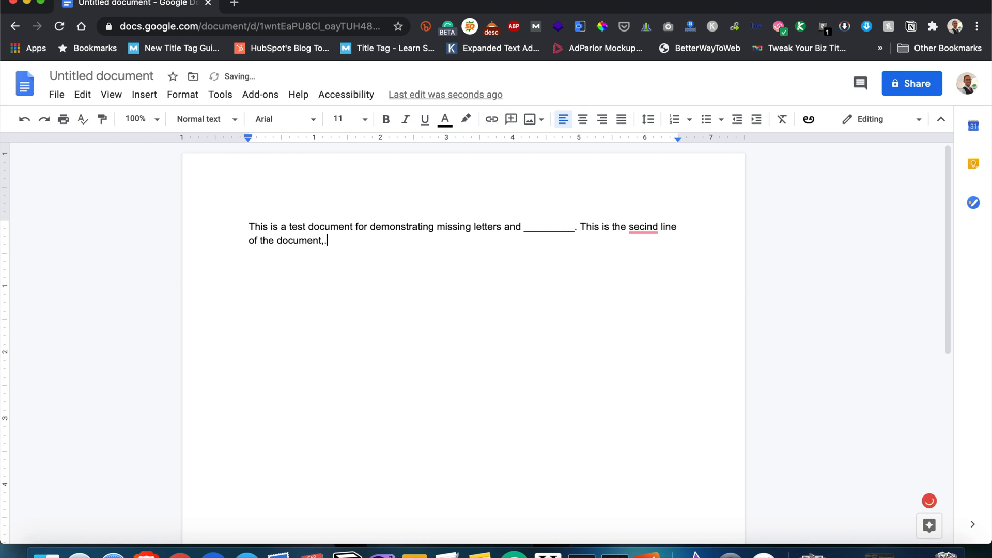
{"action": "left_click", "coordinate": [642, 227]}
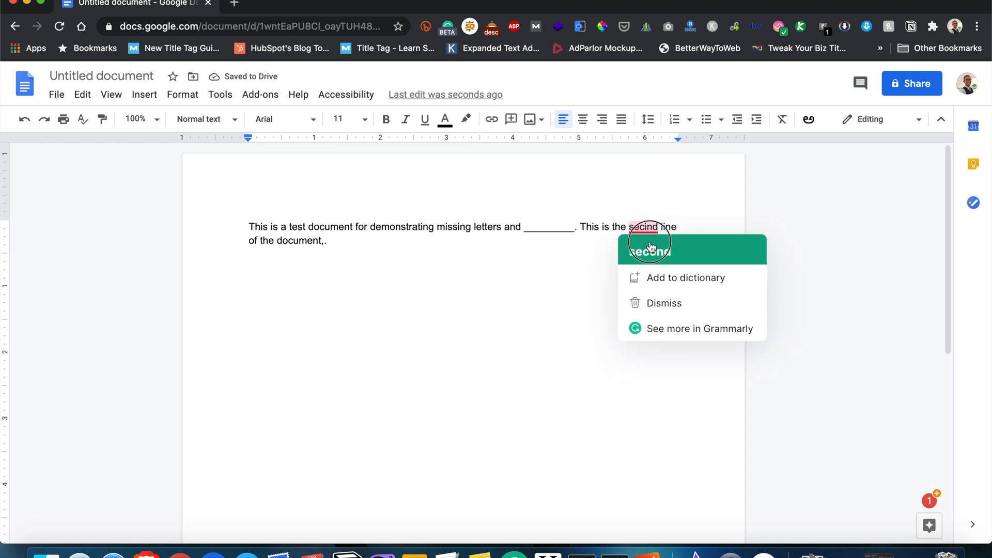
{"action": "left_click", "coordinate": [647, 249]}
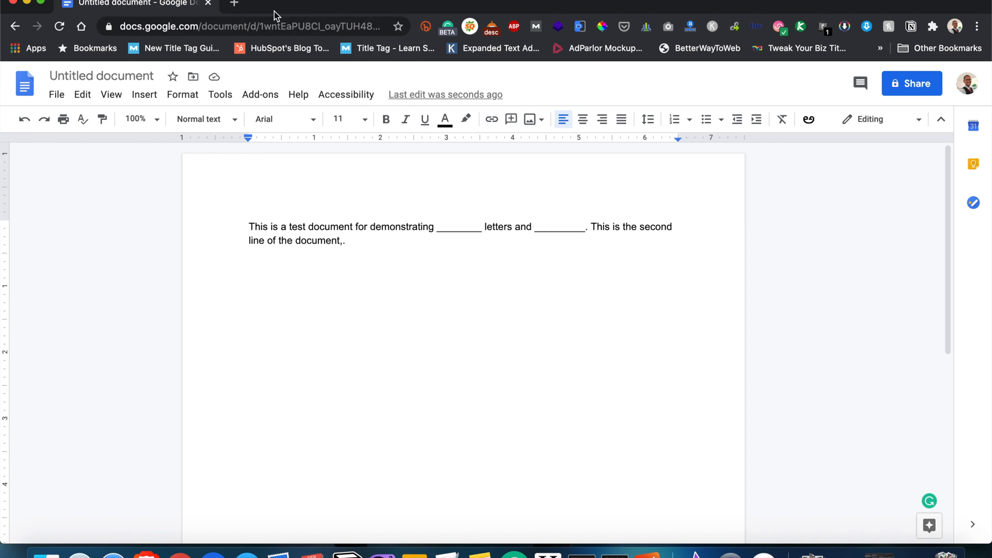
- Place the insertion point just before the word 'letters' after the first blank
{"action": "left_click", "coordinate": [483, 227]}
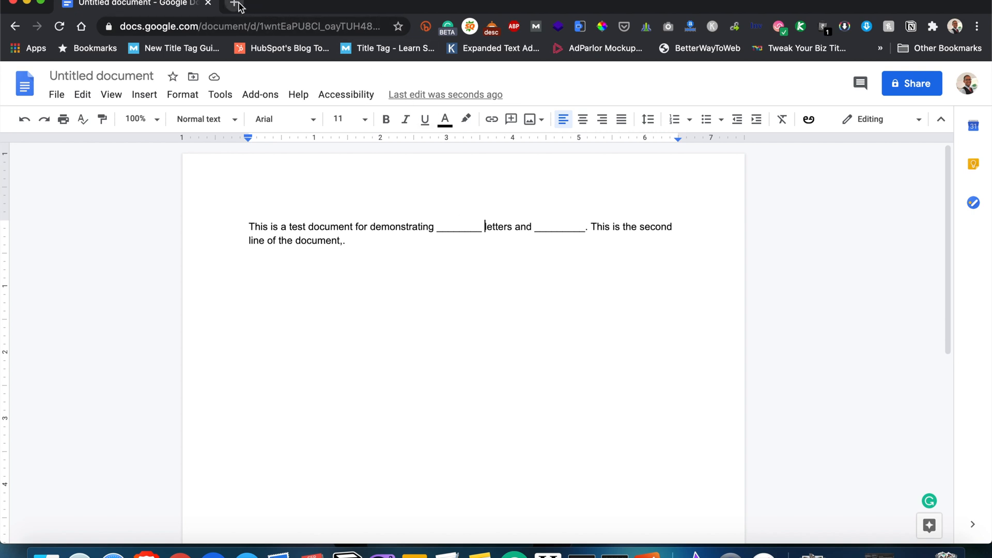
- Search 'wikipedia india' in a new tab and open the India - Wikipedia article
{"action": "left_click", "coordinate": [232, 7]}
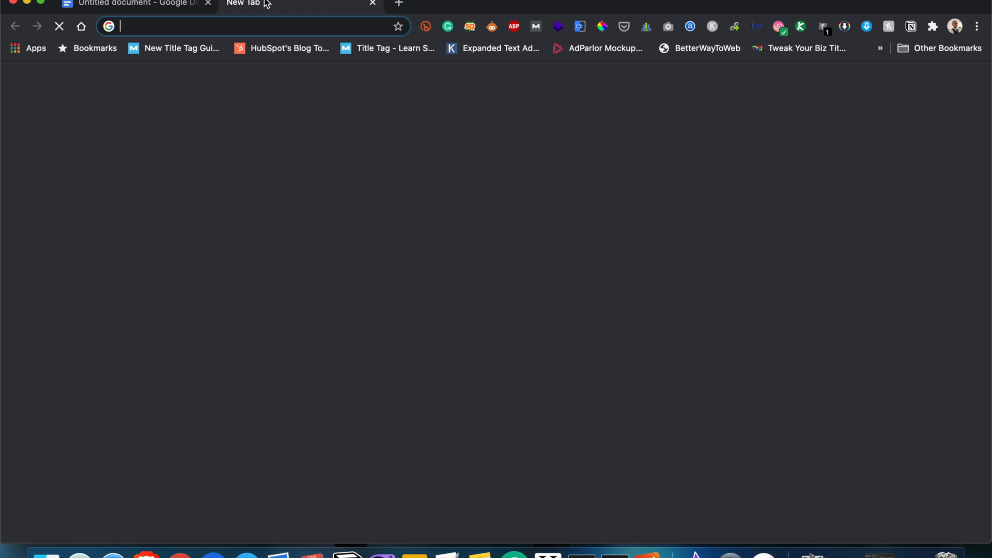
{"action": "type", "text": "wiki"}
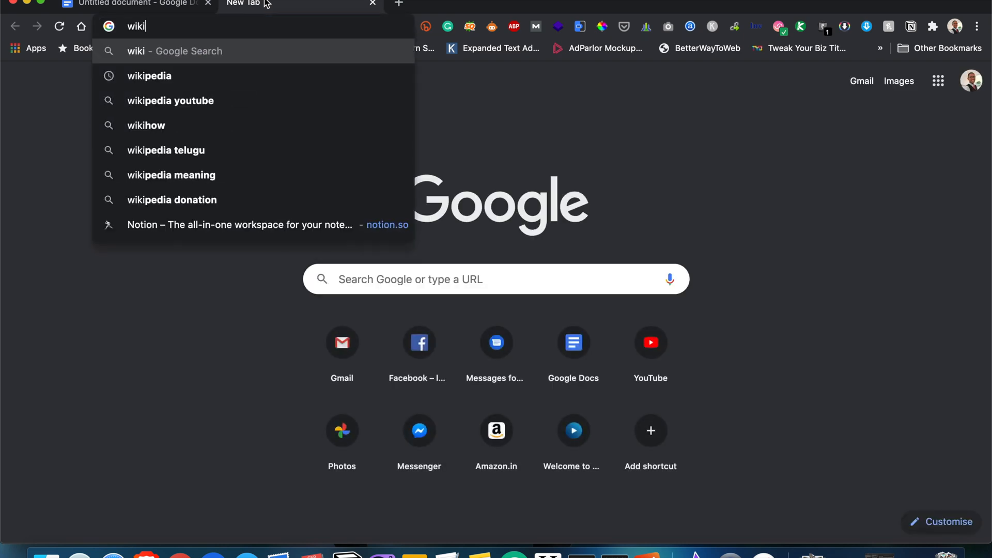
{"action": "type", "text": "pedia"}
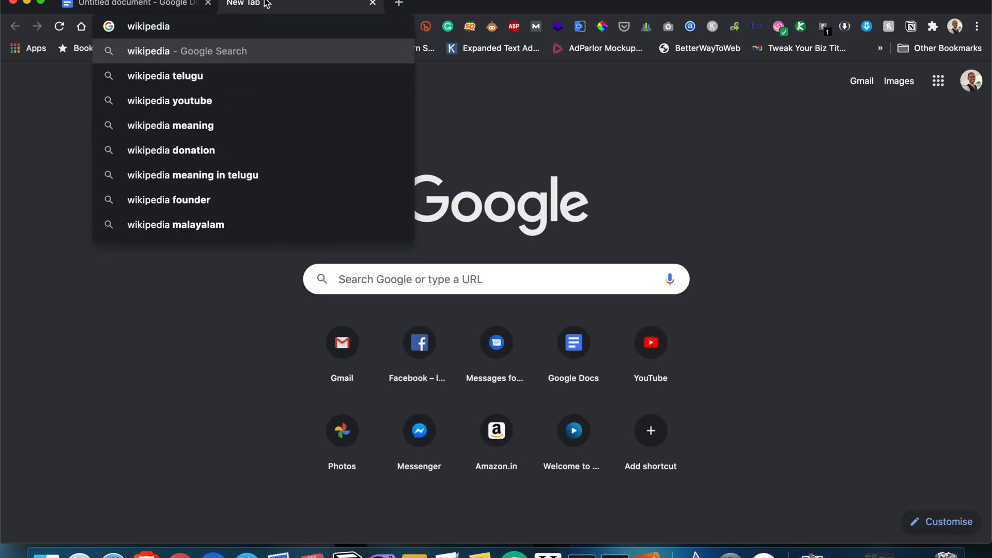
{"action": "type", "text": "india"}
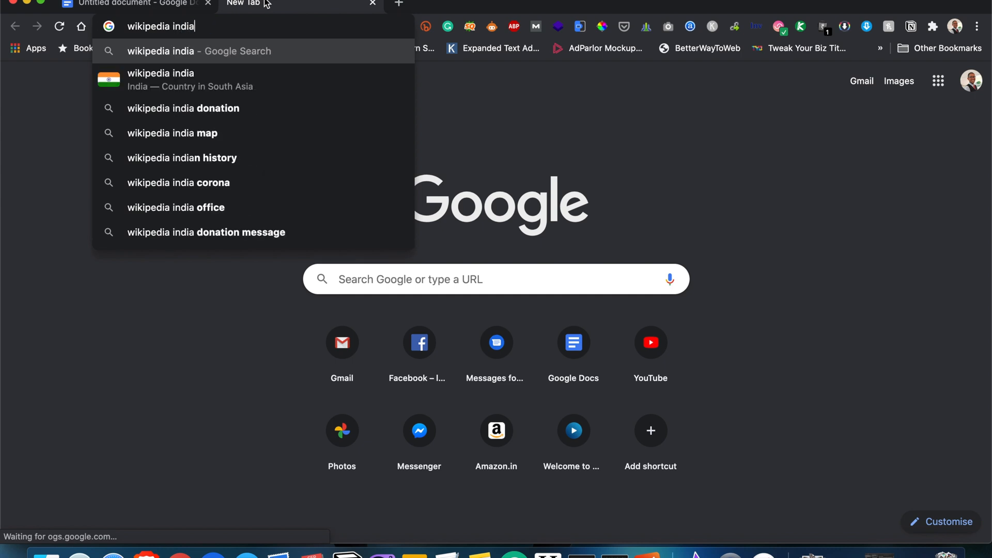
{"action": "key", "text": "Return"}
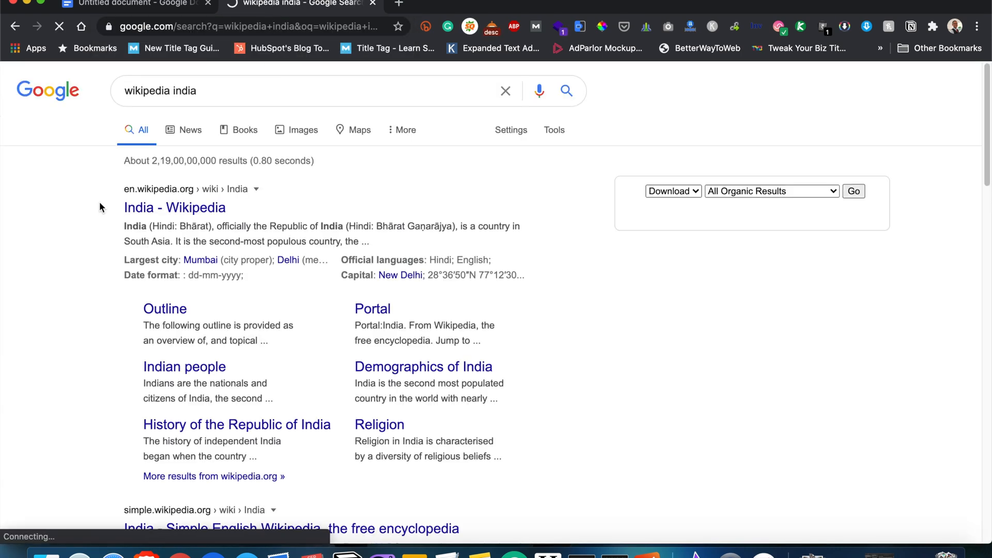
{"action": "left_click", "coordinate": [853, 191]}
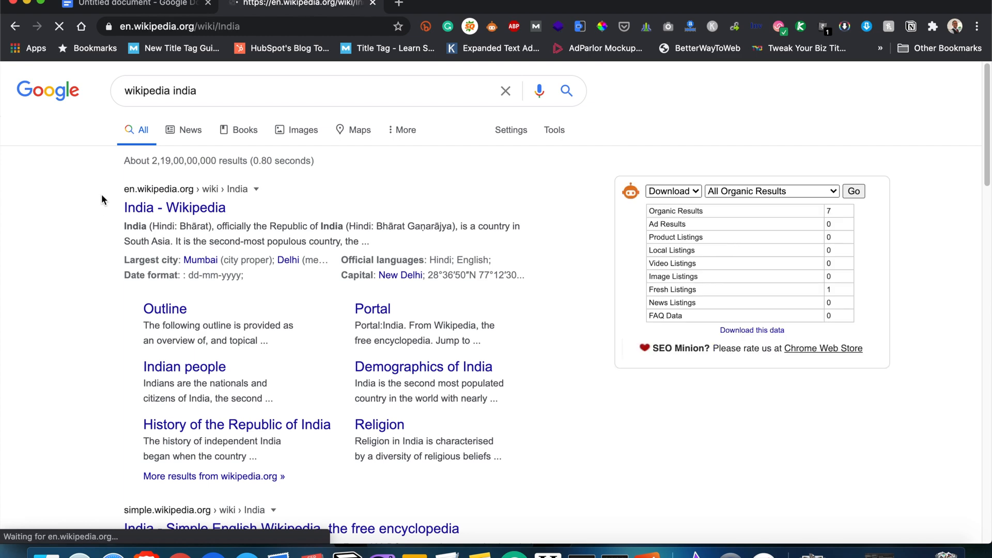
- Select the article's opening paragraphs and copy them via the context menu
{"action": "left_click", "coordinate": [175, 207]}
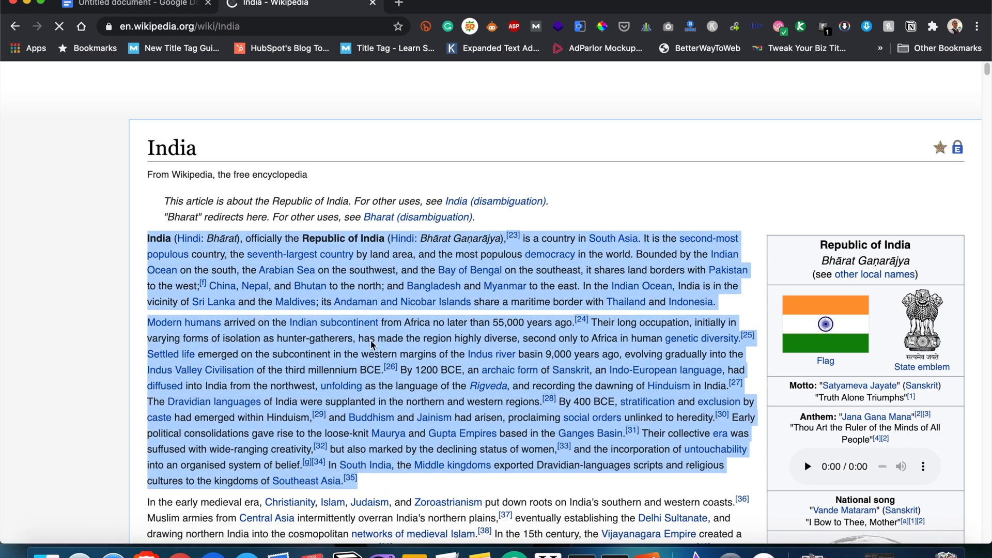
{"action": "right_click", "coordinate": [372, 346]}
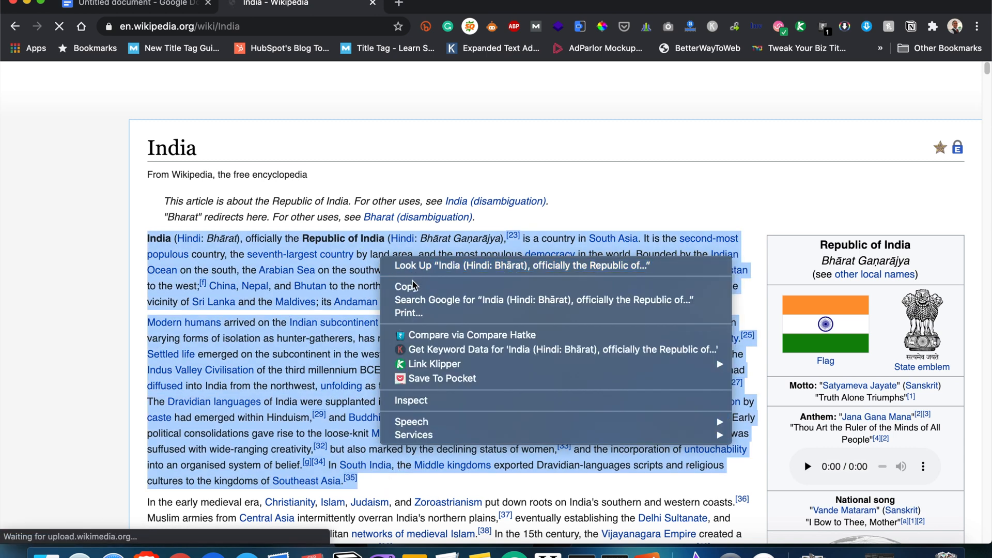
{"action": "left_click", "coordinate": [114, 4]}
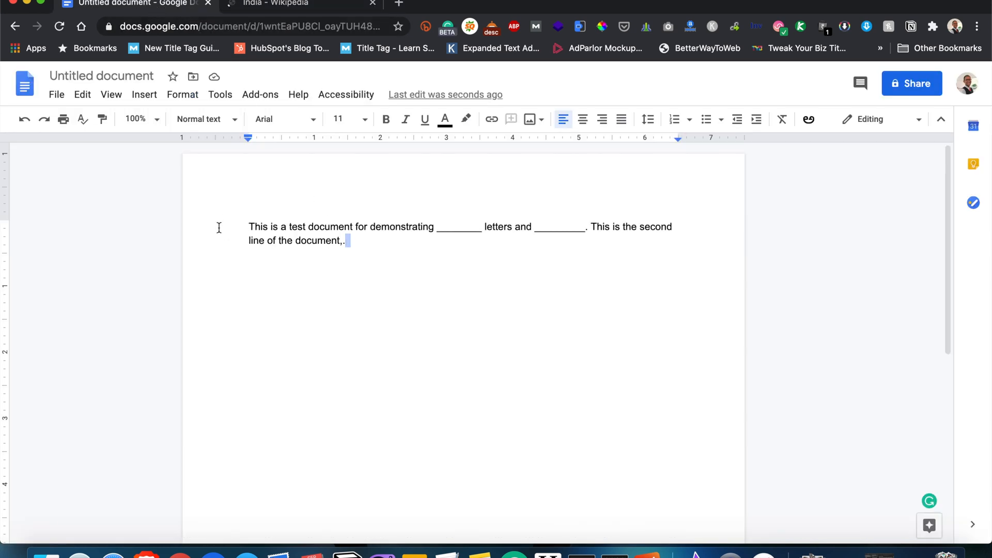
- Select all the test text and paste the copied India article paragraphs in its place
{"action": "key", "text": "ctrl+a"}
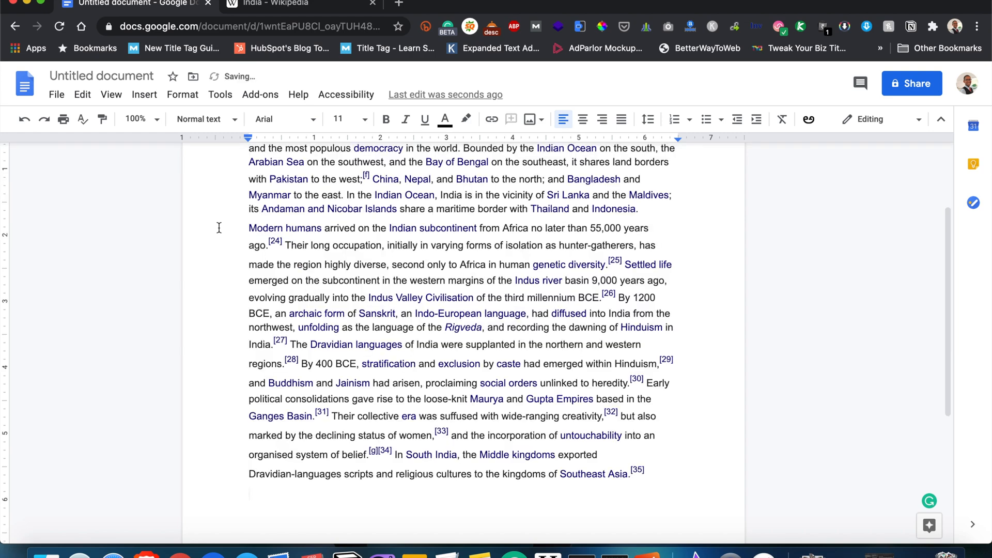
{"action": "scroll", "scroll_direction": "up", "scroll_amount": 3}
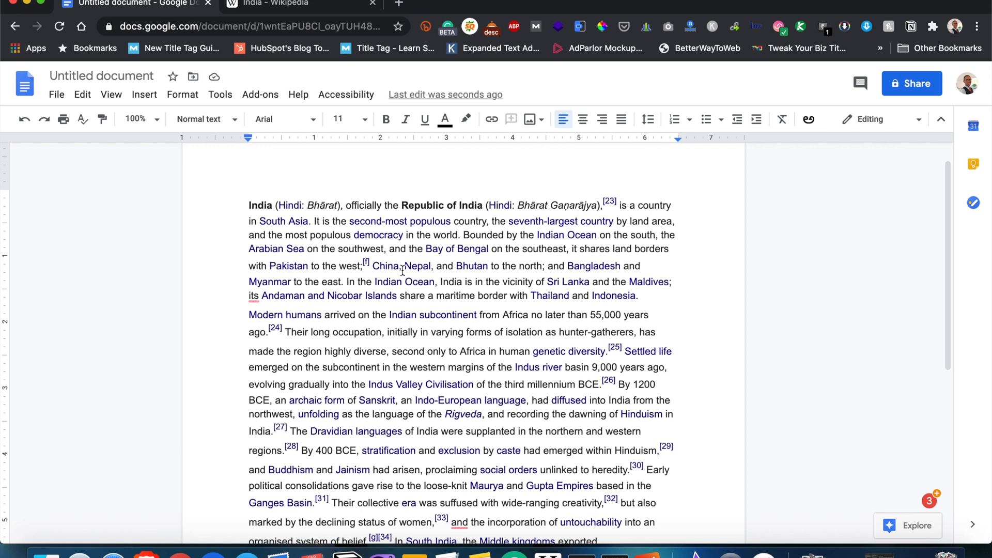
{"action": "mouse_move", "coordinate": [438, 308]}
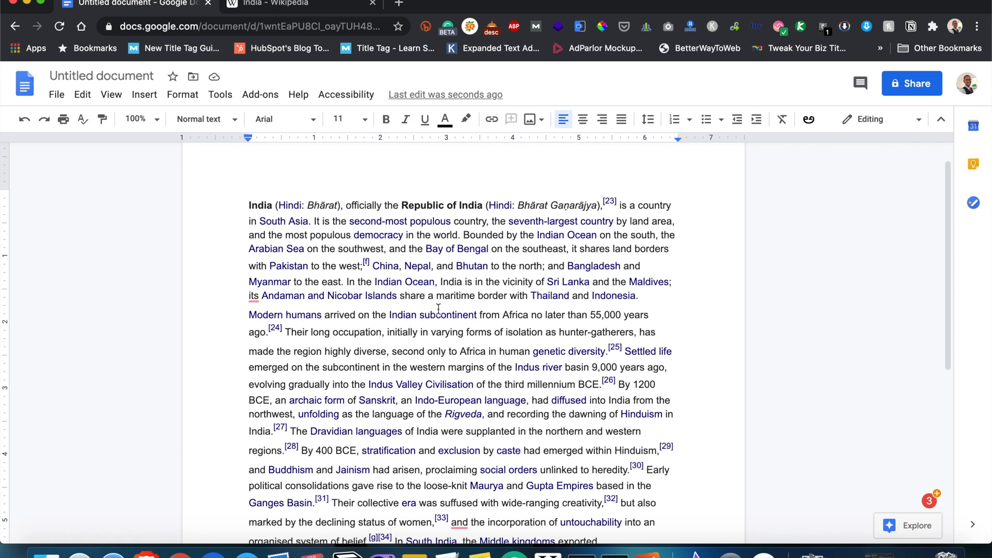
{"action": "scroll", "scroll_direction": "down", "scroll_amount": 3}
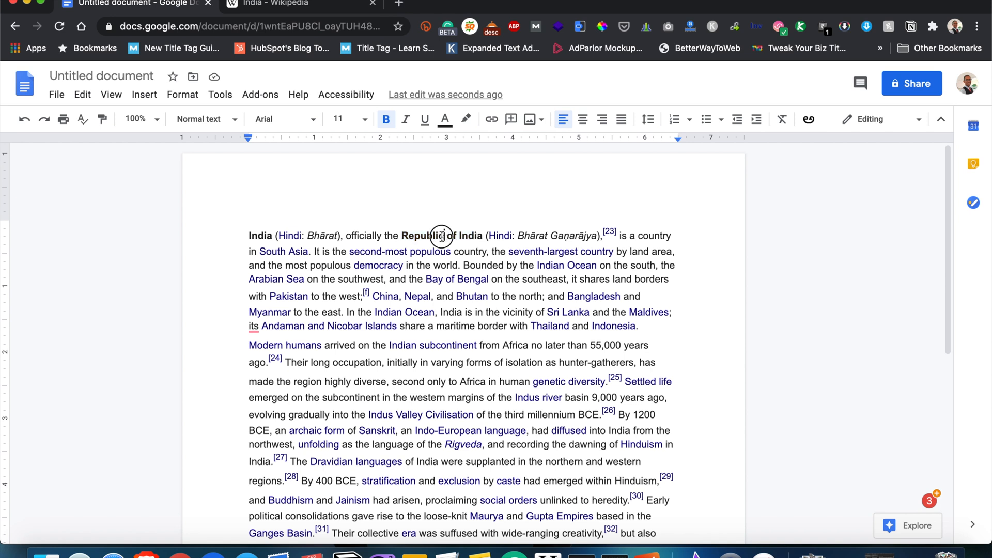
- Replace the word 'Republic' in the first sentence with an underscore blank
{"action": "double_click", "coordinate": [421, 235]}
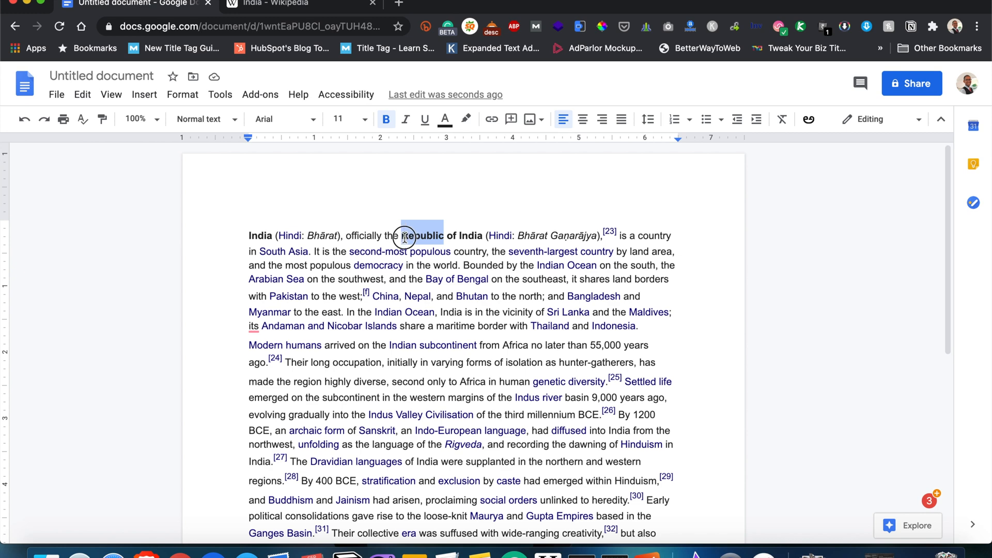
{"action": "key", "text": "Backspace"}
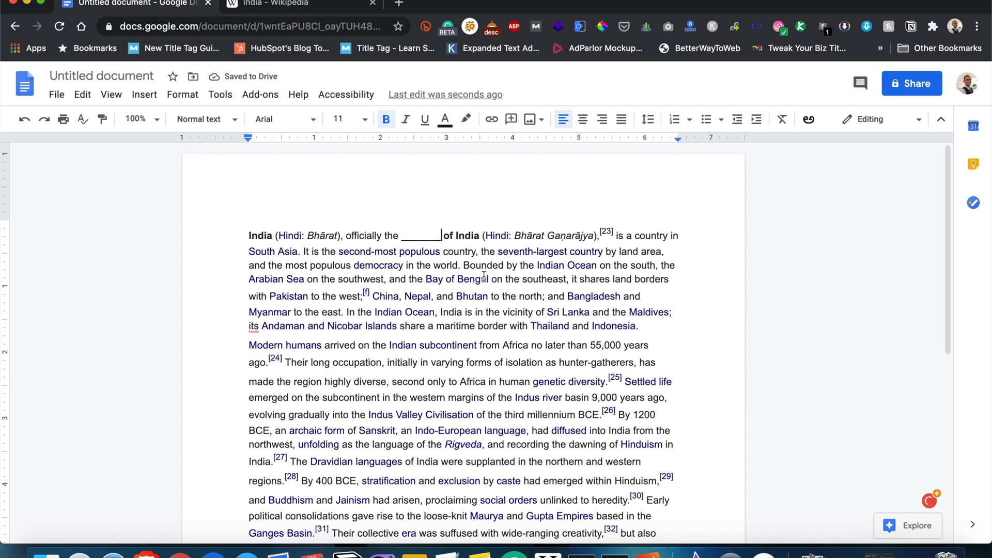
{"action": "scroll", "scroll_direction": "down", "scroll_amount": 3}
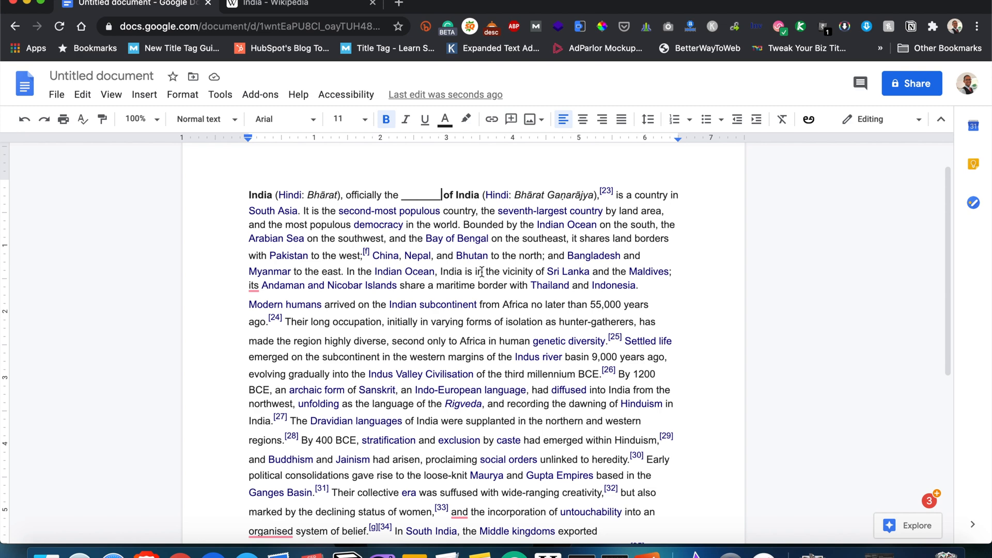
{"action": "scroll", "scroll_direction": "down", "scroll_amount": 3}
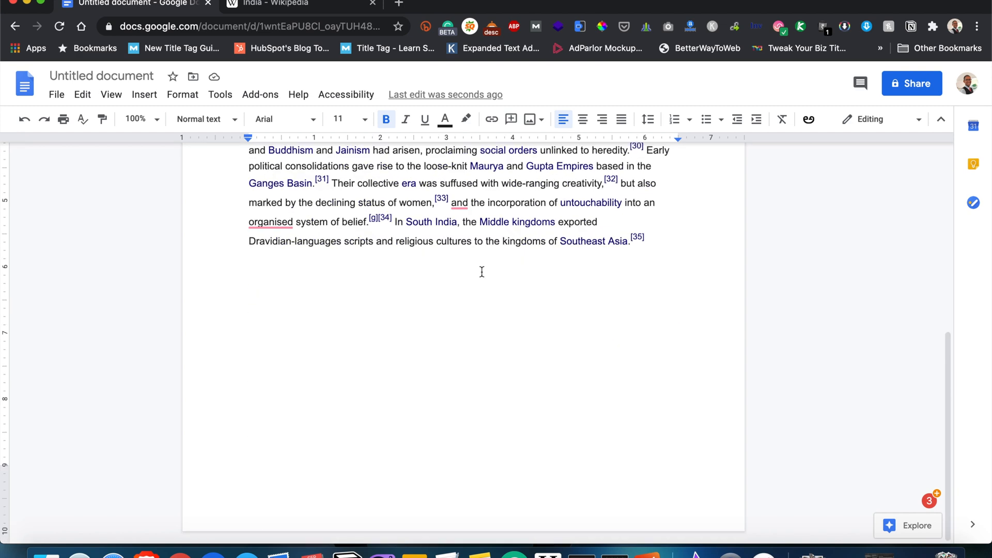
{"action": "scroll", "scroll_direction": "up", "scroll_amount": 3}
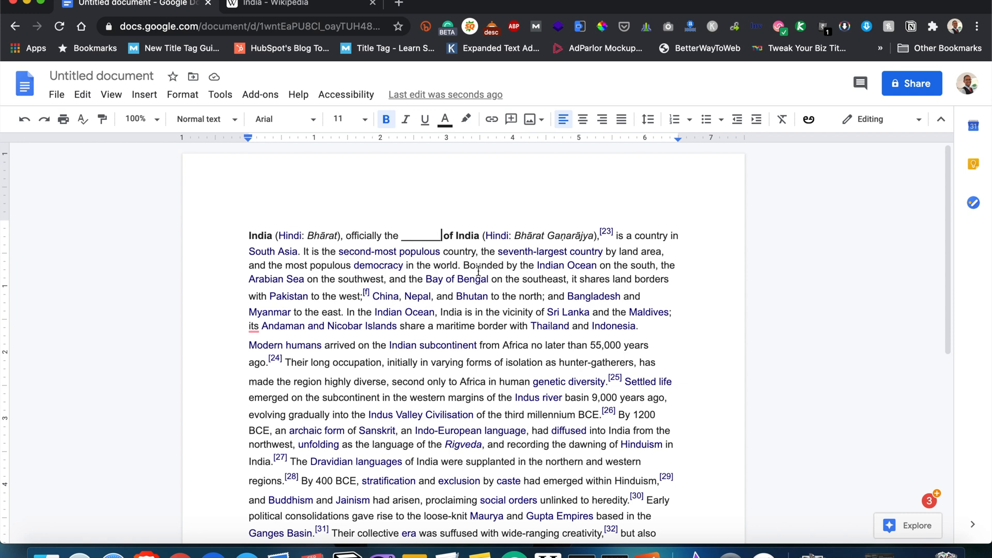
{"action": "mouse_move", "coordinate": [309, 252]}
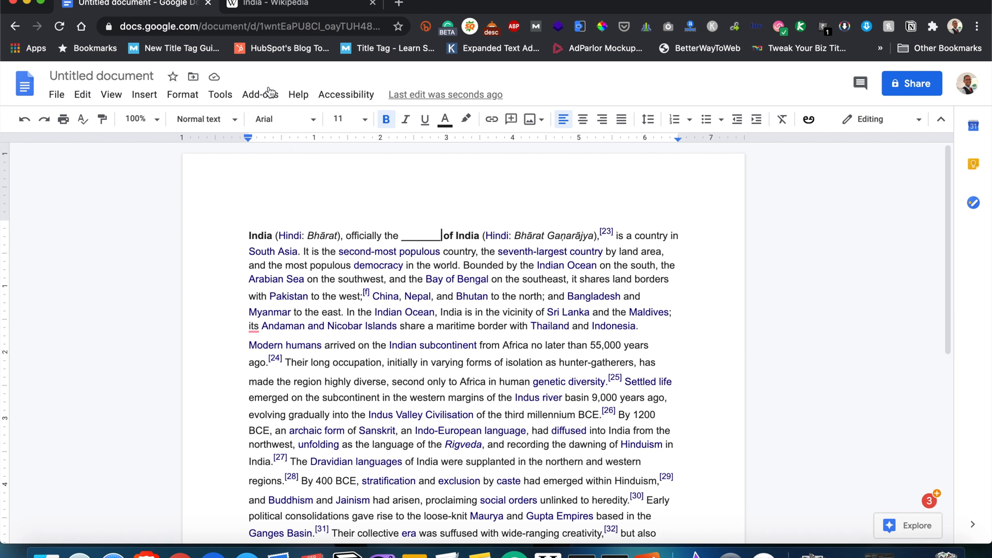
- Search the add-ons marketplace for 'cloze' and open the CLOZEit listing
{"action": "left_click", "coordinate": [259, 94]}
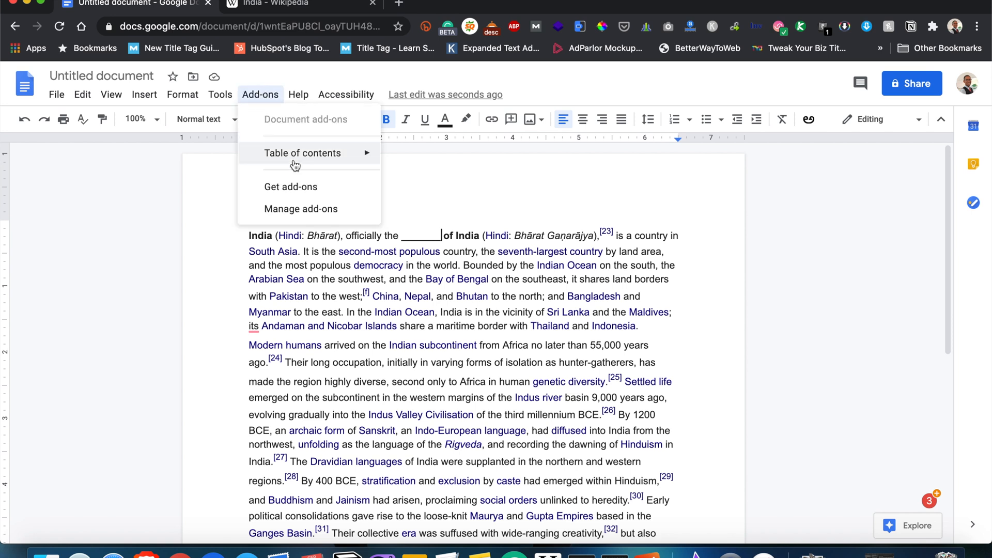
{"action": "left_click", "coordinate": [291, 186]}
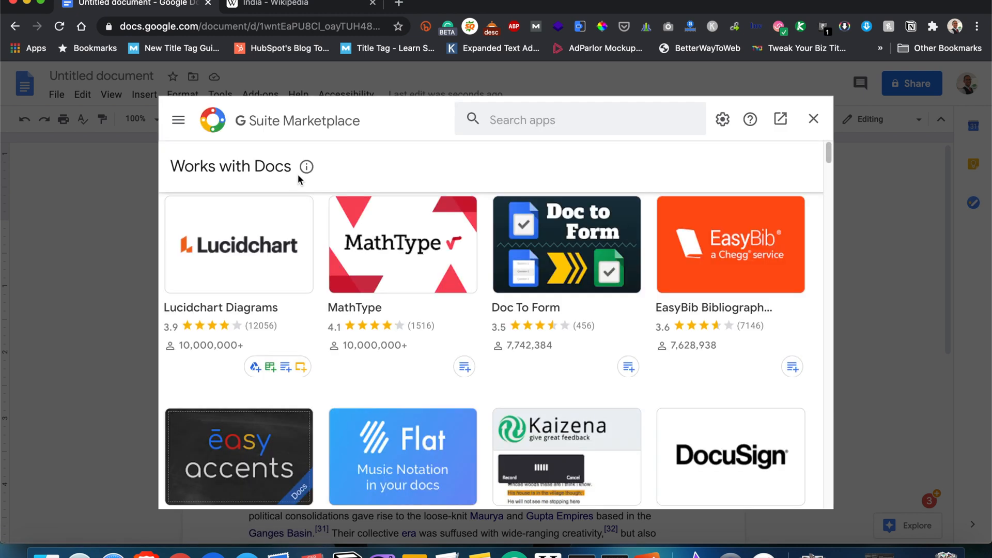
{"action": "left_click", "coordinate": [579, 119]}
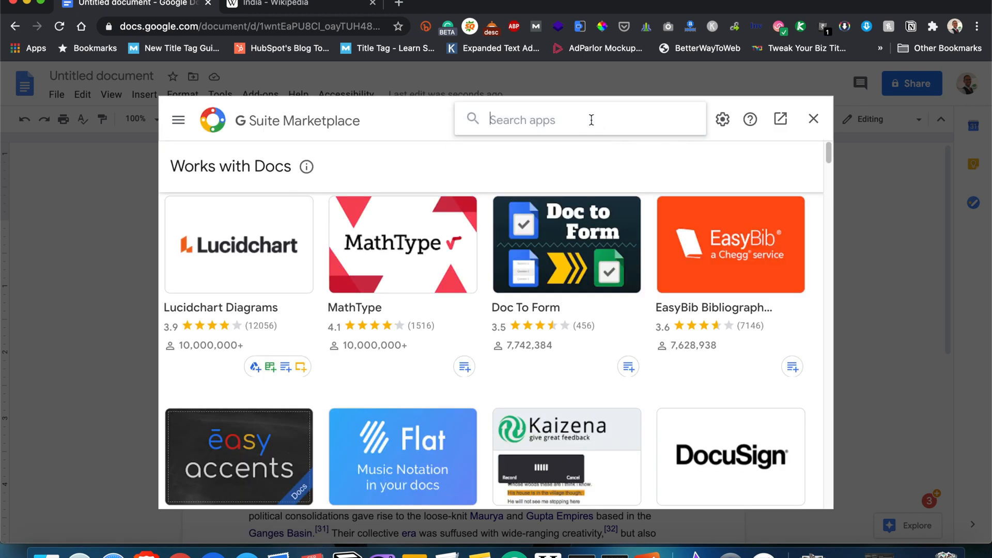
{"action": "type", "text": "clo"}
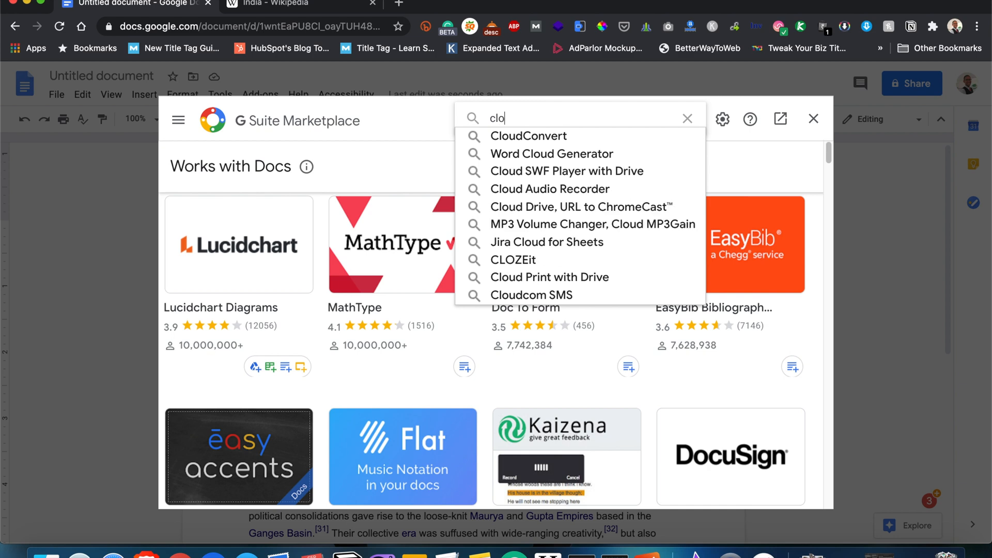
{"action": "type", "text": "ze"}
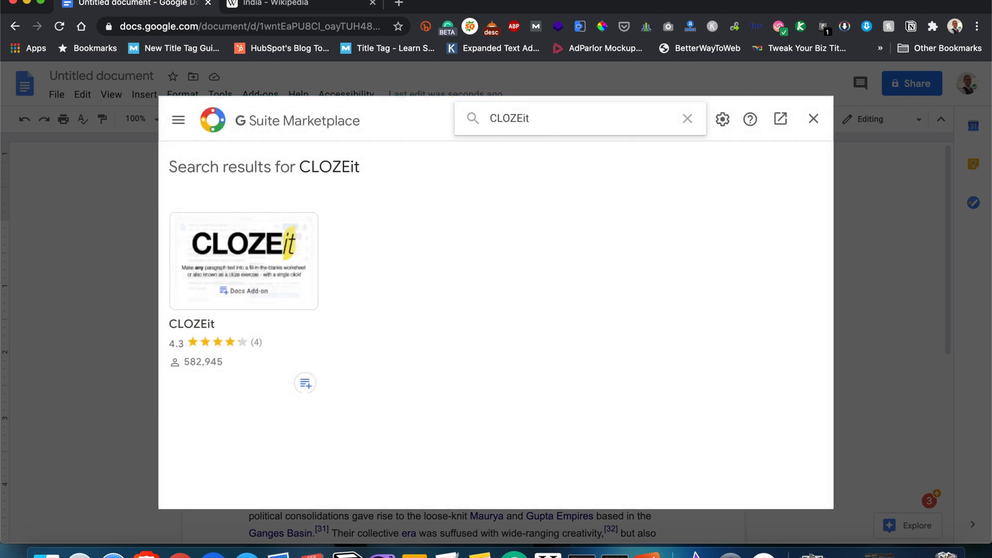
{"action": "left_click", "coordinate": [244, 261]}
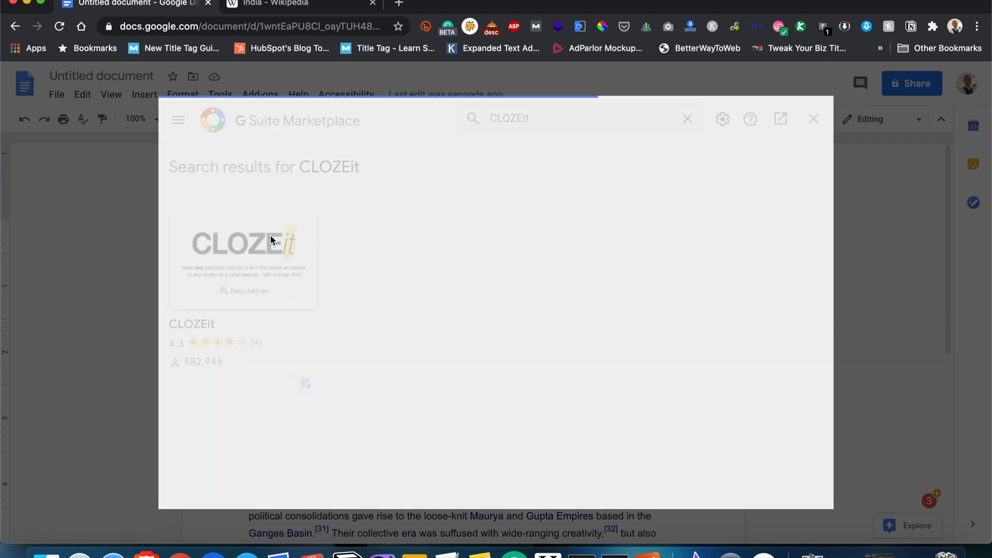
{"action": "left_click", "coordinate": [243, 244]}
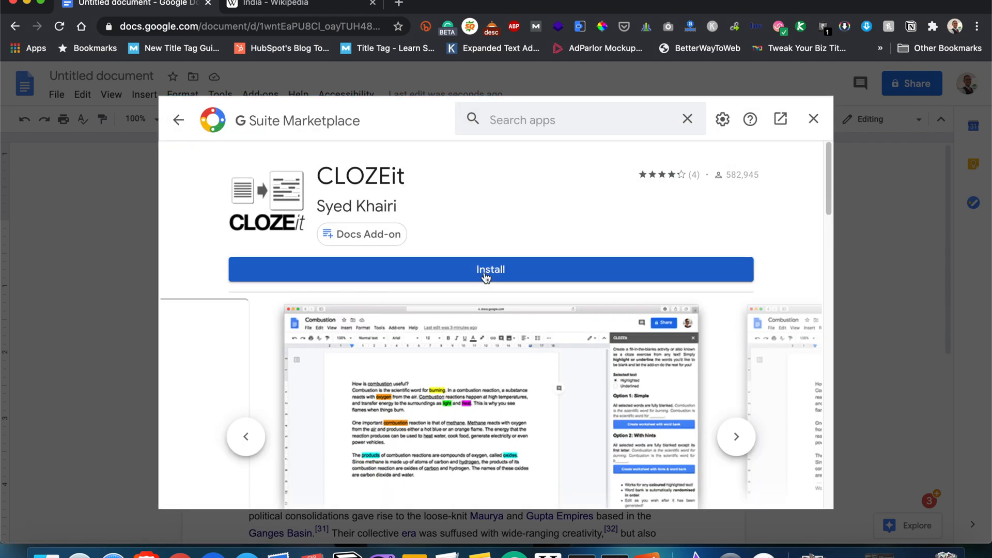
- Install CLOZEit, continue through the prompt and choose the Google account to use
{"action": "left_click", "coordinate": [490, 269]}
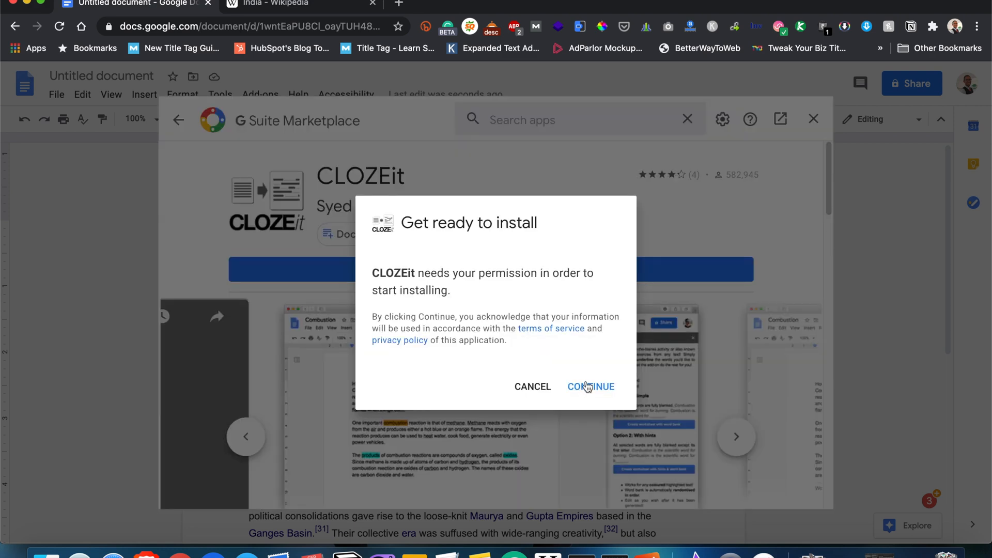
{"action": "left_click", "coordinate": [591, 387]}
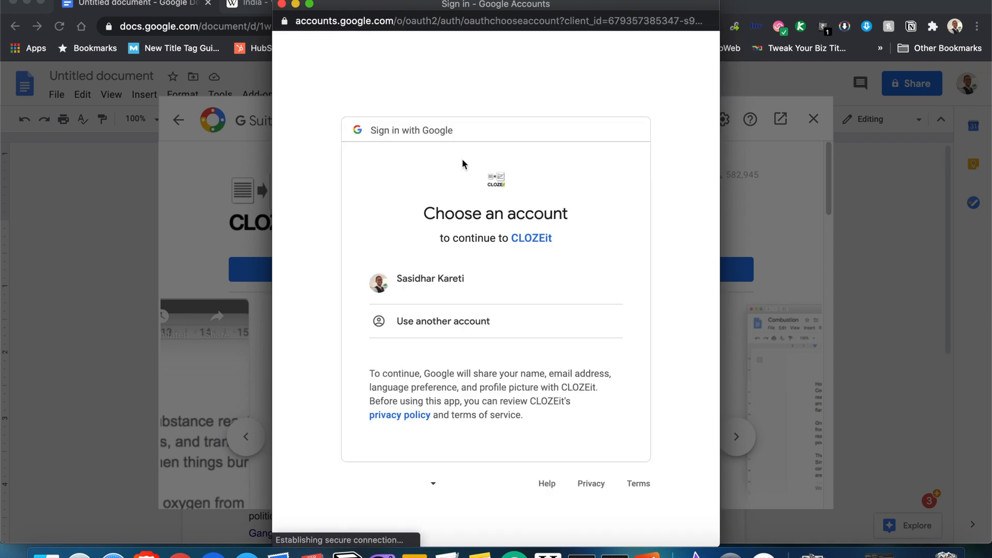
{"action": "left_click", "coordinate": [430, 283]}
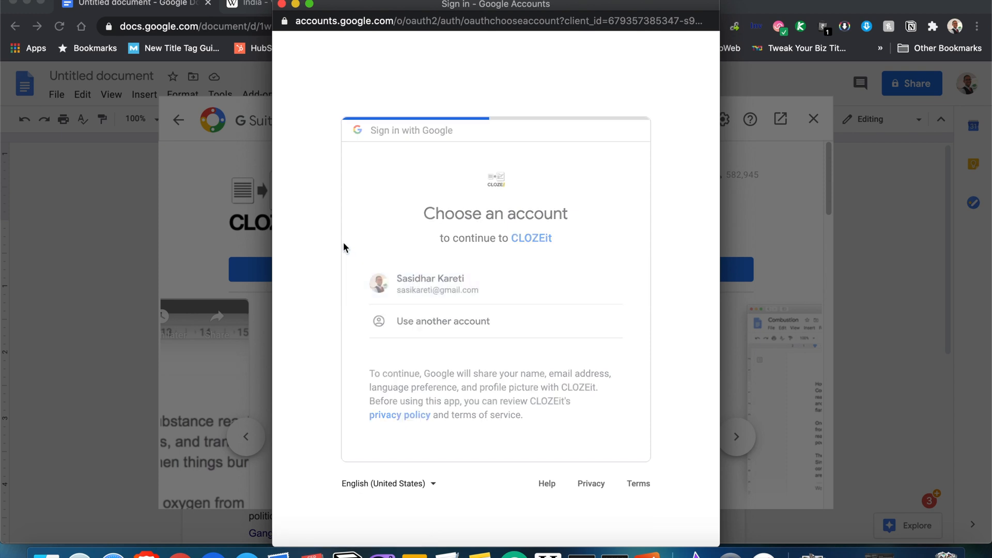
{"action": "left_click", "coordinate": [495, 283]}
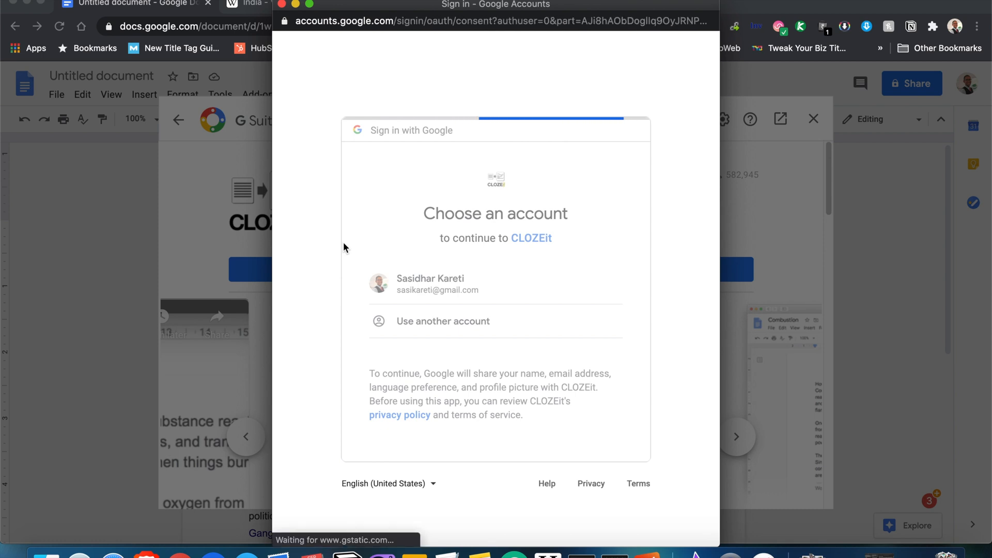
{"action": "left_click", "coordinate": [437, 283]}
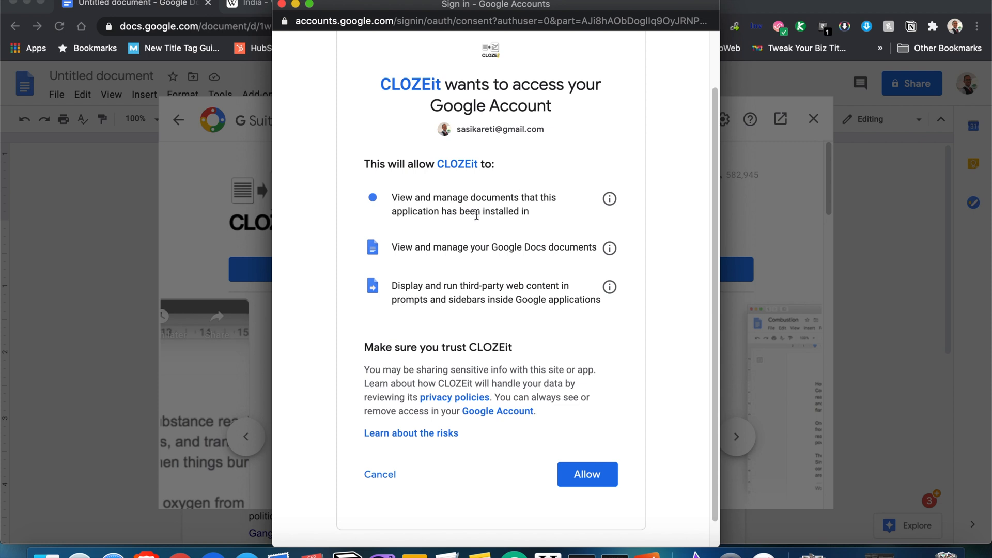
{"action": "mouse_move", "coordinate": [405, 226]}
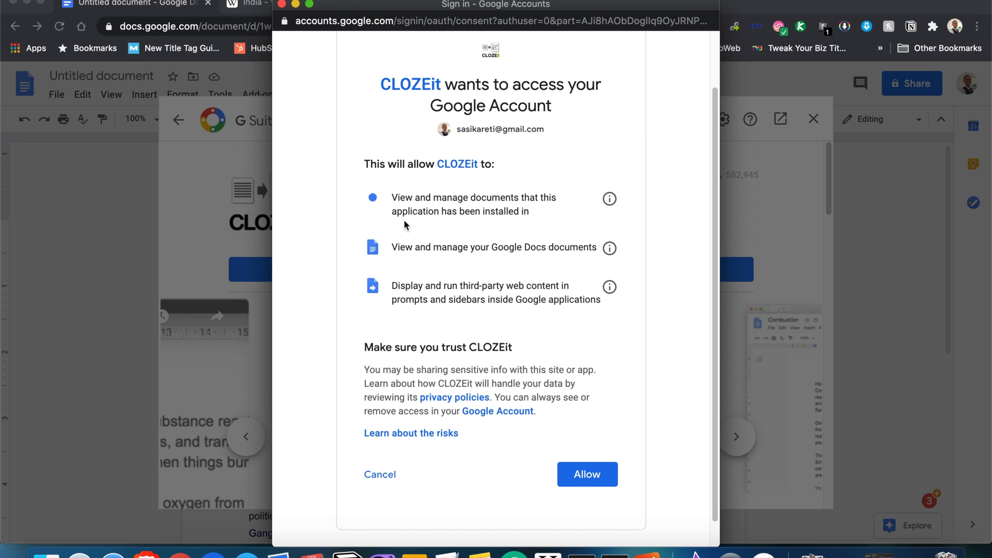
{"action": "mouse_move", "coordinate": [448, 247]}
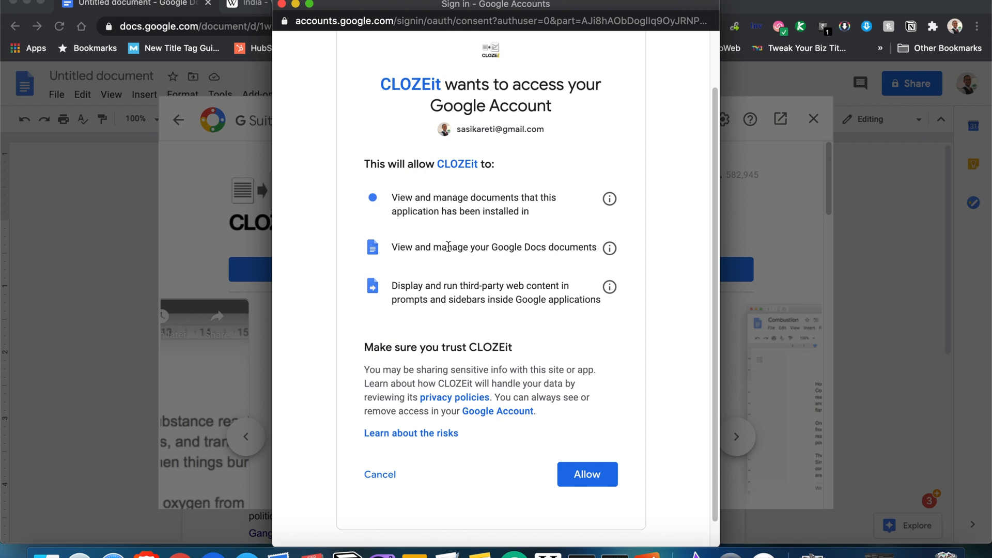
{"action": "mouse_move", "coordinate": [612, 201]}
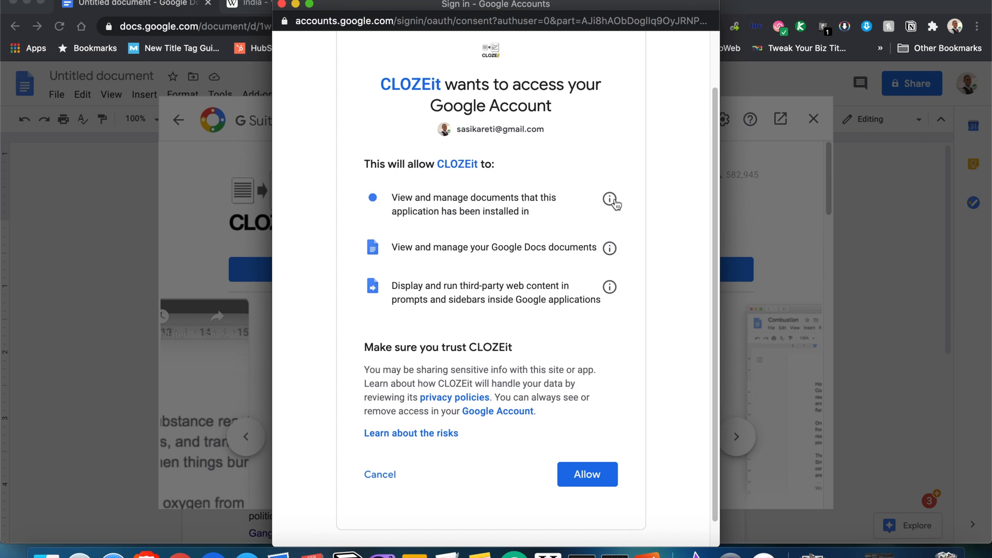
- Review the first permission's explanation and allow CLOZEit access to the account
{"action": "left_click", "coordinate": [610, 200]}
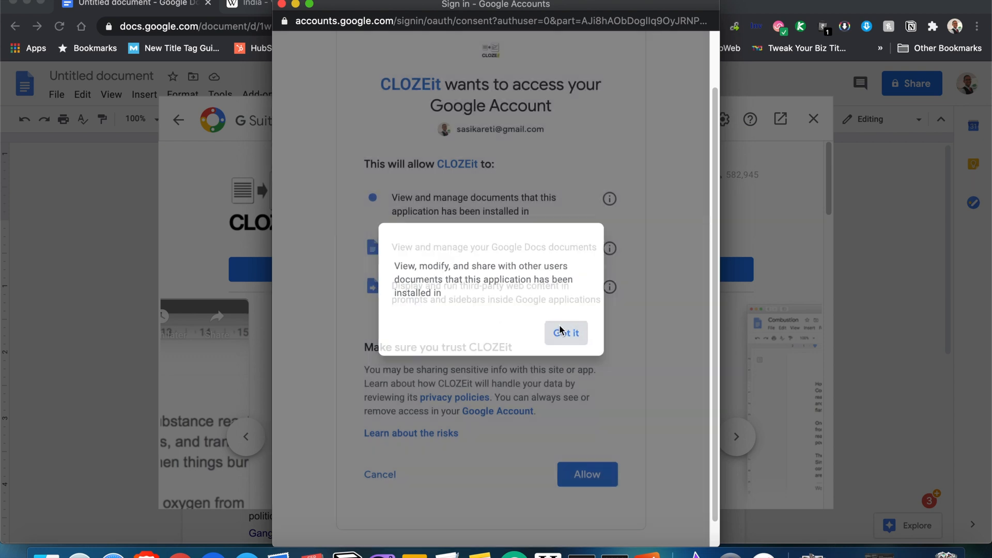
{"action": "left_click", "coordinate": [565, 333]}
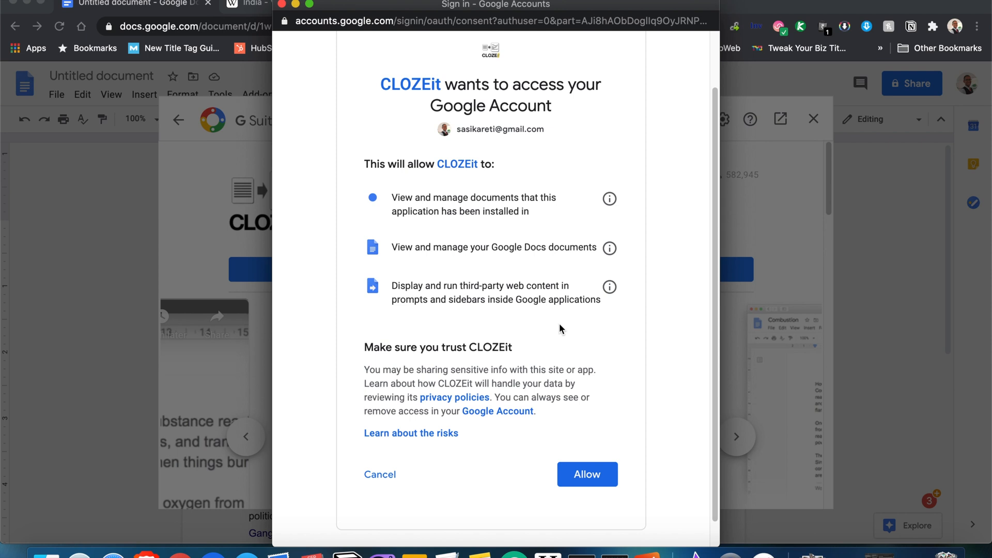
{"action": "mouse_move", "coordinate": [560, 329]}
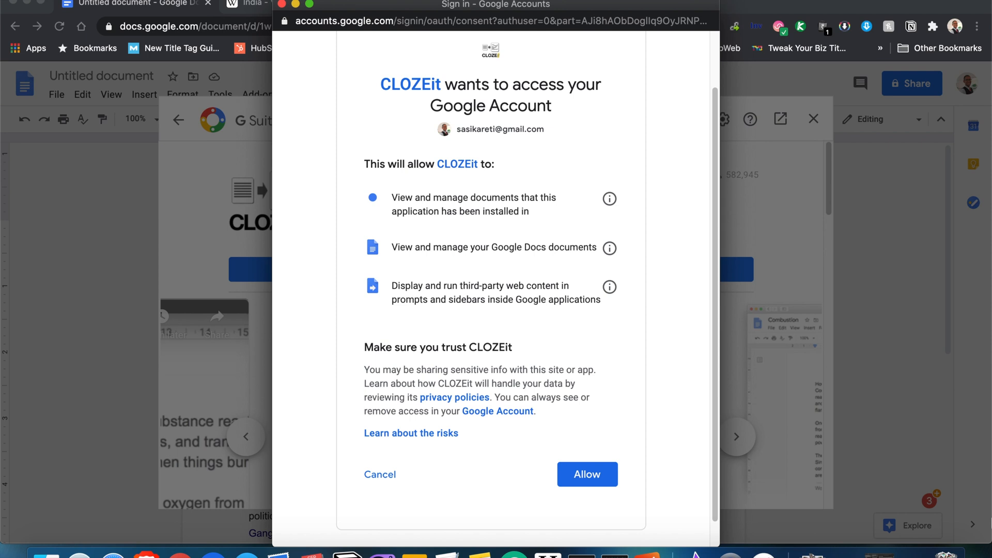
{"action": "mouse_move", "coordinate": [5, 535]}
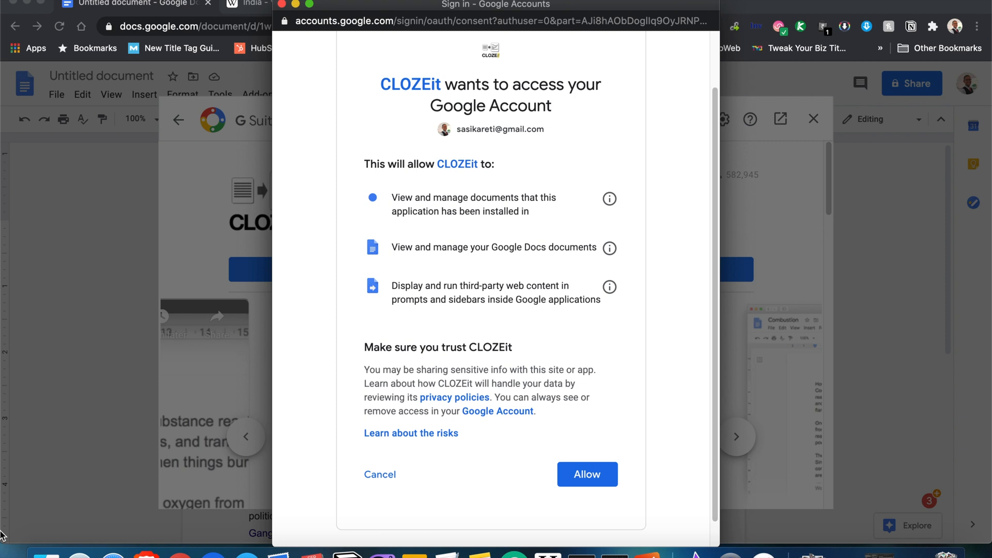
{"action": "mouse_move", "coordinate": [306, 369]}
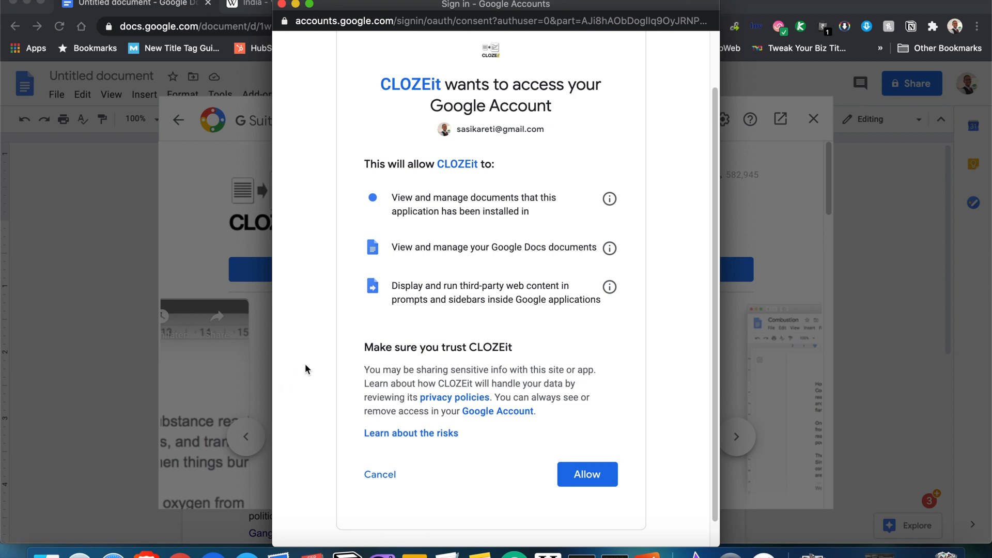
{"action": "mouse_move", "coordinate": [393, 296]}
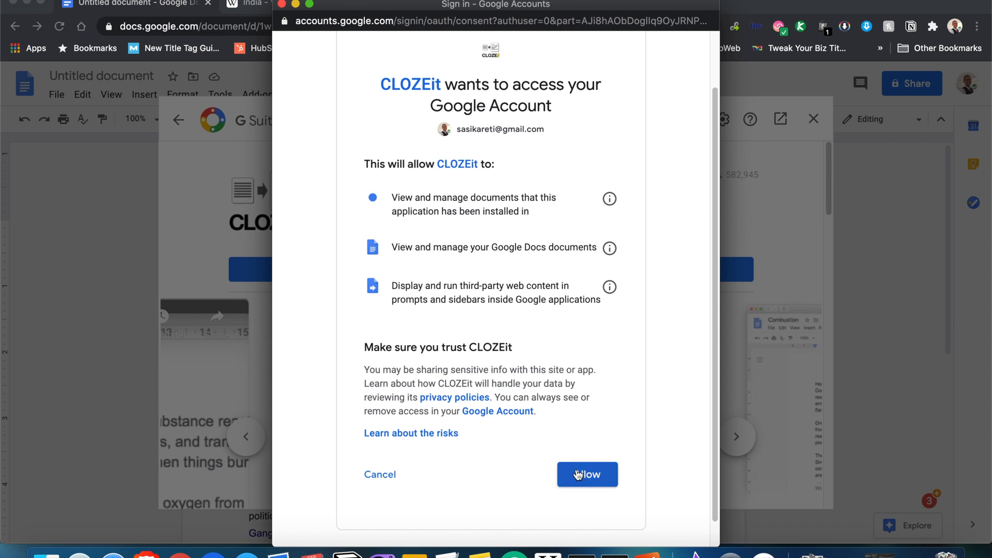
{"action": "left_click", "coordinate": [586, 475]}
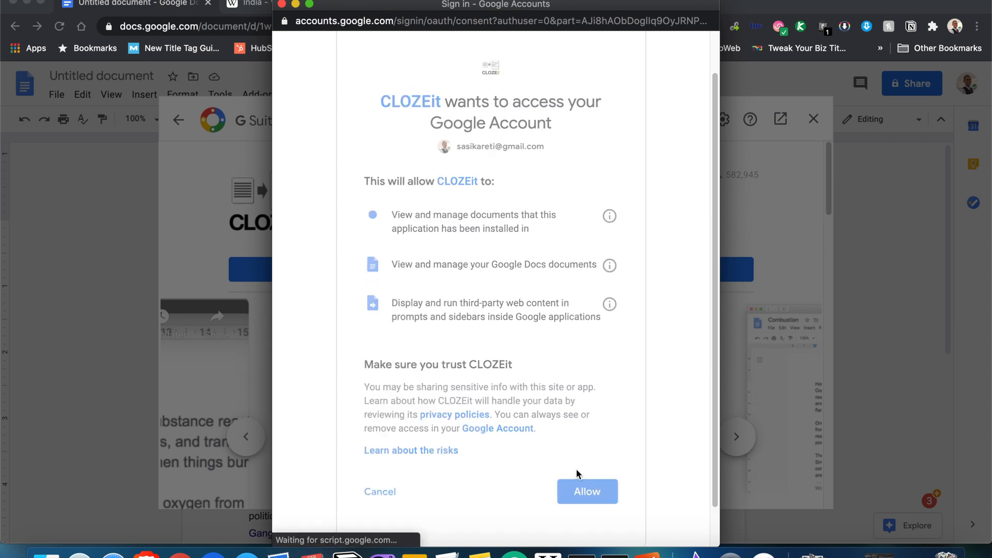
{"action": "left_click", "coordinate": [586, 492]}
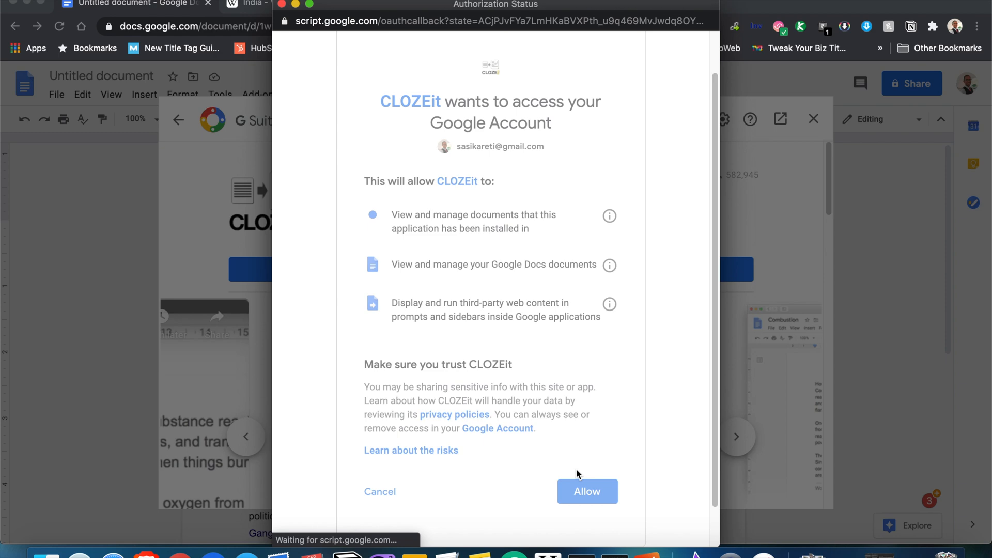
{"action": "left_click", "coordinate": [586, 492]}
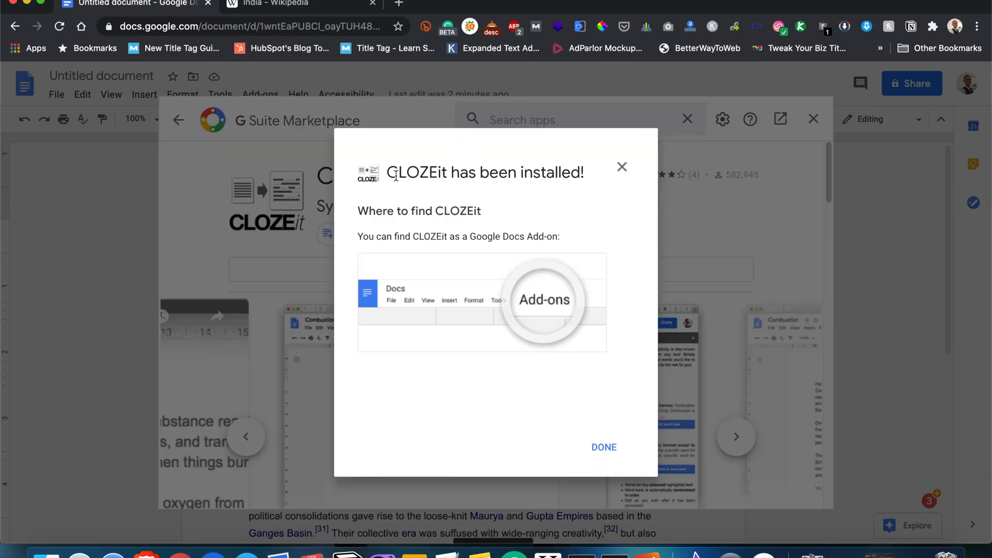
- Dismiss the install confirmation, close the Marketplace and open the Add-ons menu showing CLOZEit
{"action": "left_click", "coordinate": [601, 447]}
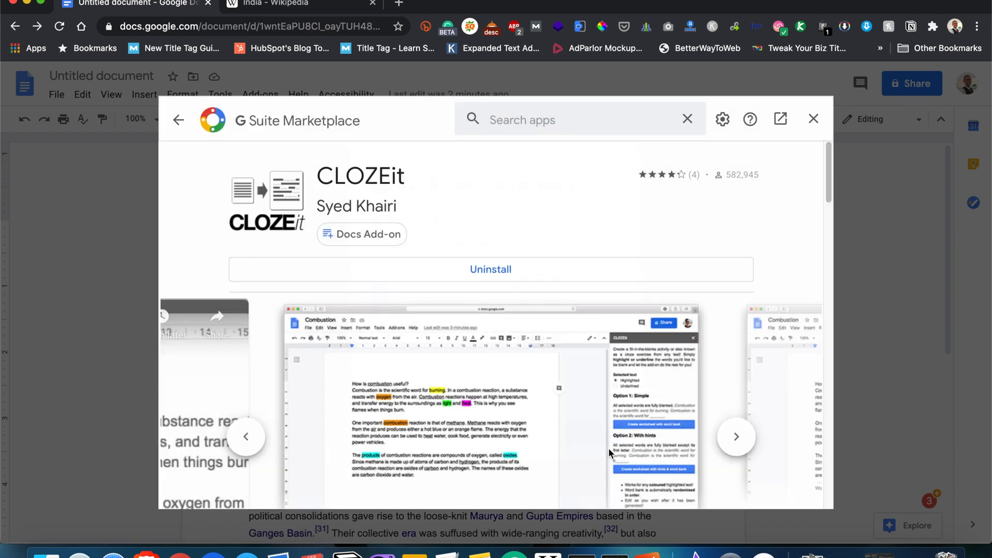
{"action": "left_click", "coordinate": [814, 119]}
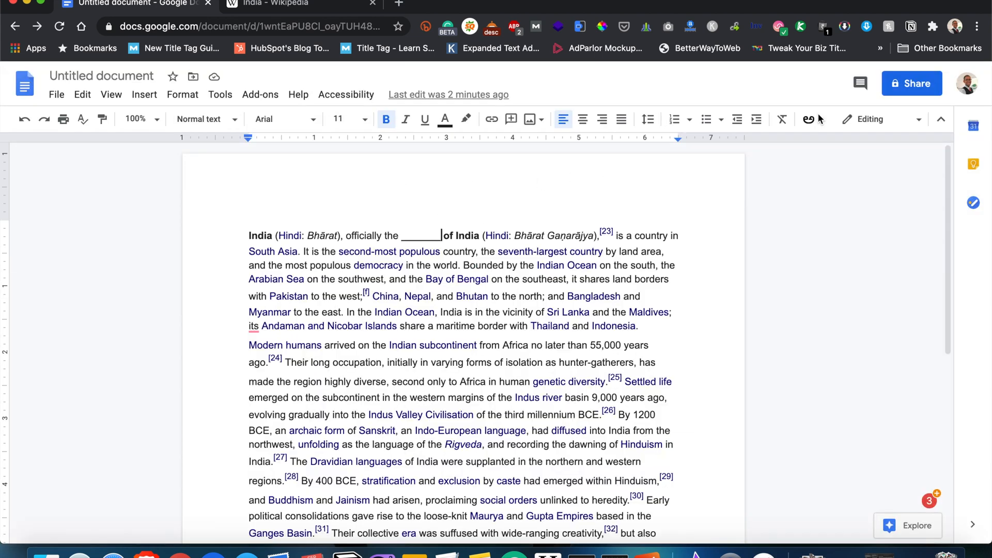
{"action": "left_click", "coordinate": [259, 94]}
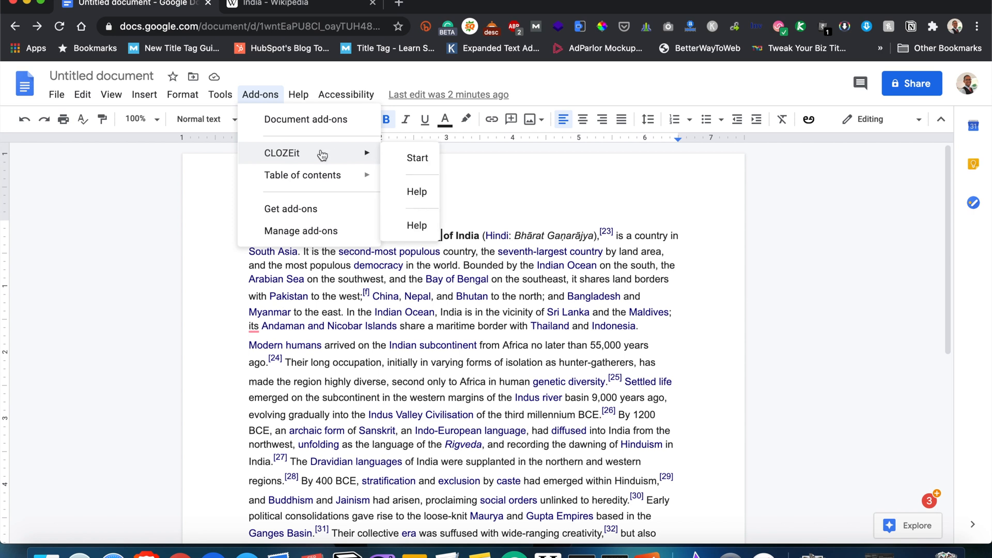
{"action": "mouse_move", "coordinate": [317, 154]}
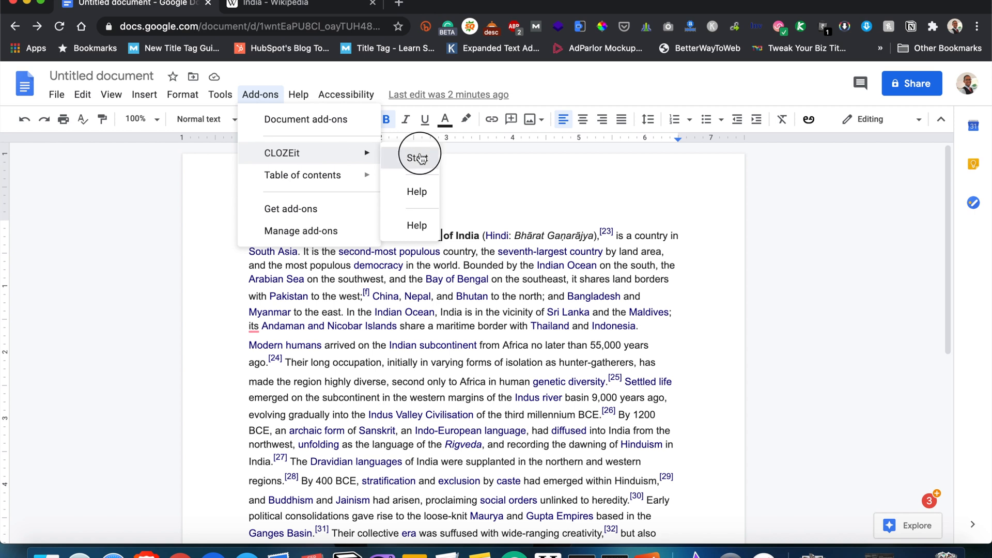
{"action": "left_click", "coordinate": [417, 158]}
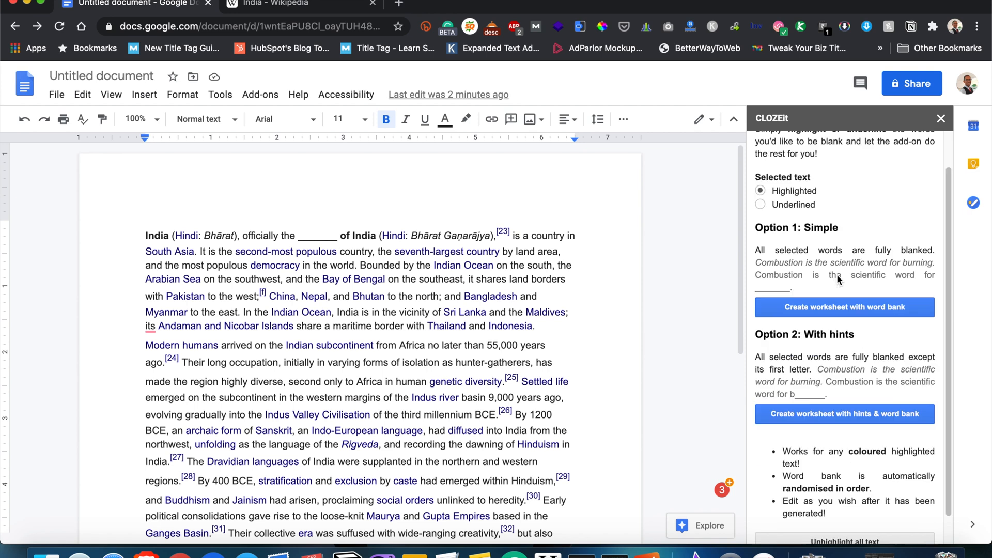
{"action": "scroll", "scroll_direction": "up", "scroll_amount": 3}
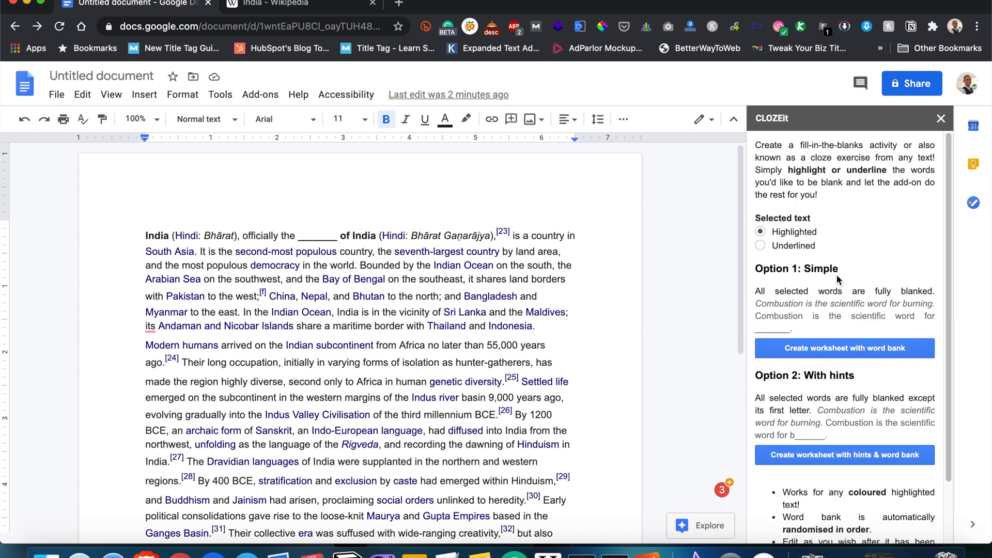
{"action": "mouse_move", "coordinate": [824, 247]}
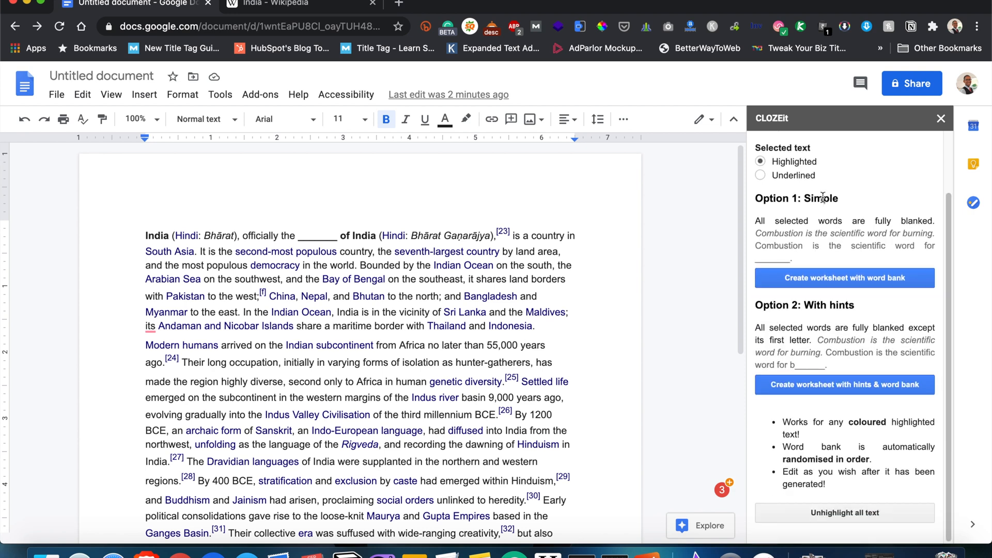
{"action": "mouse_move", "coordinate": [839, 324]}
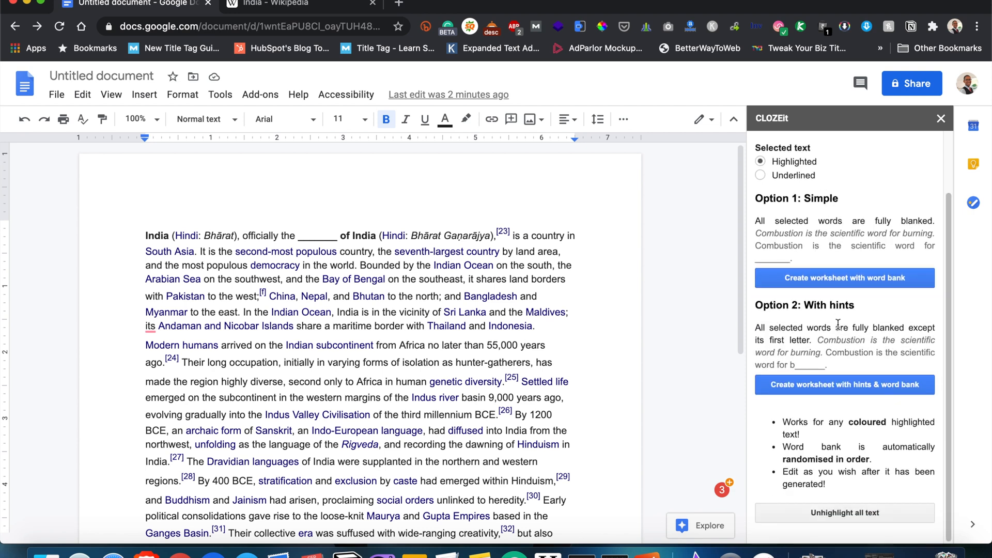
{"action": "scroll", "scroll_direction": "up", "scroll_amount": 3}
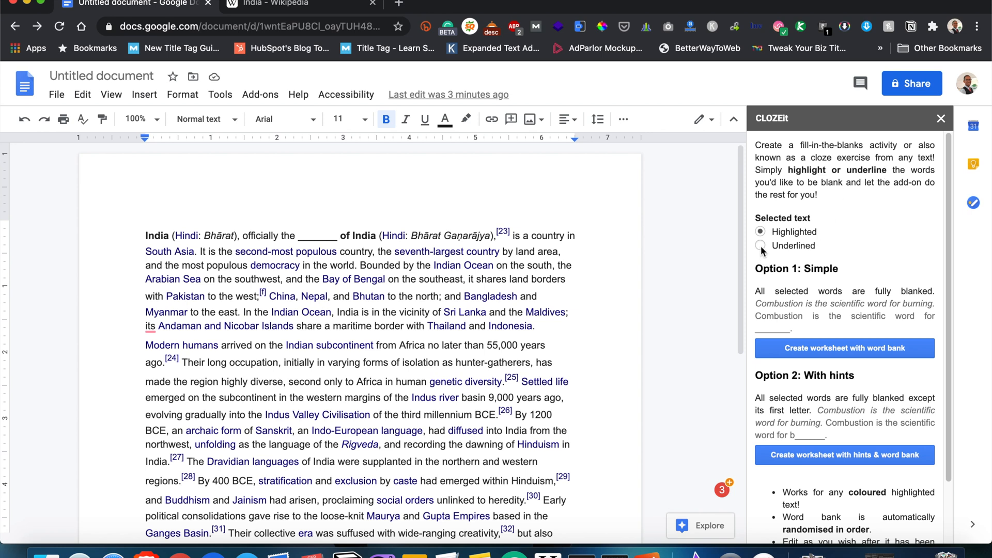
{"action": "left_click", "coordinate": [759, 232]}
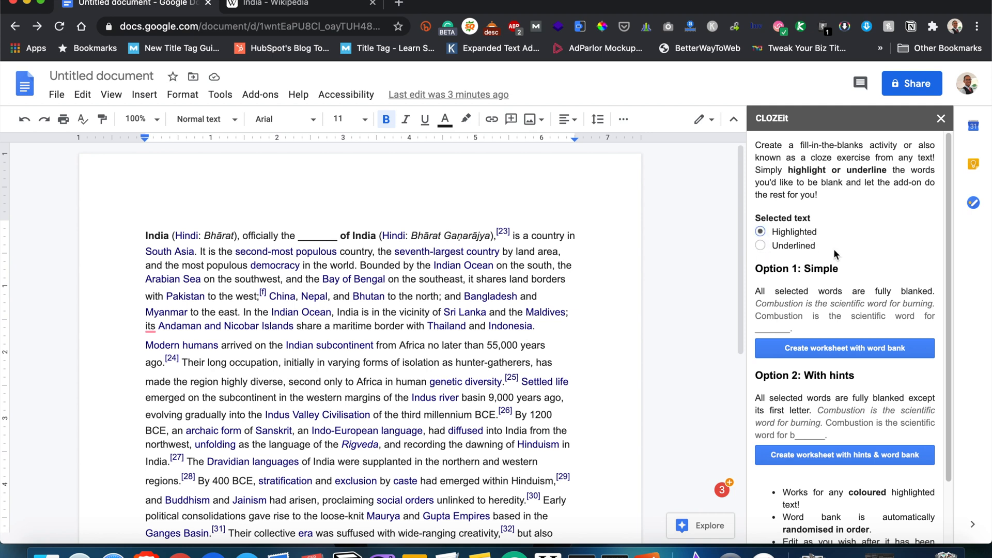
{"action": "mouse_move", "coordinate": [344, 275]}
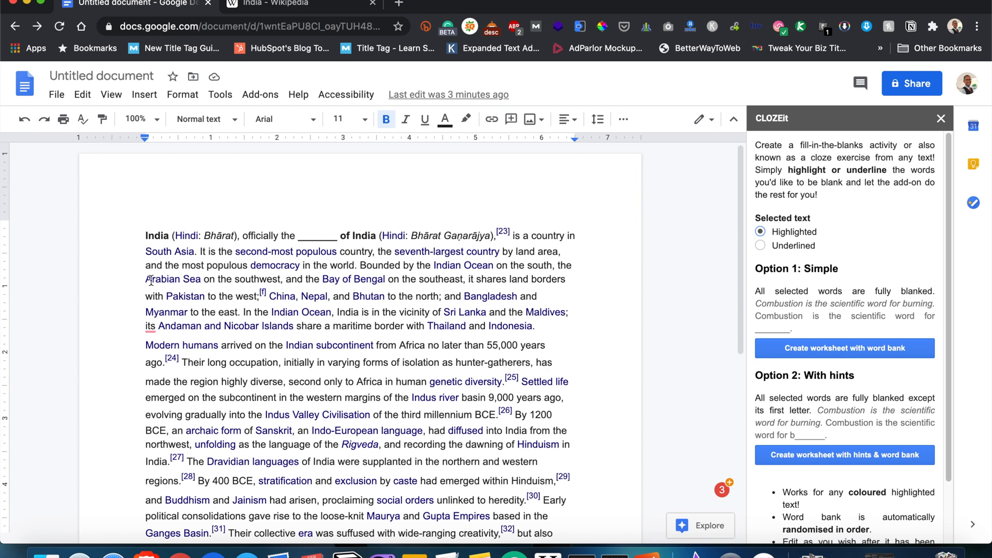
- Highlight 'Arabian Sea', 'Civilisation' and 'Buddhism' in yellow
{"action": "left_click", "coordinate": [173, 279]}
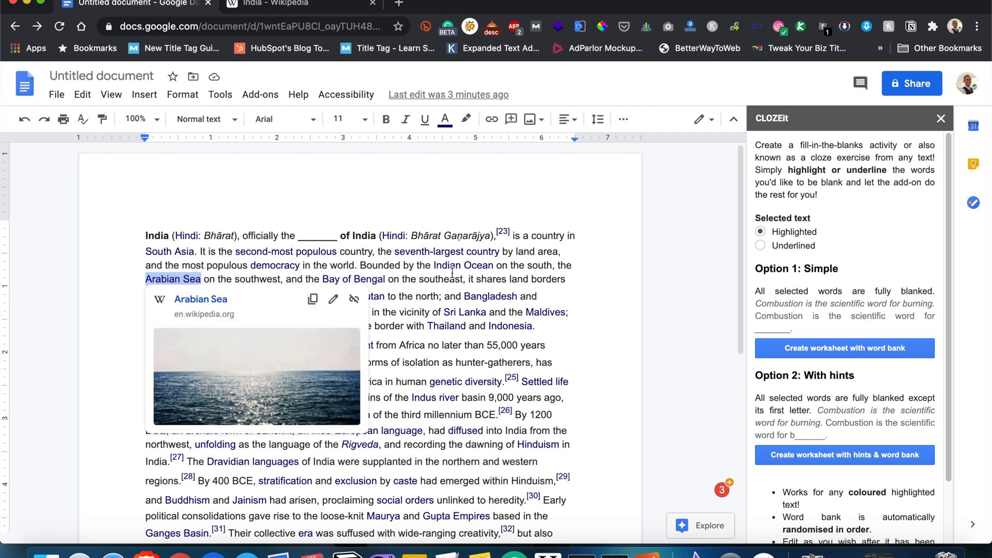
{"action": "left_click", "coordinate": [465, 118]}
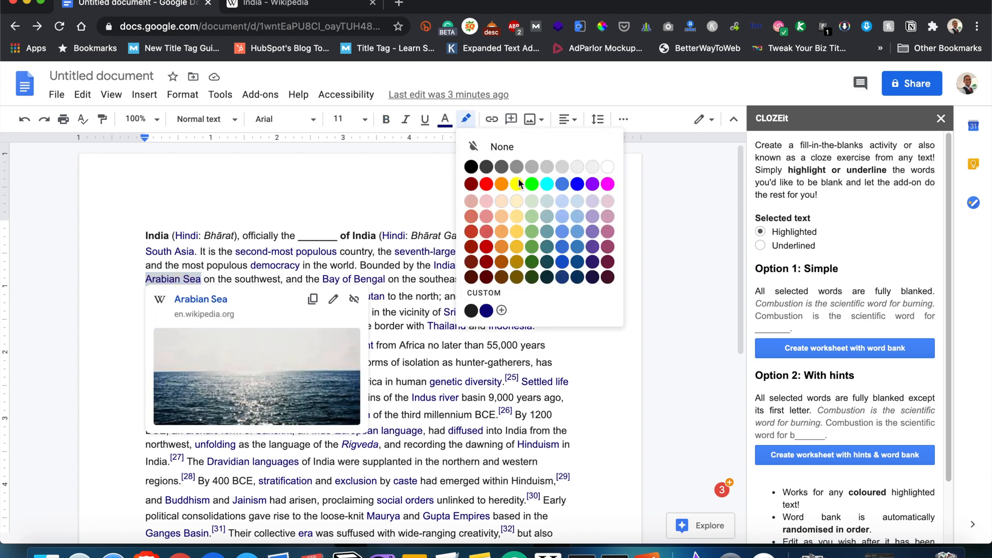
{"action": "left_click", "coordinate": [517, 184]}
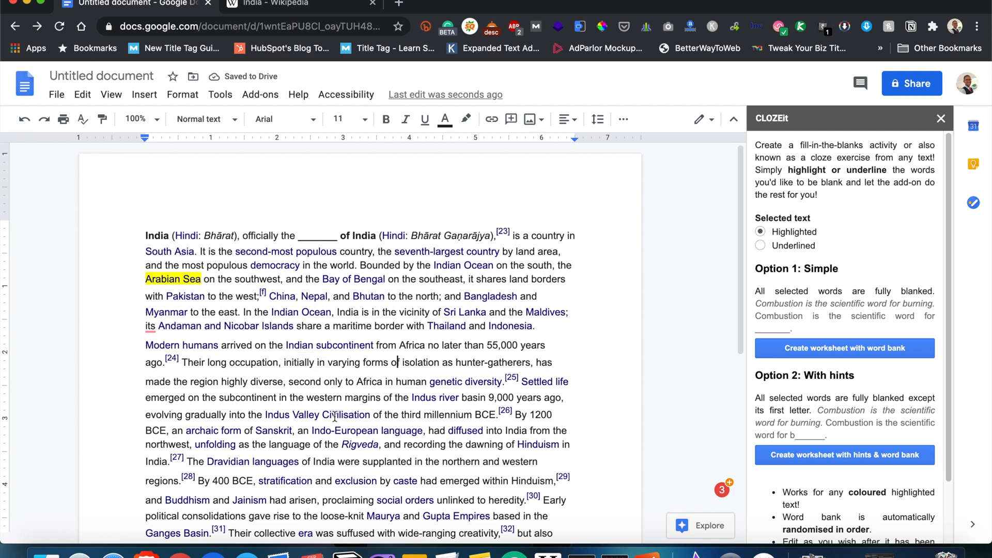
{"action": "left_click", "coordinate": [316, 414]}
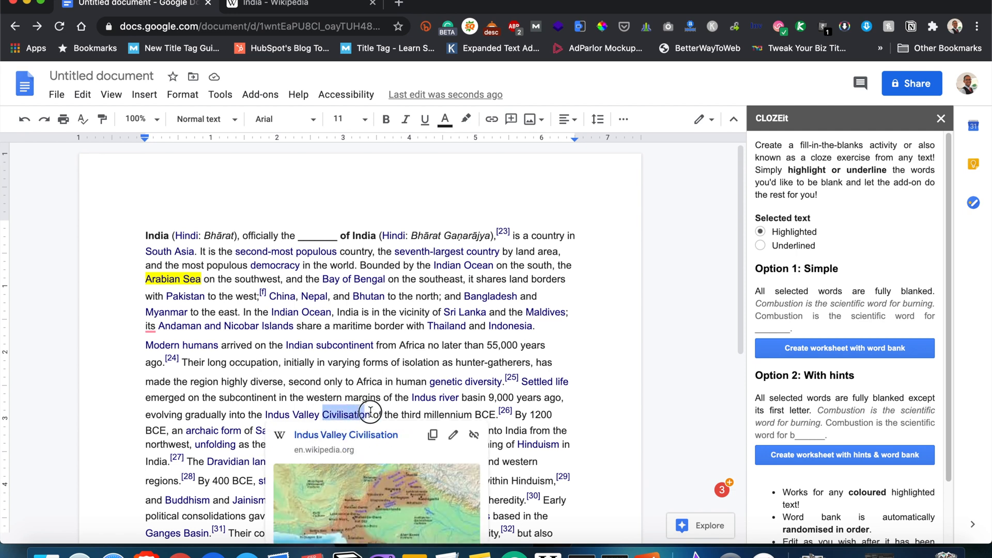
{"action": "left_click", "coordinate": [466, 119]}
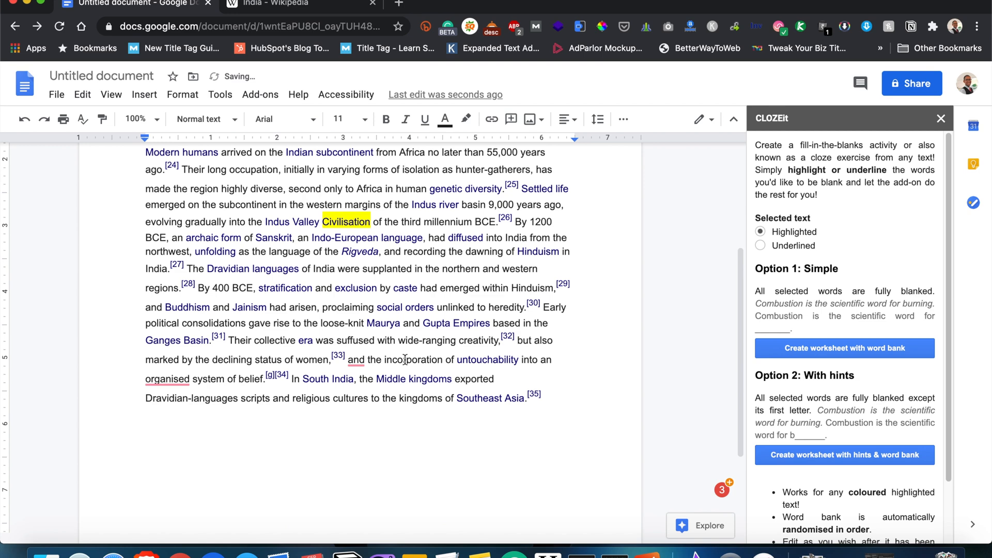
{"action": "scroll", "scroll_direction": "up", "scroll_amount": 3}
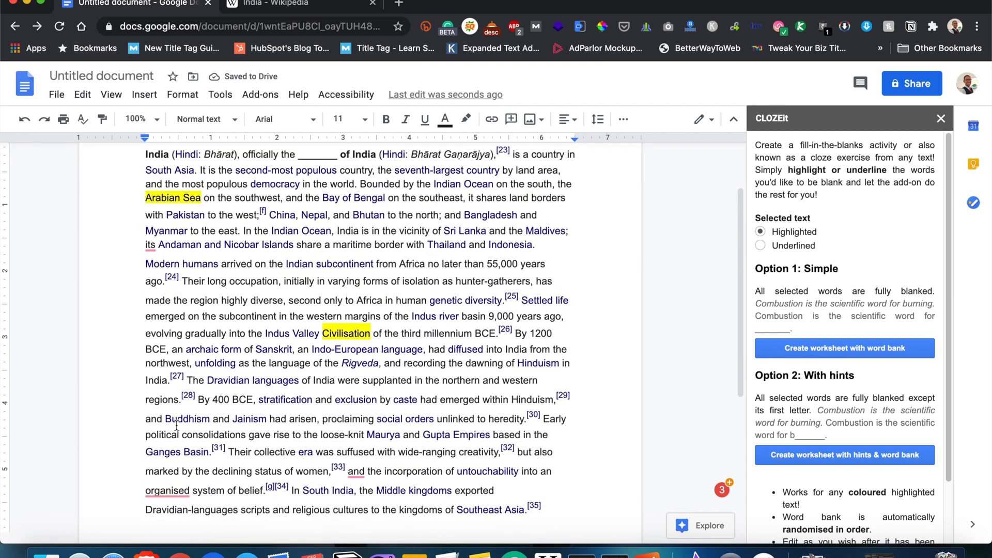
{"action": "left_click", "coordinate": [171, 419]}
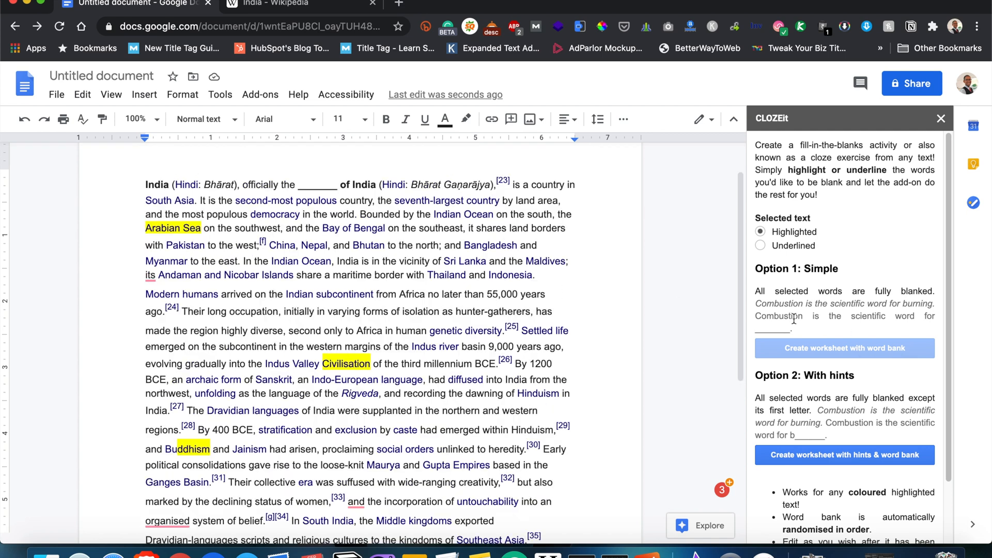
- Generate the fully blanked CLOZEit worksheet with a word bank from the highlighted words
{"action": "left_click", "coordinate": [844, 347]}
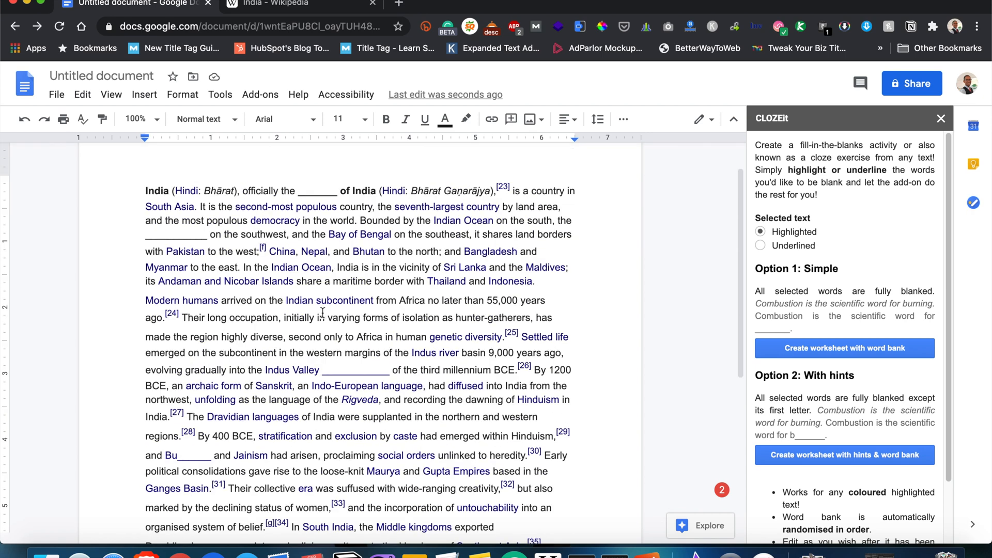
{"action": "mouse_move", "coordinate": [853, 297]}
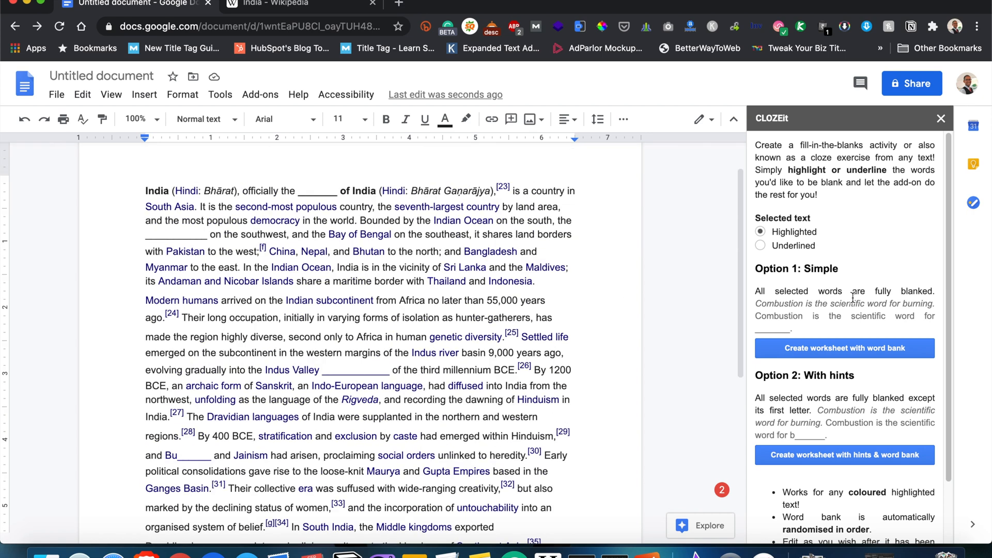
- Switch the CLOZEit add-on to target underlined words instead of highlighted ones
{"action": "left_click", "coordinate": [760, 246]}
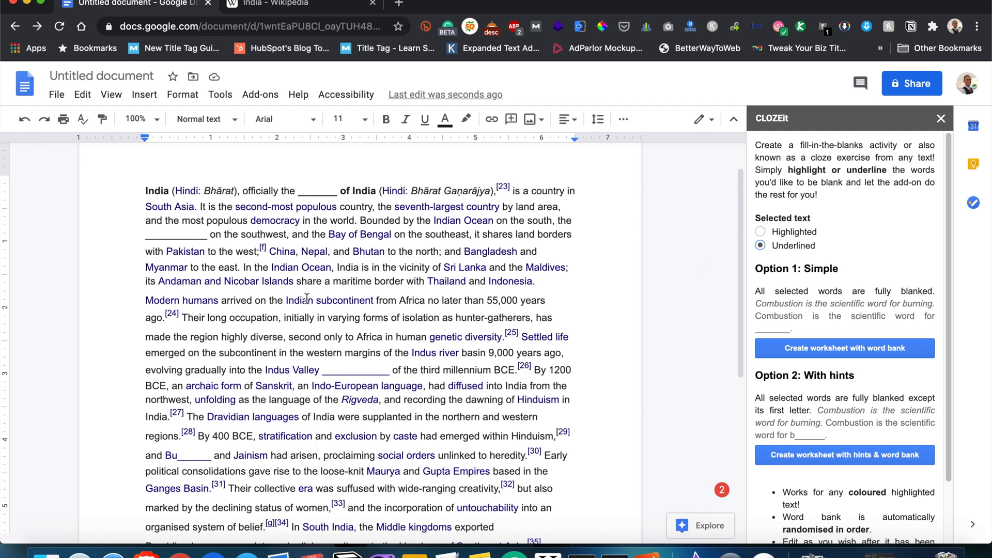
{"action": "mouse_move", "coordinate": [470, 121]}
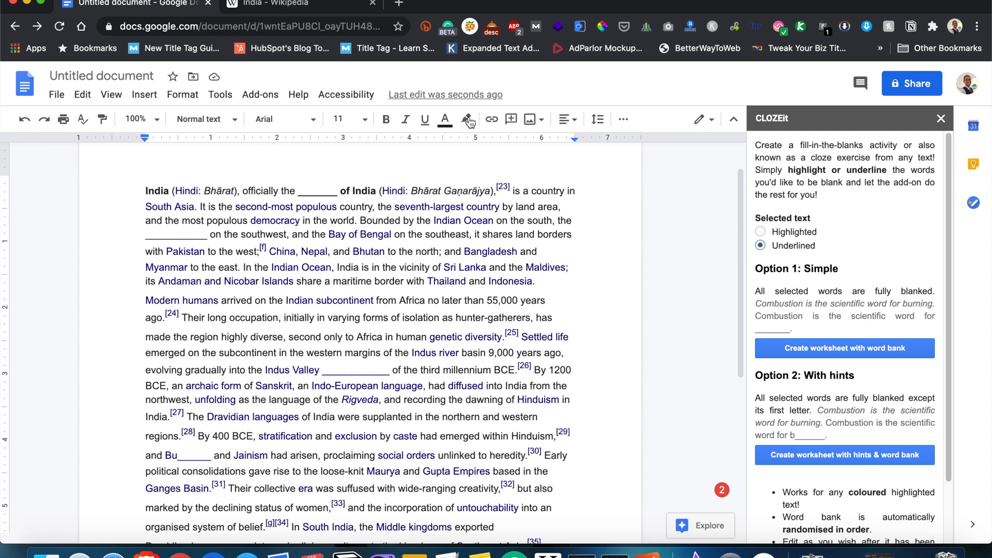
{"action": "mouse_move", "coordinate": [466, 119]}
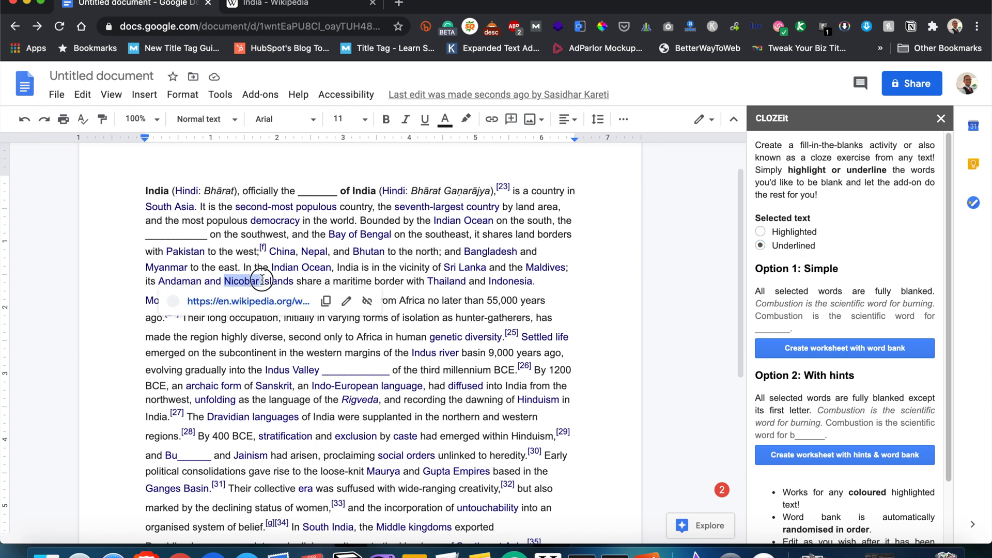
{"action": "mouse_move", "coordinate": [240, 282]}
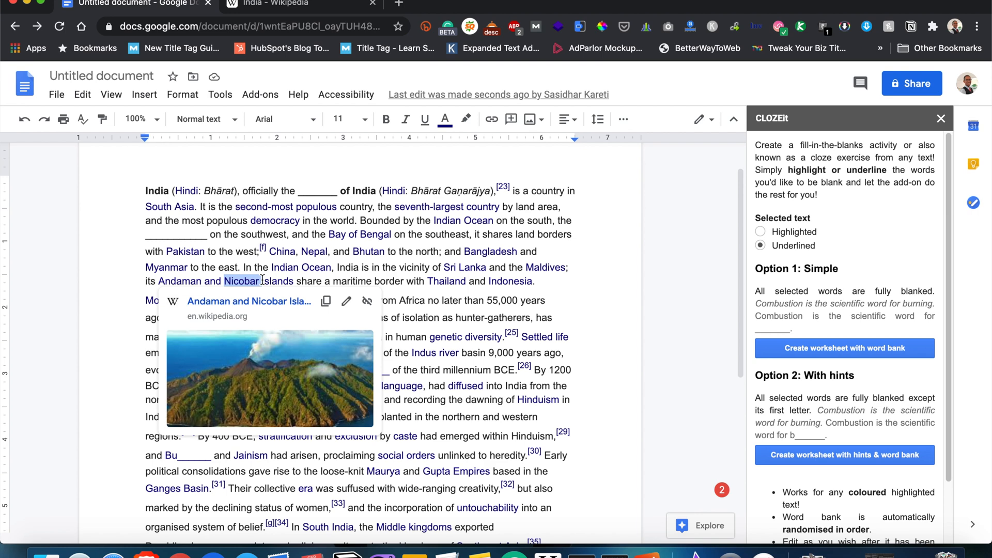
{"action": "mouse_move", "coordinate": [344, 260]}
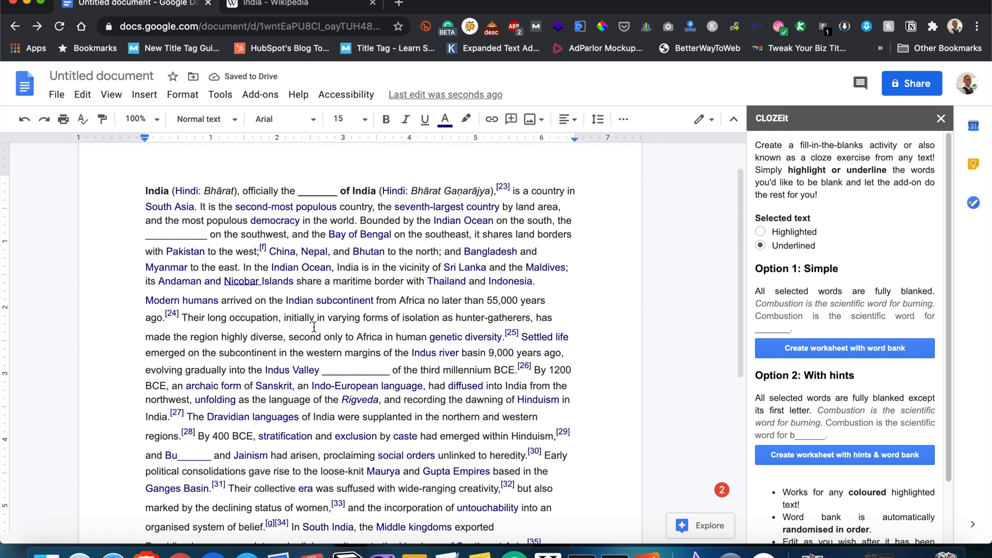
{"action": "mouse_move", "coordinate": [314, 328]}
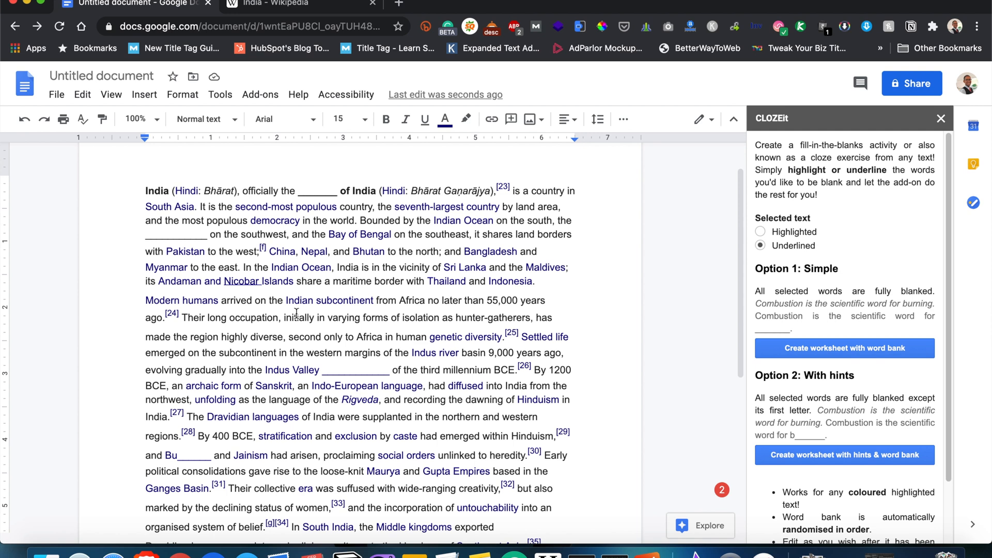
{"action": "mouse_move", "coordinate": [310, 340]}
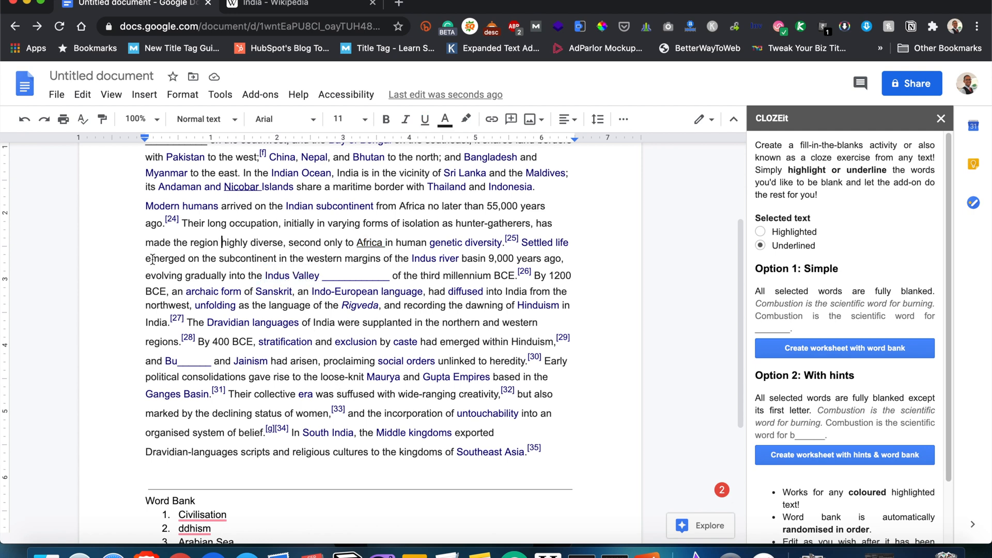
- Select 'subcontinent' in the India text so it can be underlined for blanking
{"action": "double_click", "coordinate": [242, 258]}
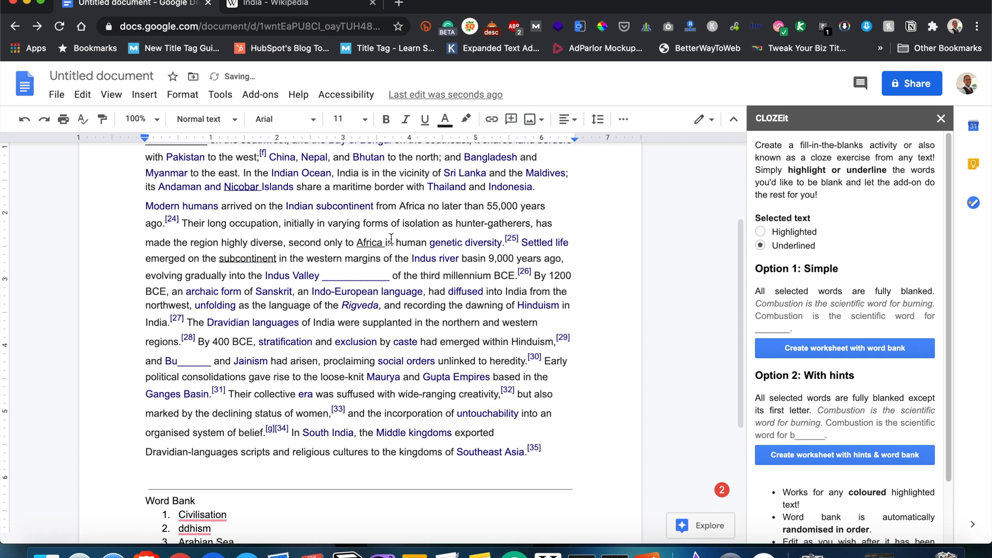
{"action": "mouse_move", "coordinate": [845, 348]}
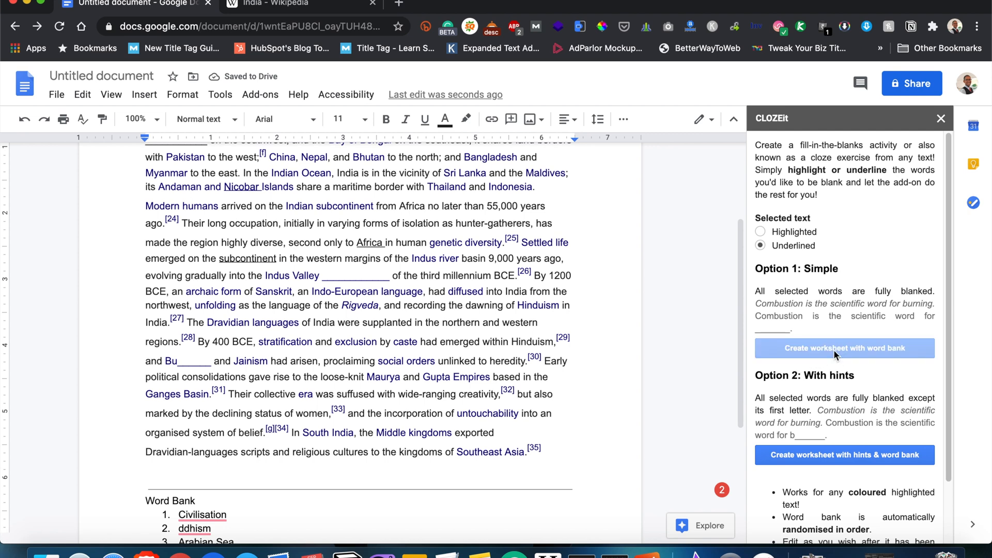
- Generate the blanked worksheet from underlined words, adding a word bank with Nicobar, subcontinent and Africa
{"action": "left_click", "coordinate": [844, 348]}
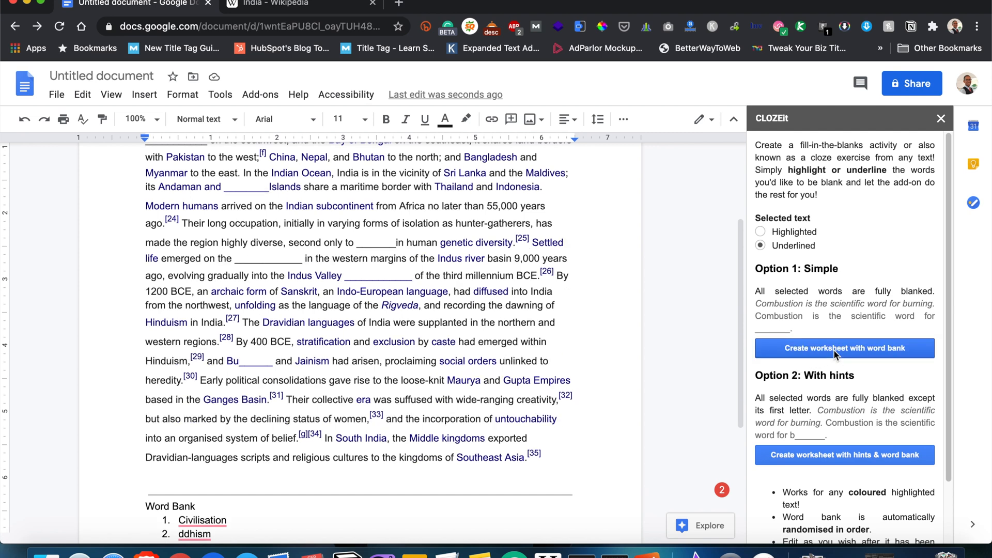
{"action": "left_click", "coordinate": [845, 348]}
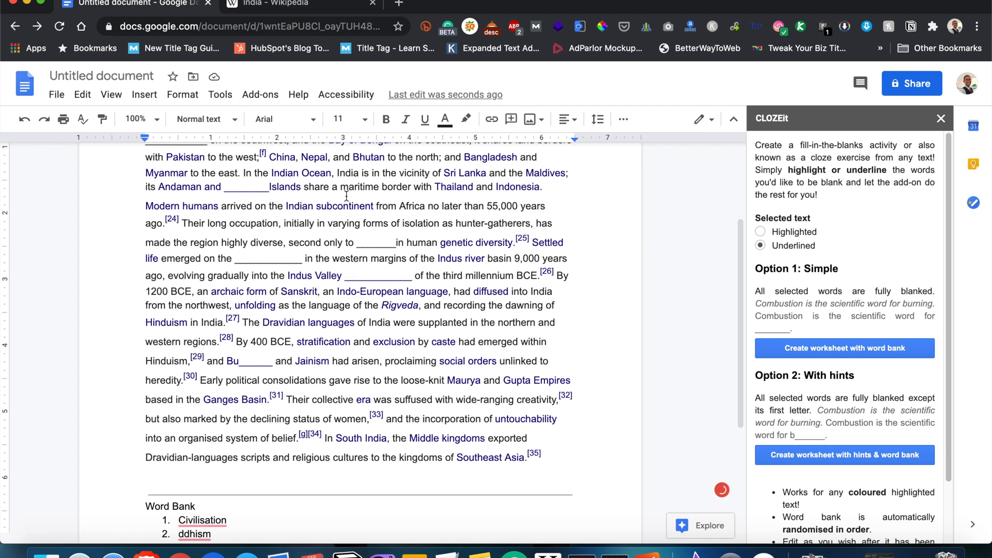
{"action": "scroll", "scroll_direction": "up", "scroll_amount": 3}
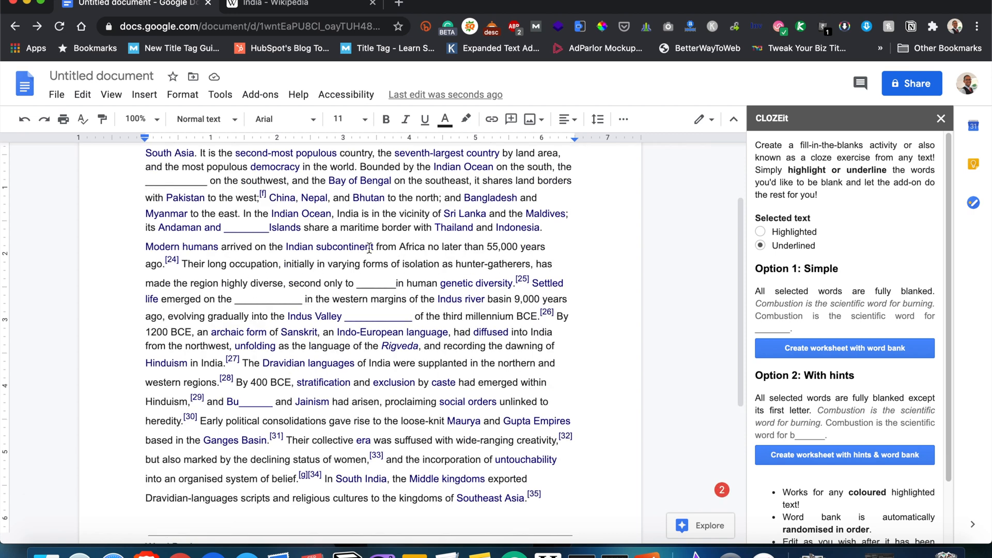
{"action": "scroll", "scroll_direction": "up", "scroll_amount": 3}
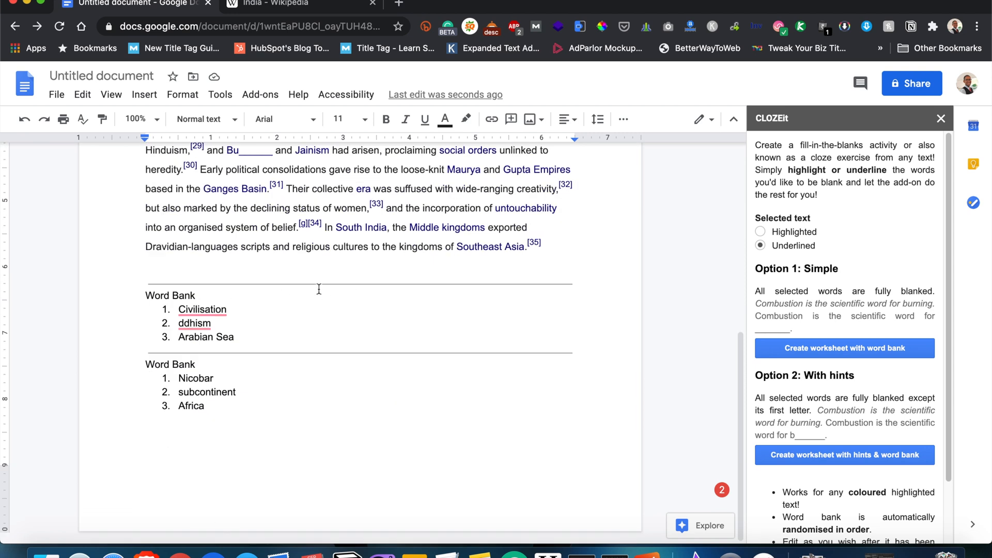
{"action": "mouse_move", "coordinate": [222, 292]}
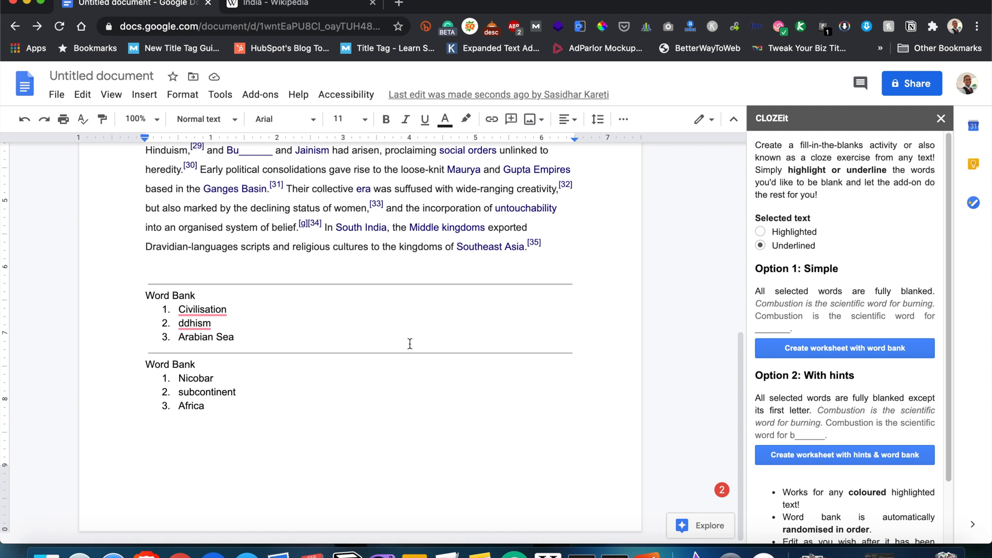
{"action": "mouse_move", "coordinate": [258, 412]}
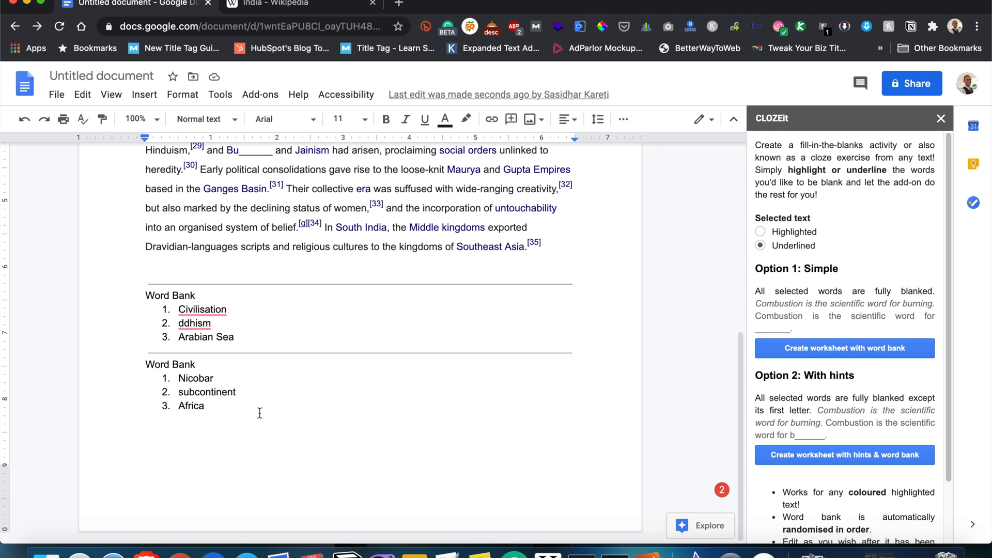
{"action": "scroll", "scroll_direction": "up", "scroll_amount": 3}
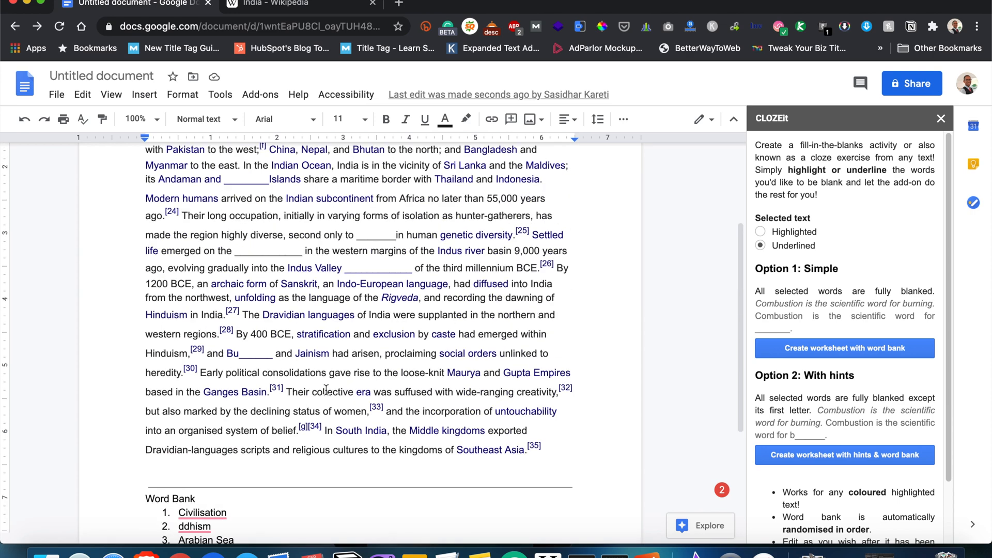
{"action": "scroll", "scroll_direction": "up", "scroll_amount": 3}
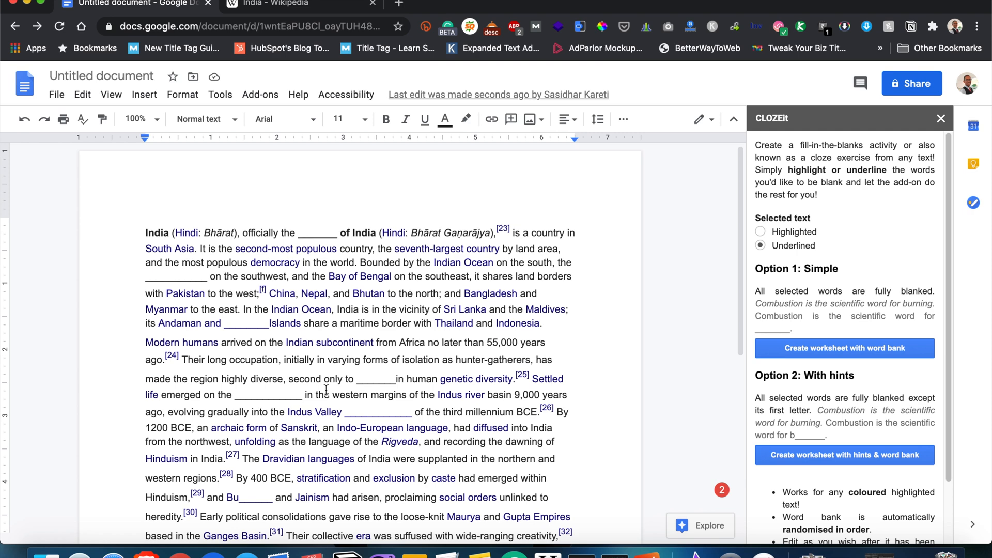
{"action": "scroll", "scroll_direction": "down", "scroll_amount": 3}
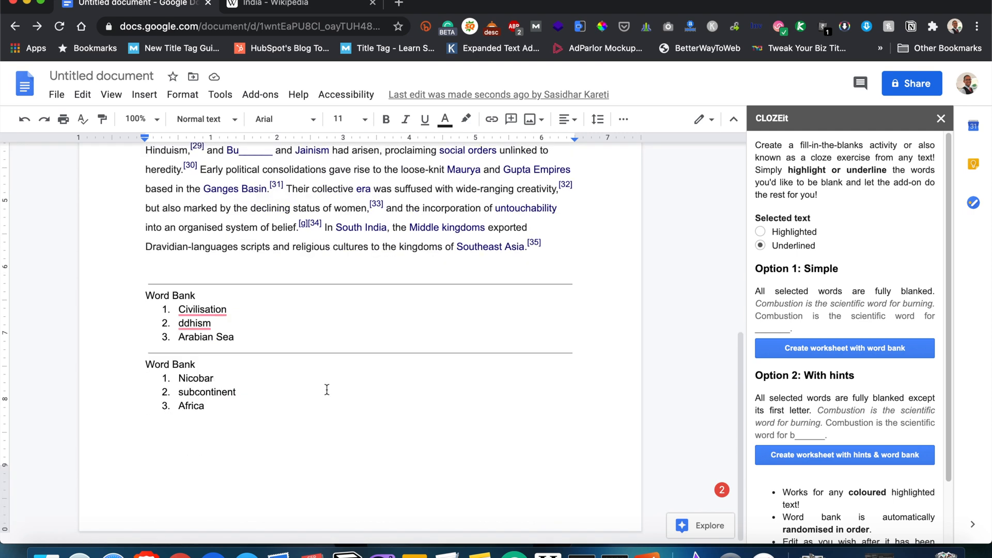
{"action": "scroll", "scroll_direction": "down", "scroll_amount": 3}
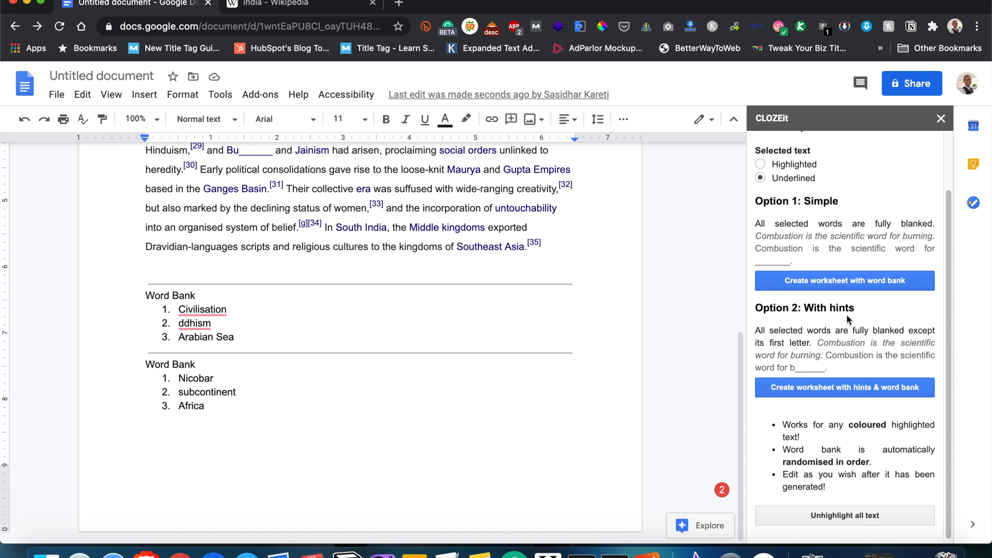
{"action": "scroll", "scroll_direction": "up", "scroll_amount": 3}
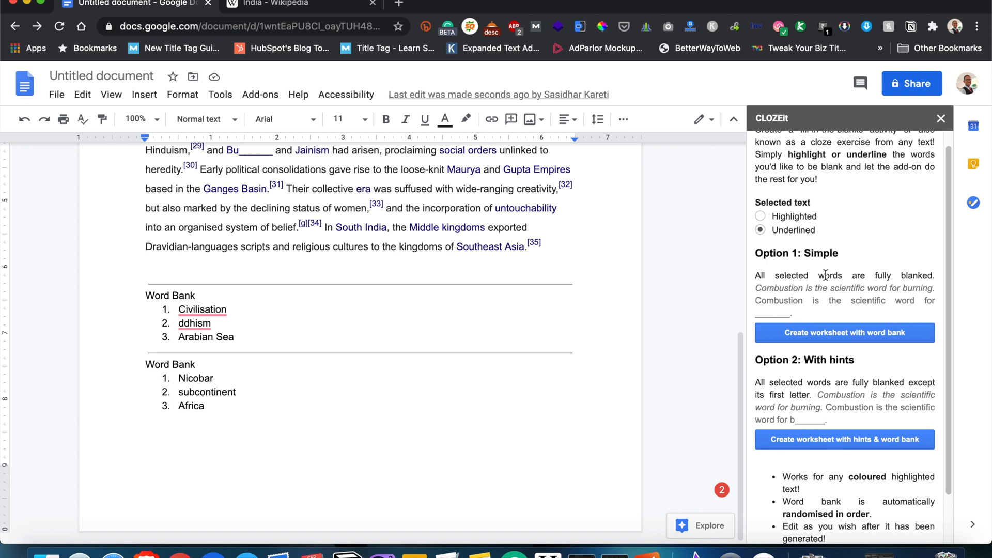
{"action": "mouse_move", "coordinate": [847, 324]}
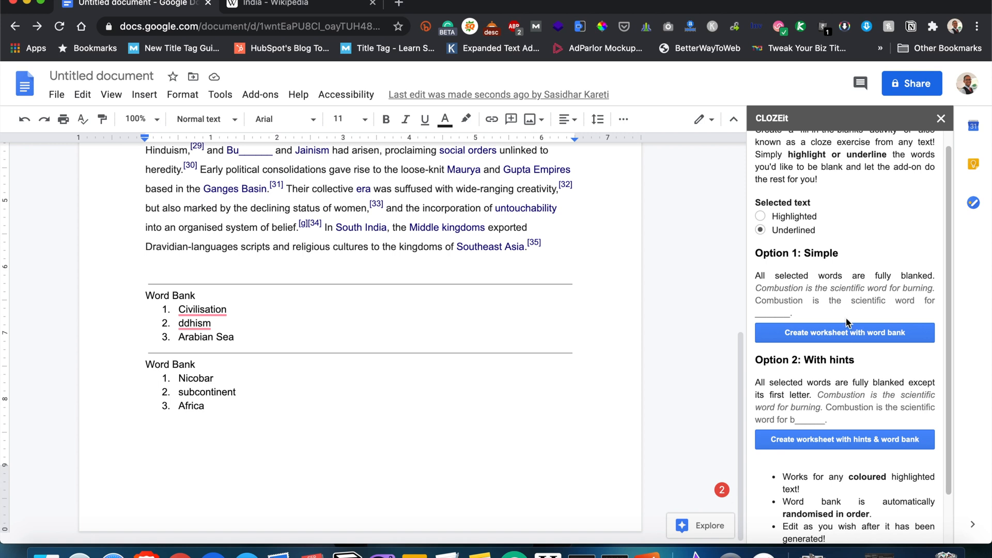
{"action": "scroll", "scroll_direction": "down", "scroll_amount": 3}
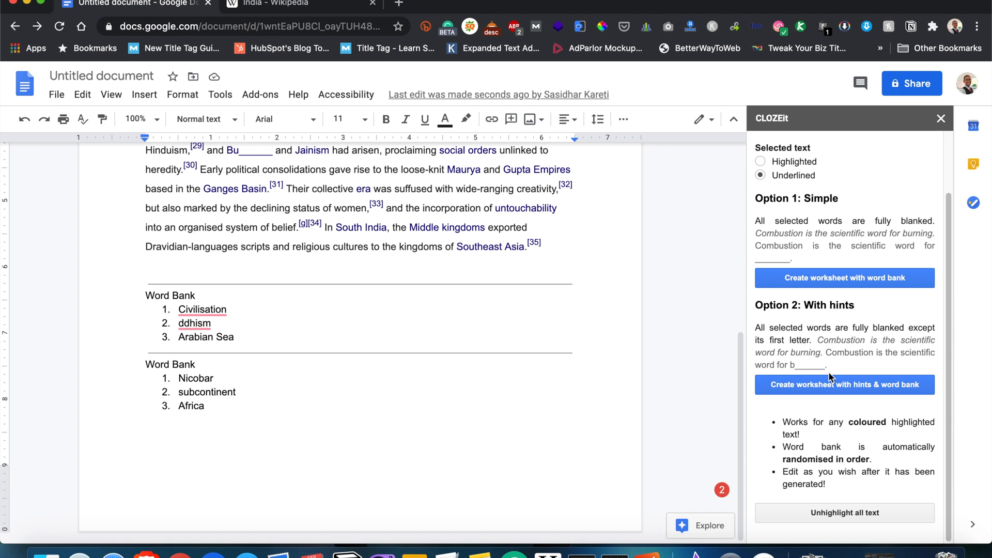
{"action": "scroll", "scroll_direction": "up", "scroll_amount": 3}
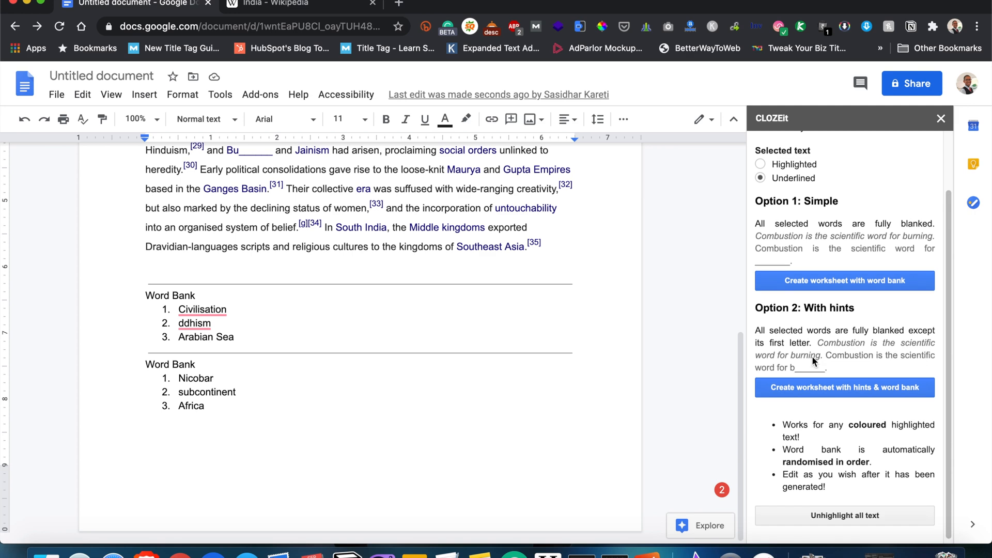
{"action": "scroll", "scroll_direction": "up", "scroll_amount": 3}
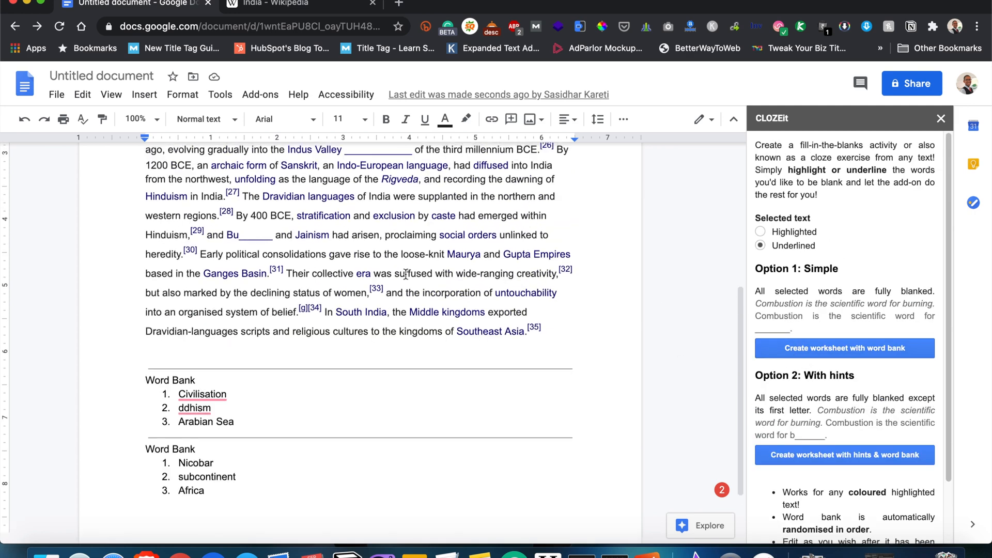
{"action": "scroll", "scroll_direction": "up", "scroll_amount": 3}
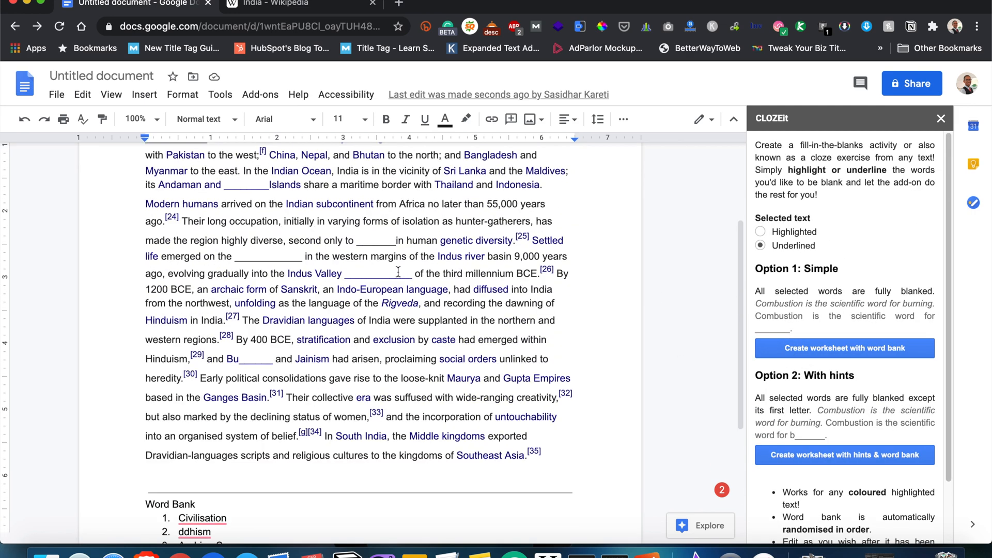
{"action": "scroll", "scroll_direction": "up", "scroll_amount": 3}
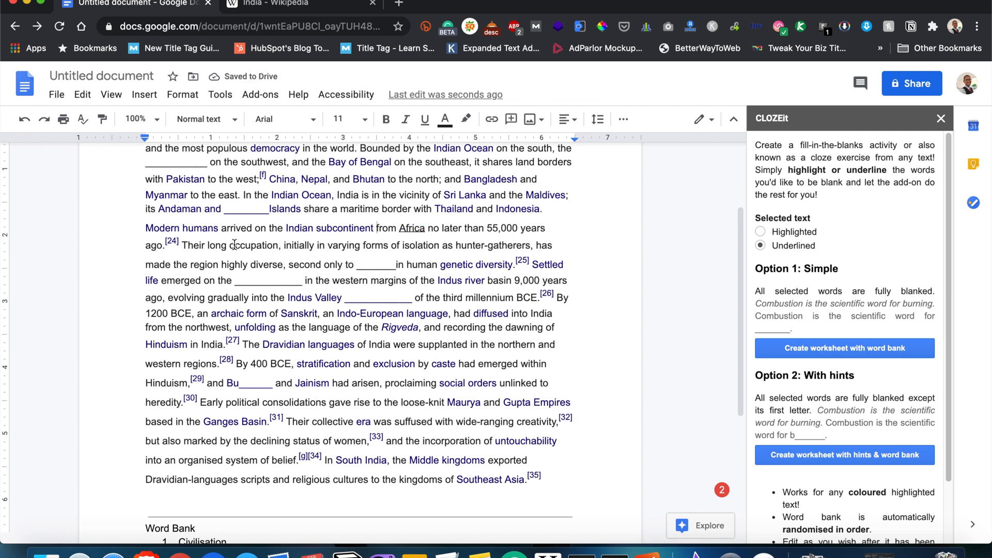
- Select 'occupation' in the India text so it can be underlined as the next blank
{"action": "double_click", "coordinate": [253, 246]}
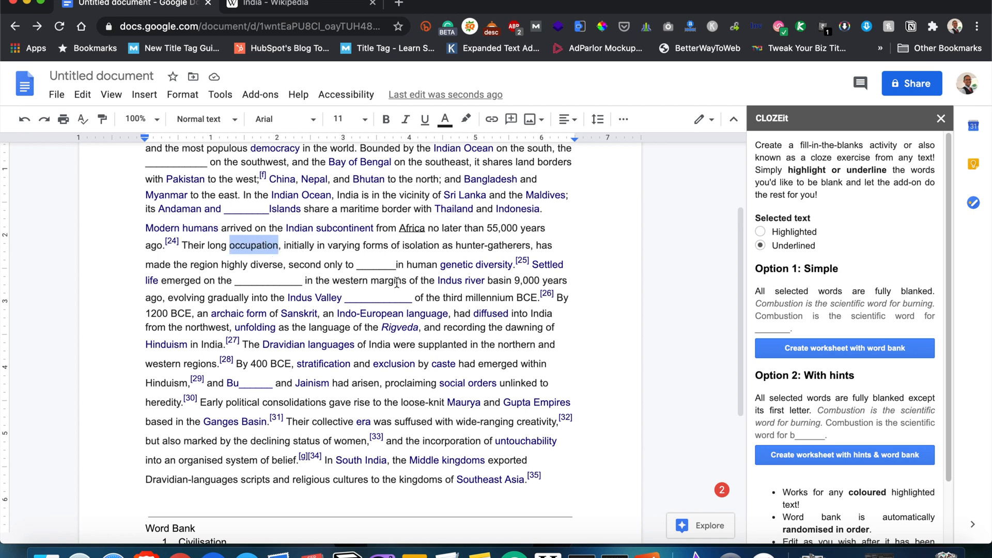
{"action": "scroll", "scroll_direction": "down", "scroll_amount": 3}
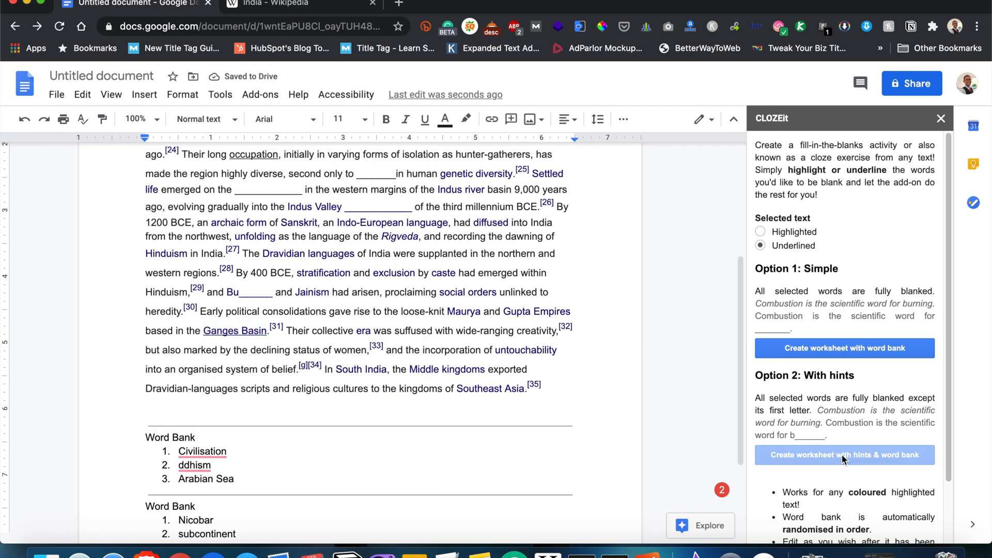
- Generate first-letter hint blanks for Africa, occupation and Ganges Basin with a third word bank, and review the result
{"action": "left_click", "coordinate": [843, 455]}
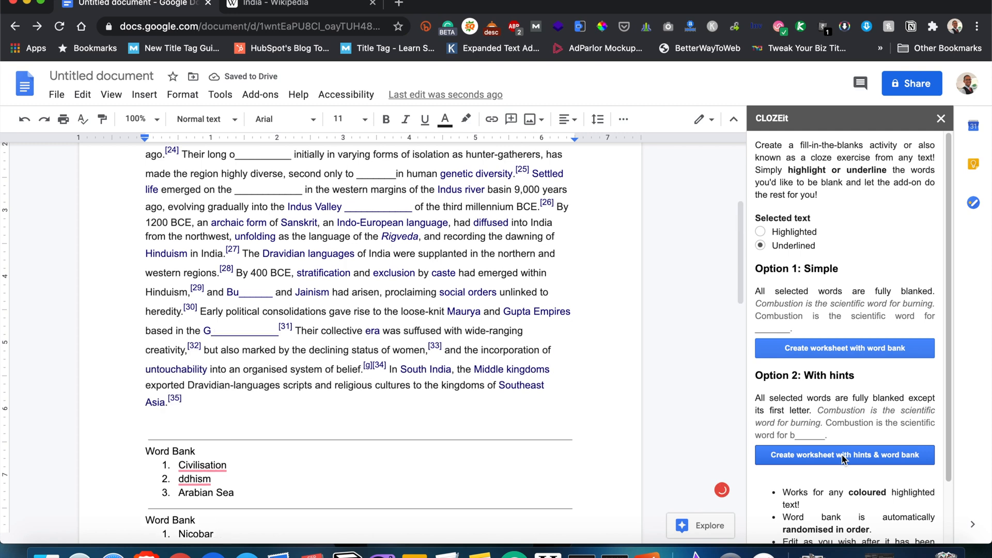
{"action": "scroll", "scroll_direction": "up", "scroll_amount": 3}
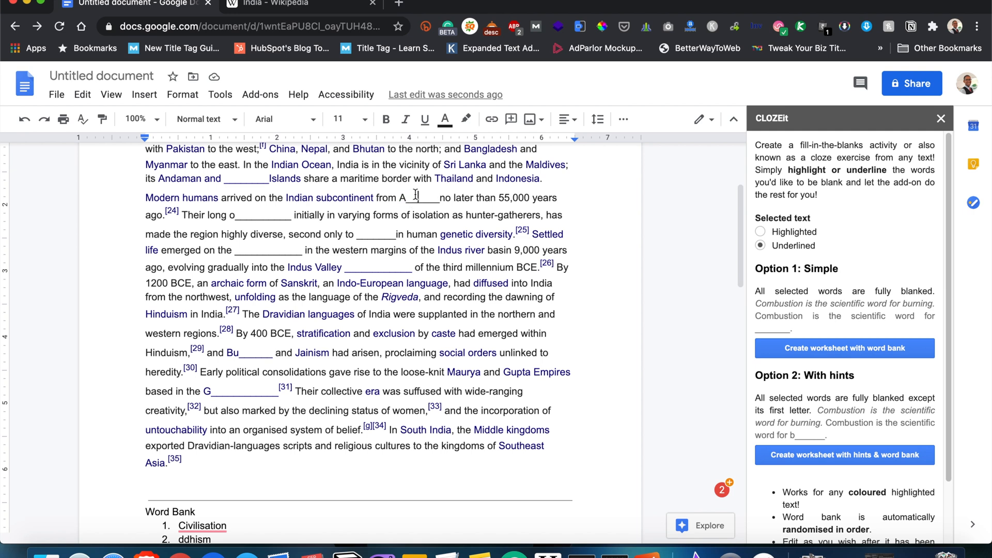
{"action": "scroll", "scroll_direction": "down", "scroll_amount": 3}
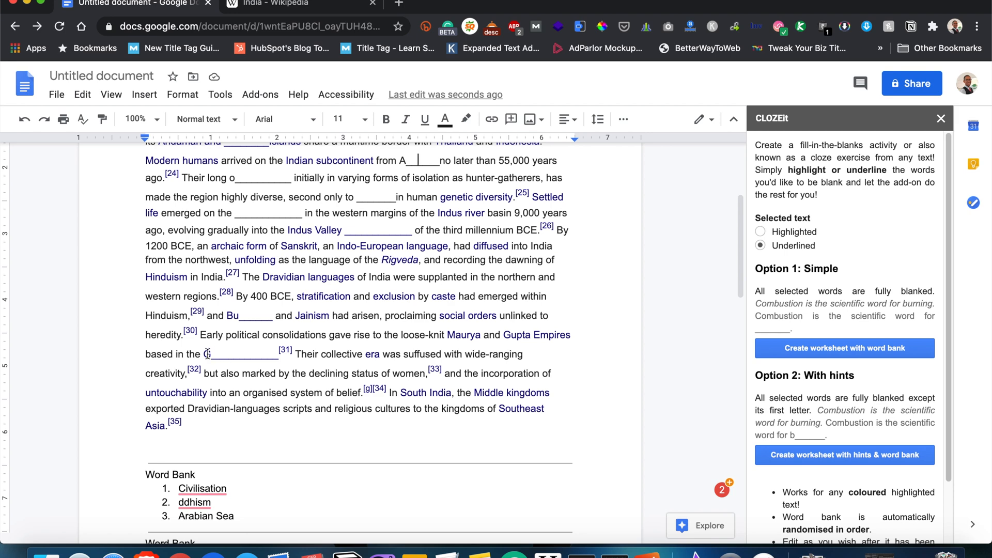
{"action": "mouse_move", "coordinate": [209, 353]}
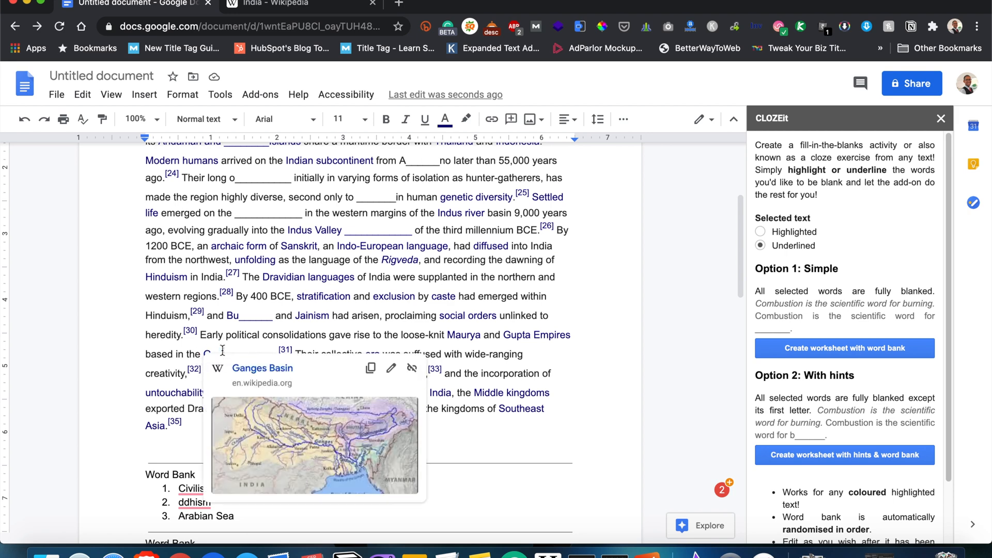
{"action": "mouse_move", "coordinate": [262, 368]}
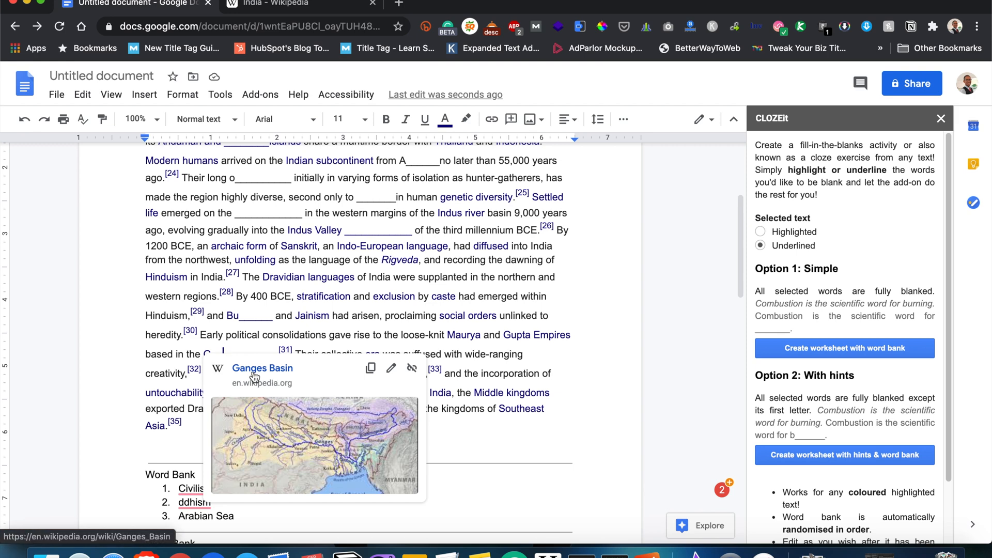
{"action": "mouse_move", "coordinate": [255, 373]}
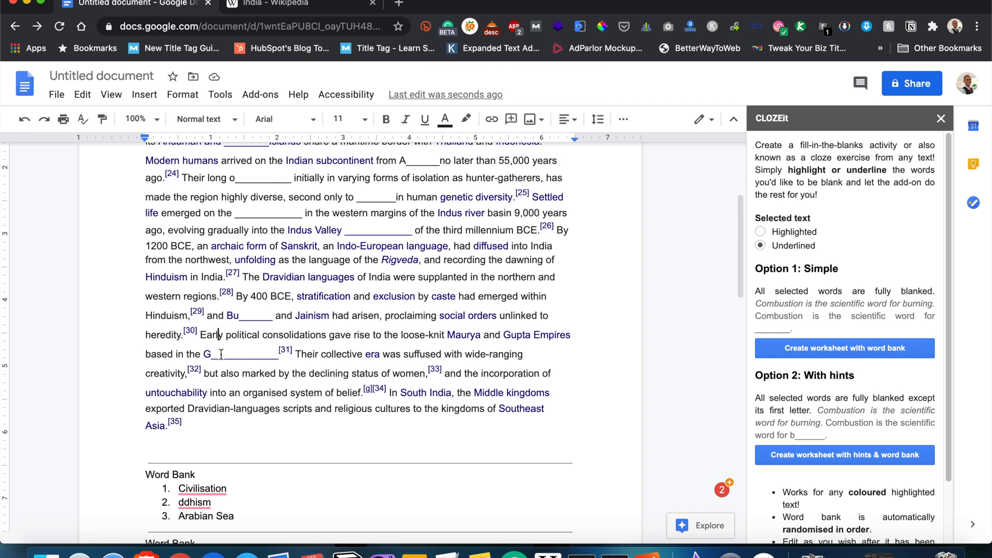
{"action": "scroll", "scroll_direction": "down", "scroll_amount": 3}
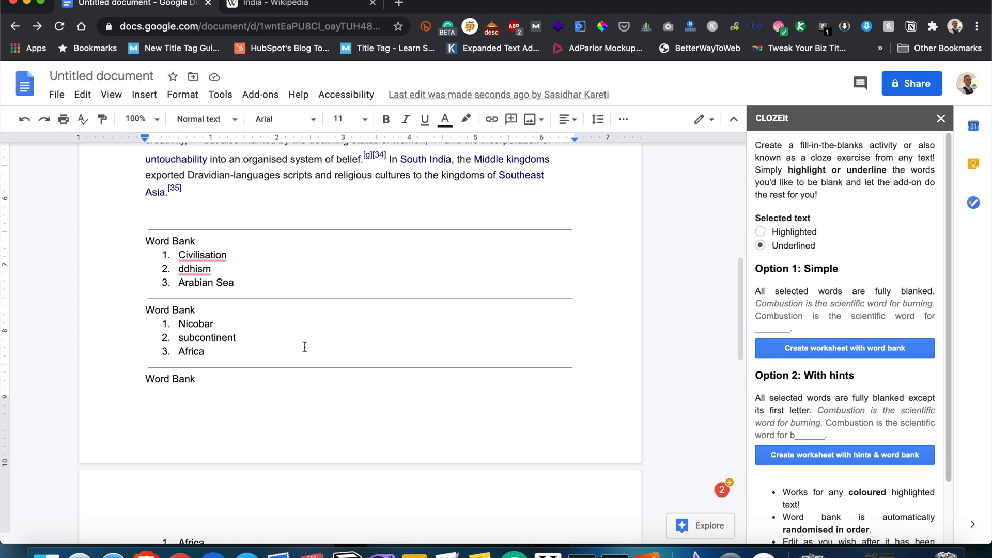
{"action": "scroll", "scroll_direction": "up", "scroll_amount": 3}
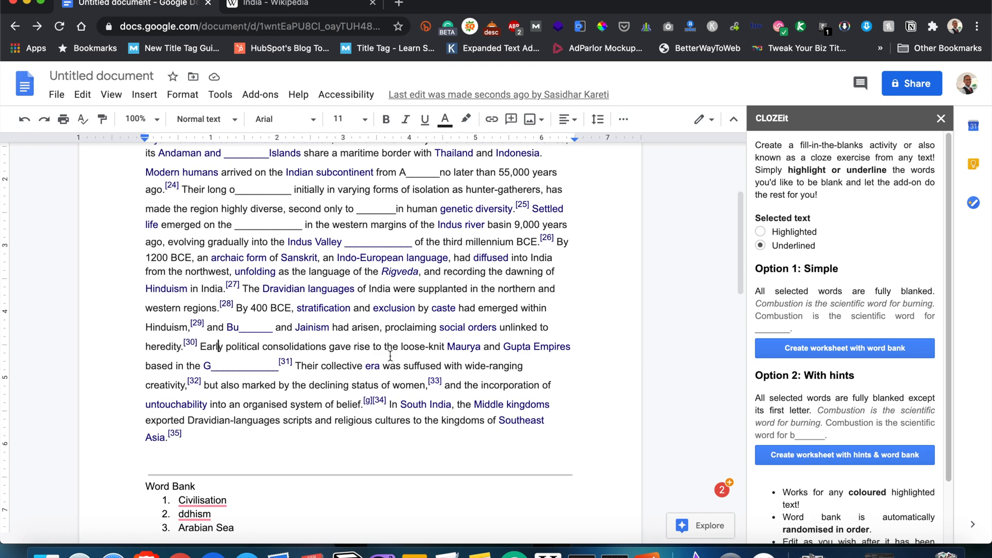
{"action": "scroll", "scroll_direction": "up", "scroll_amount": 3}
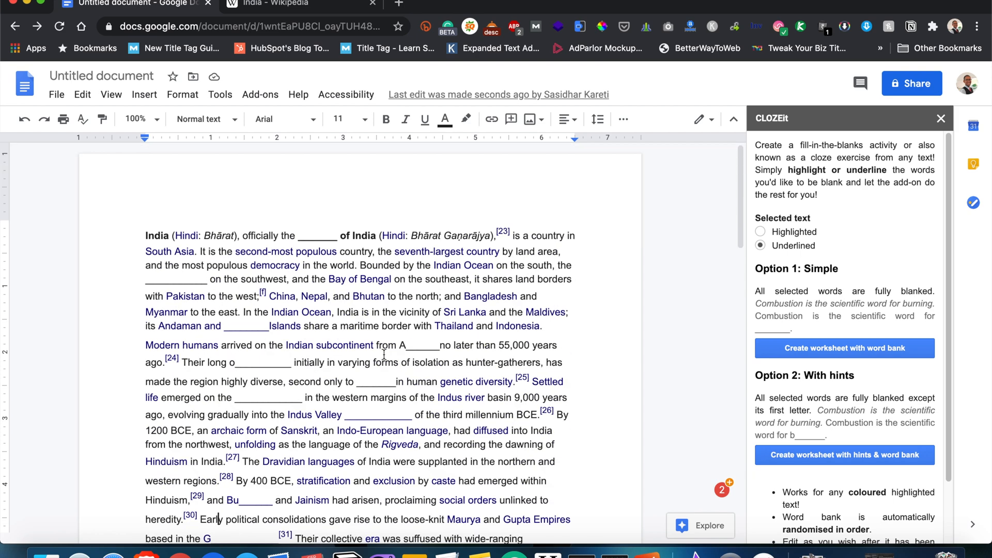
{"action": "scroll", "scroll_direction": "down", "scroll_amount": 3}
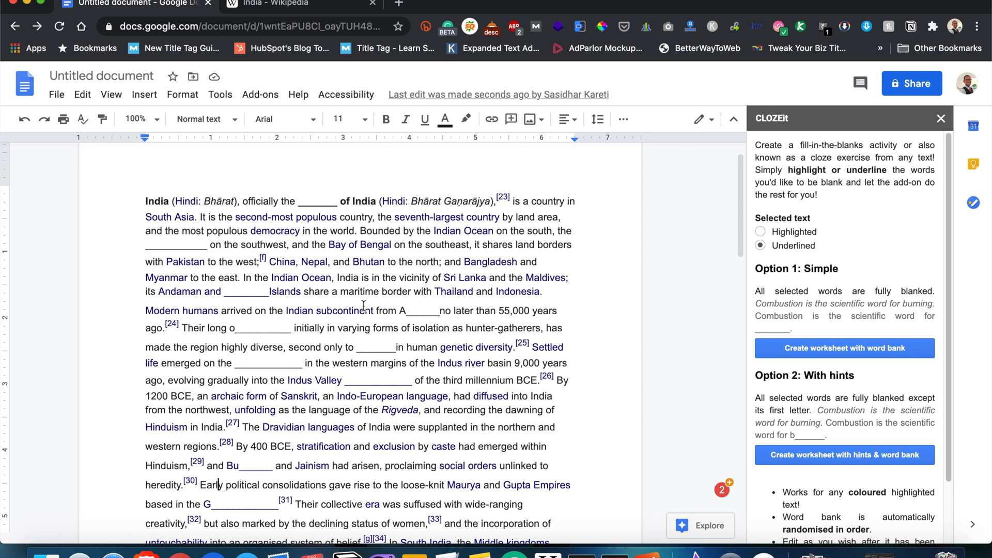
{"action": "mouse_move", "coordinate": [522, 235]}
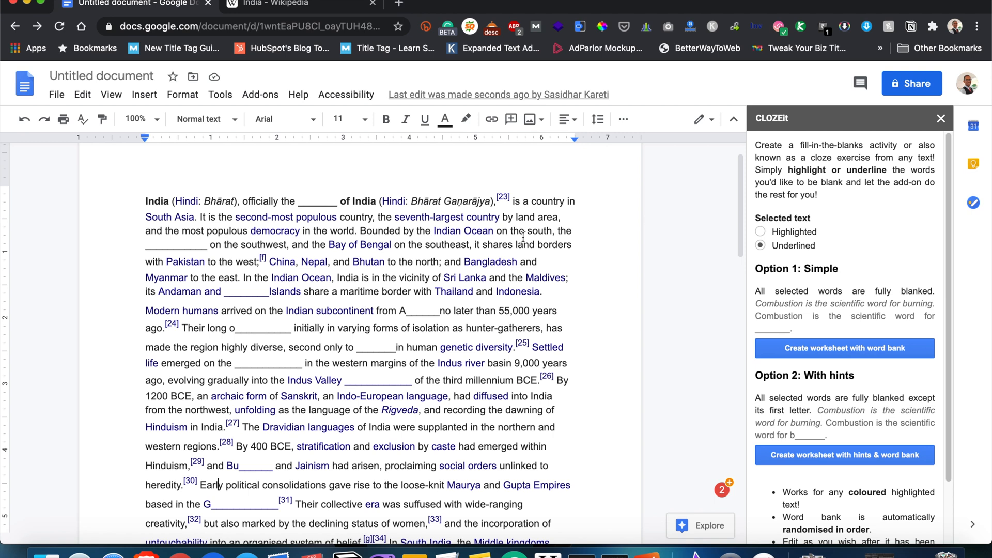
{"action": "scroll", "scroll_direction": "down", "scroll_amount": 3}
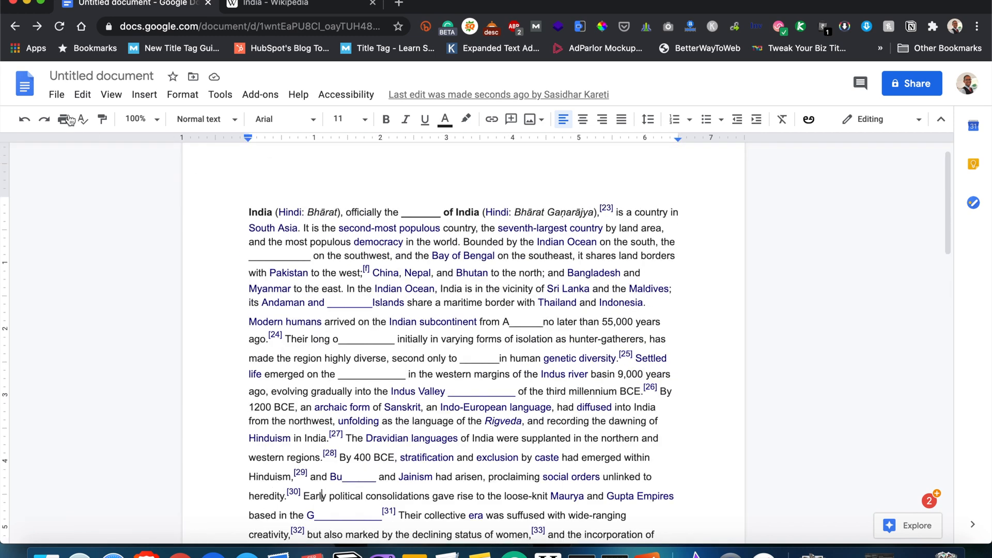
- Bring up the File menu for the document's sharing, download and rename commands
{"action": "left_click", "coordinate": [56, 94]}
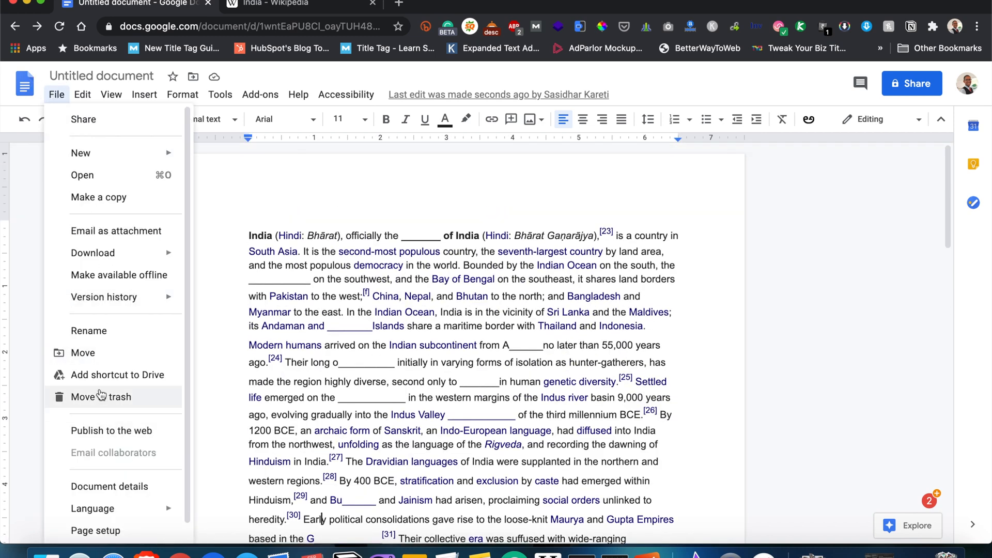
{"action": "mouse_move", "coordinate": [357, 205]}
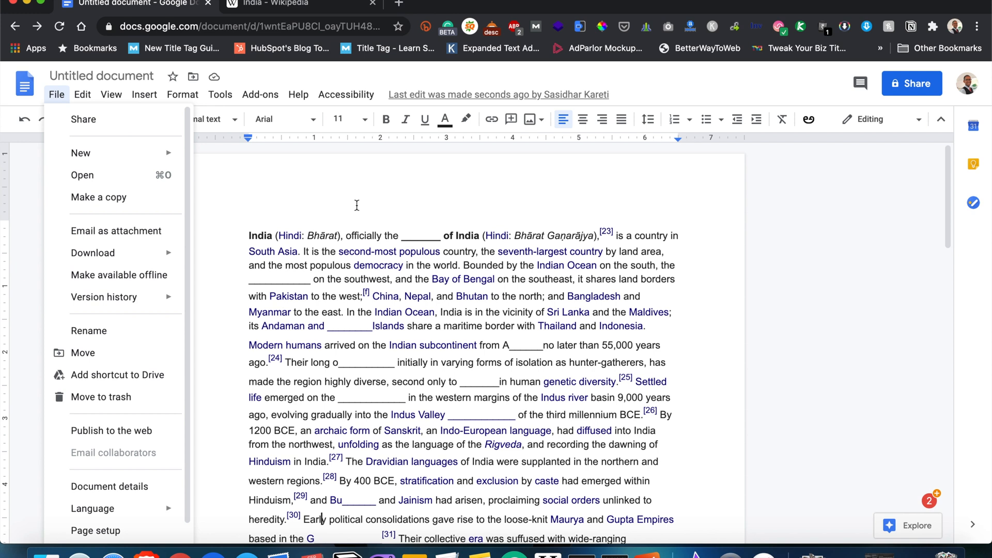